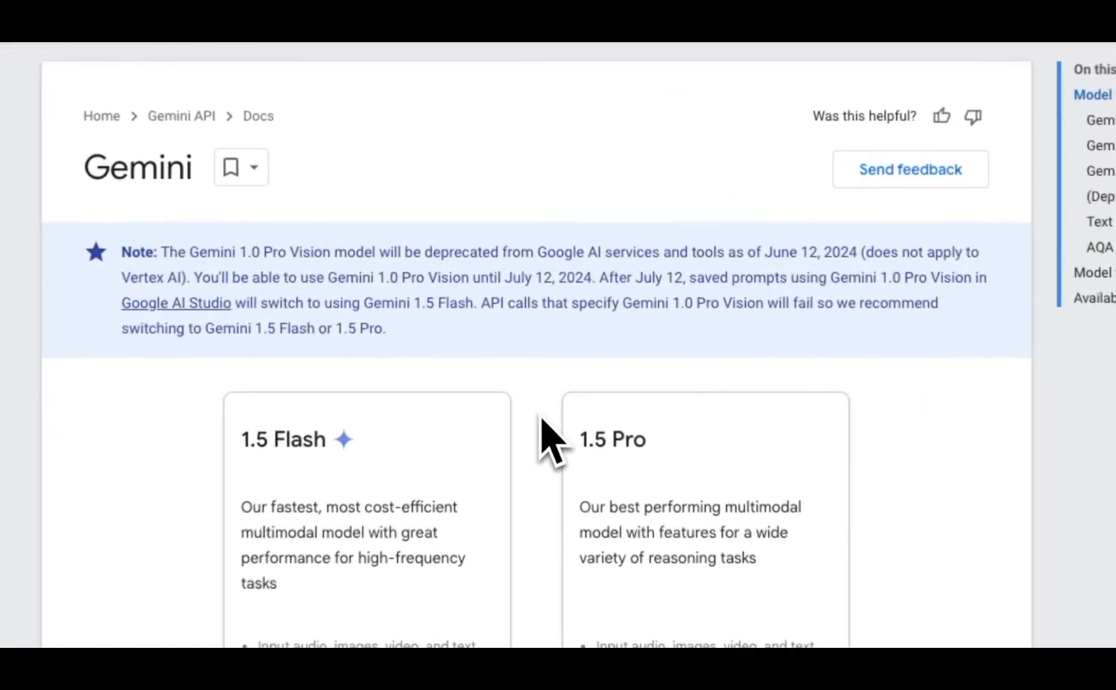
Scroll through the Code execution page's overview into the getting-started section
scroll(down, 3)
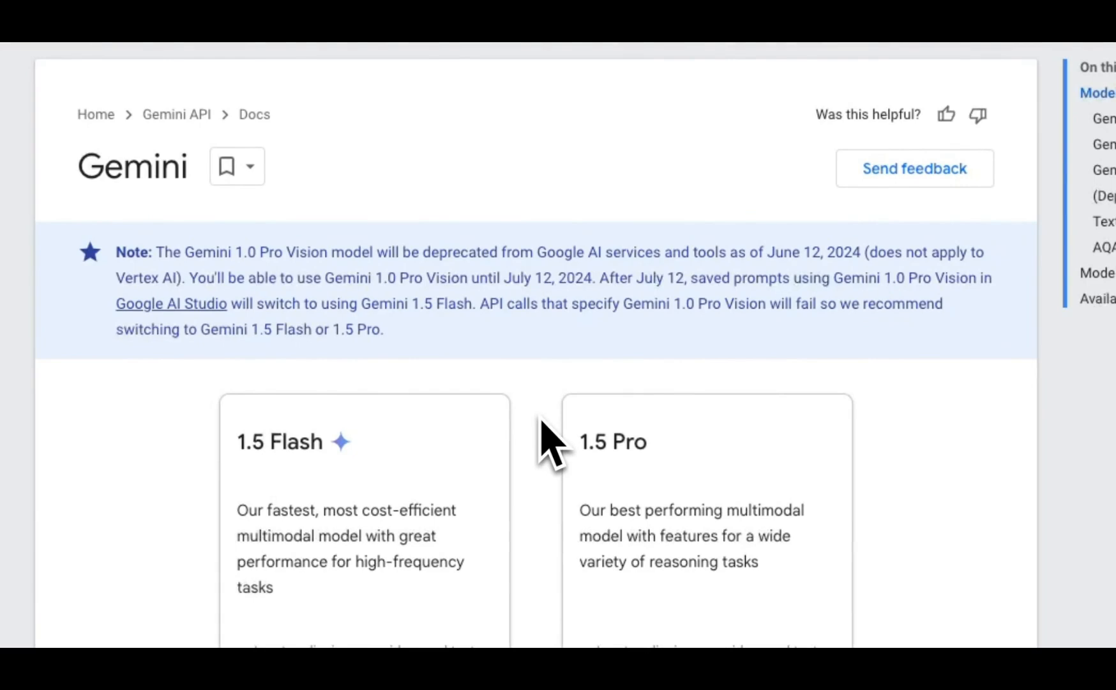
scroll(down, 3)
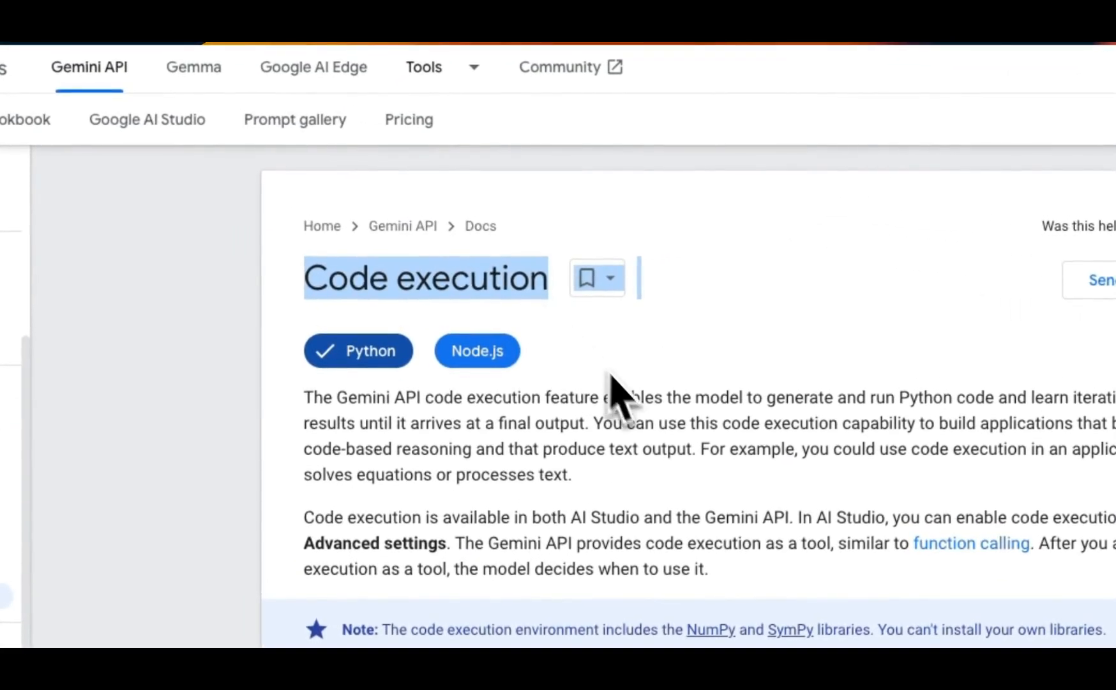
scroll(down, 3)
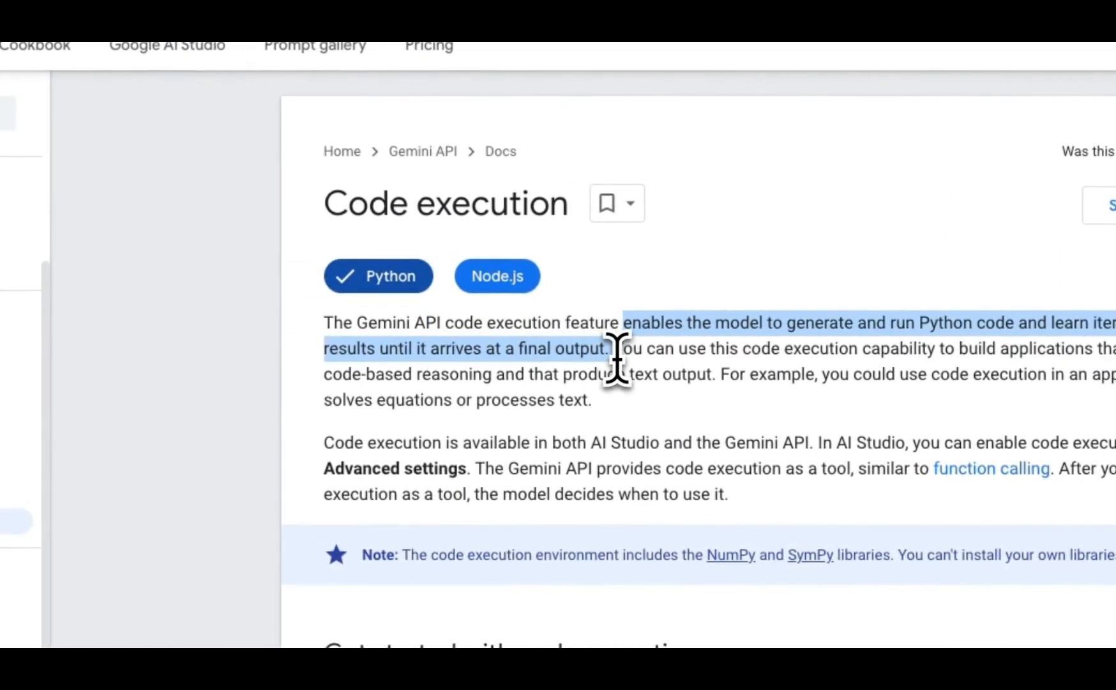
scroll(down, 3)
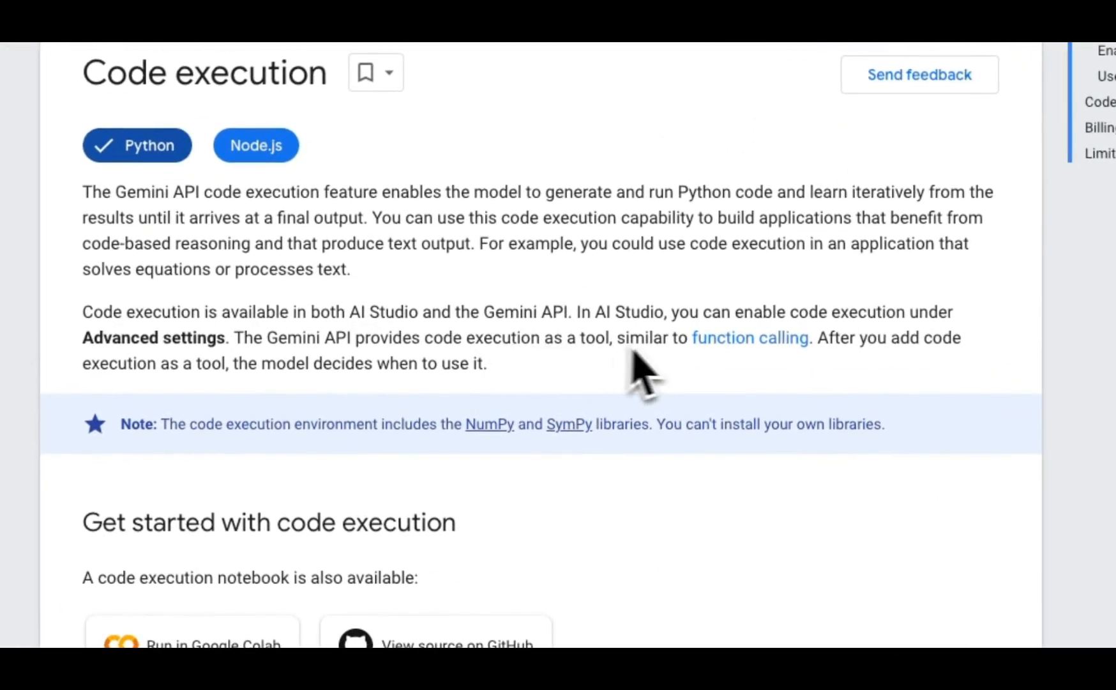
mouse_move(772, 384)
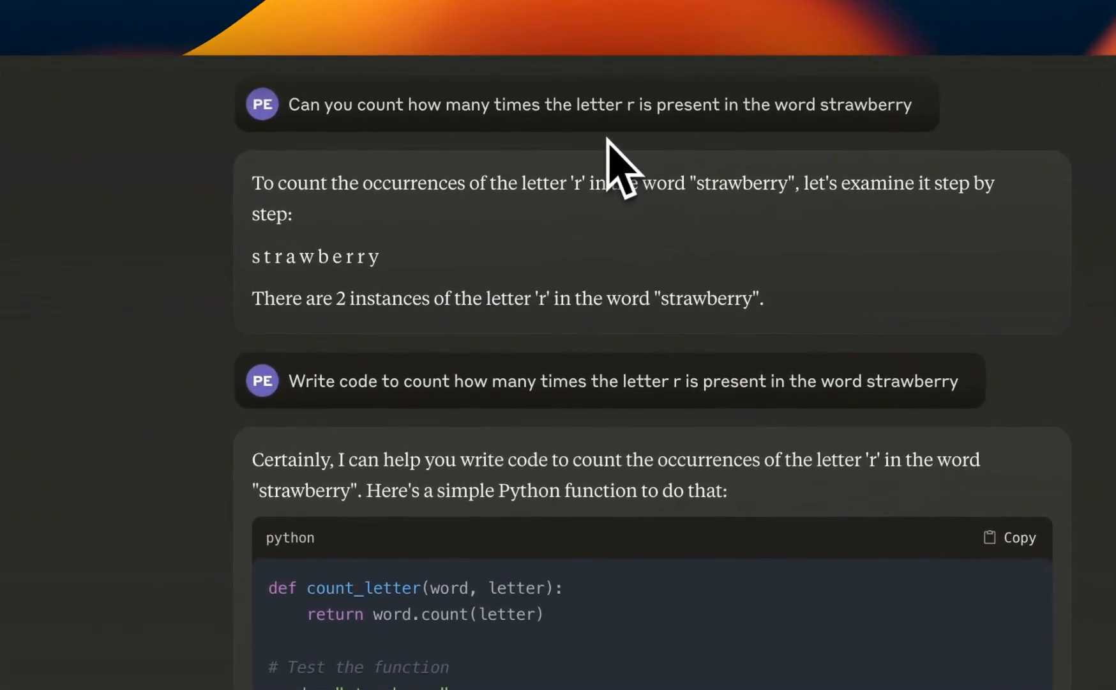
mouse_move(456, 161)
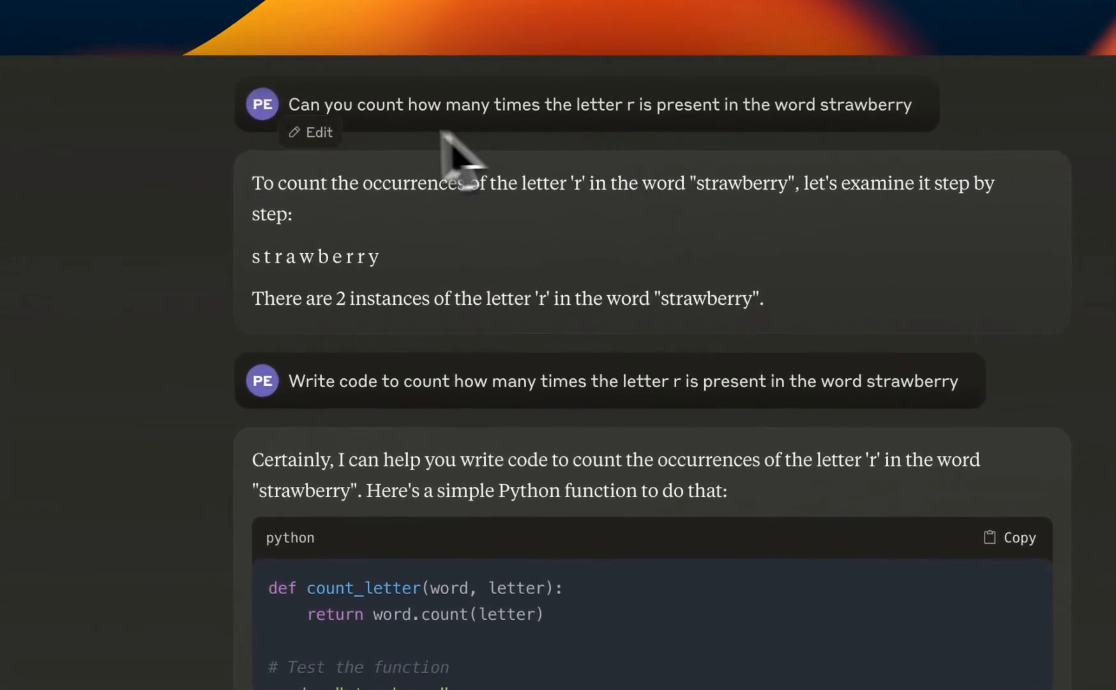
mouse_move(459, 142)
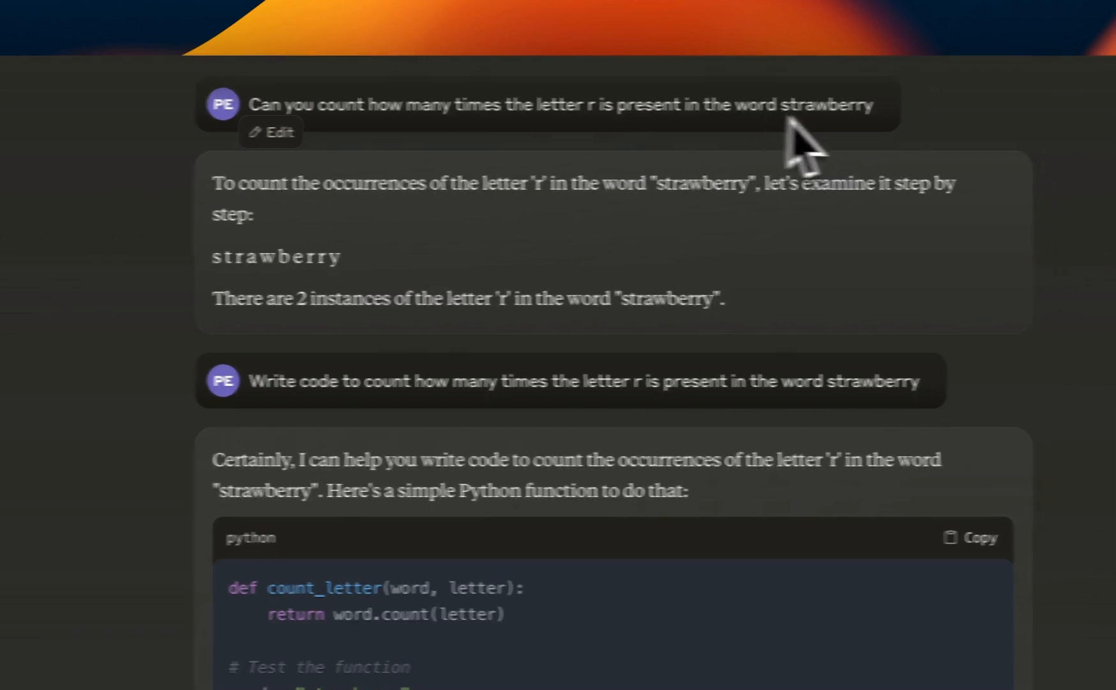
double_click(781, 105)
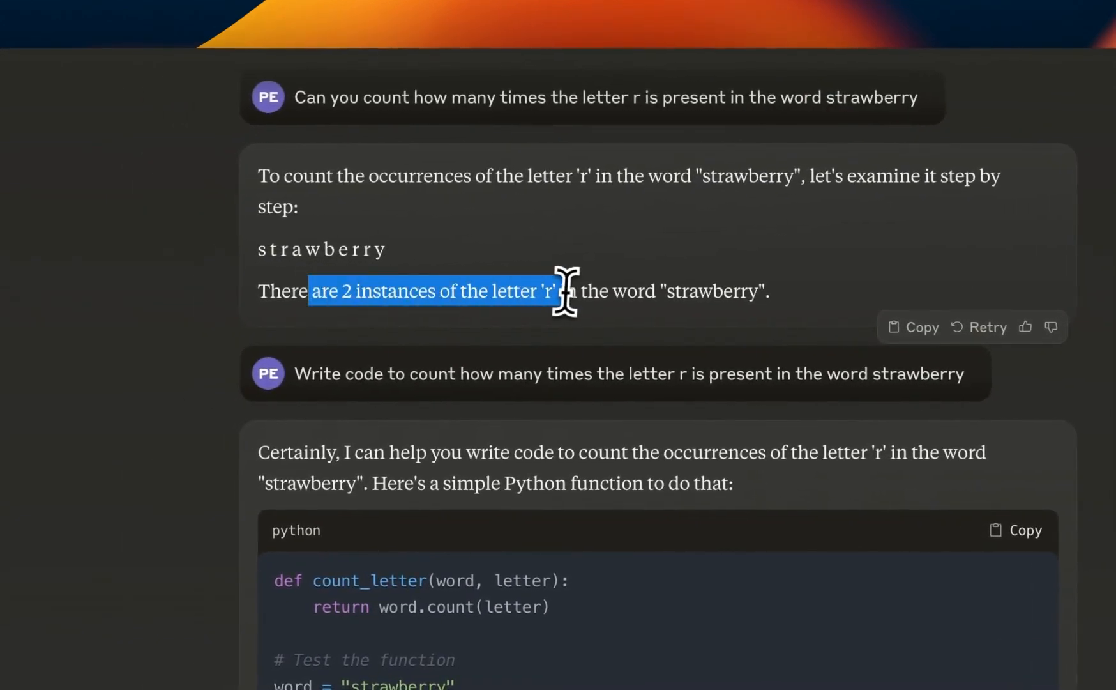
mouse_move(509, 399)
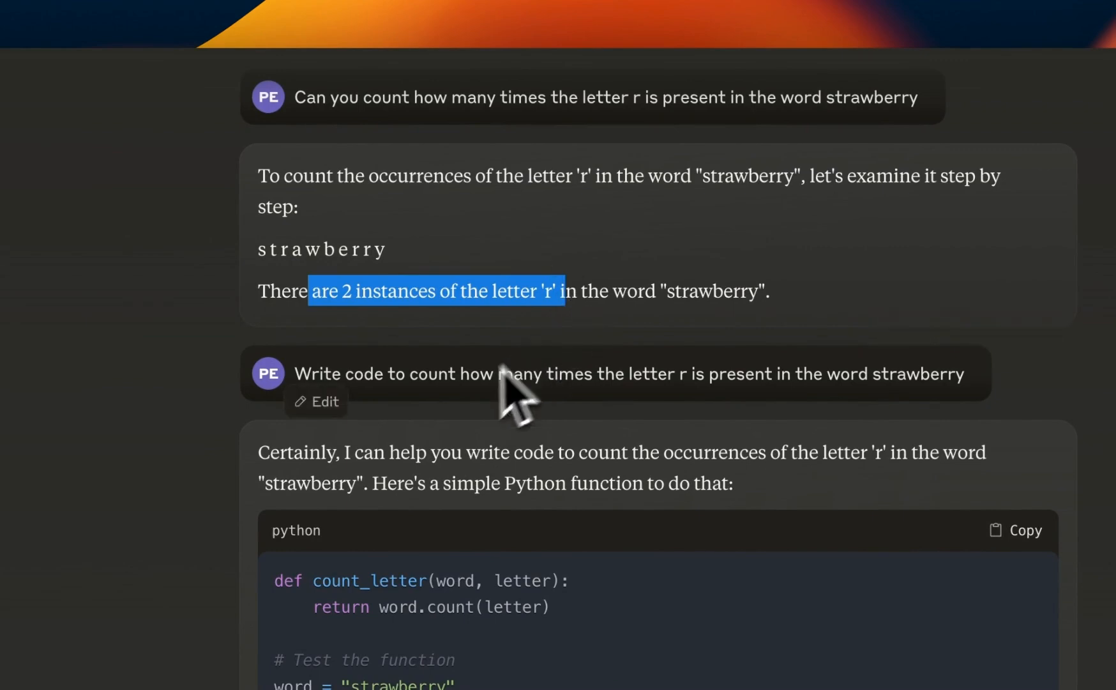
mouse_move(395, 420)
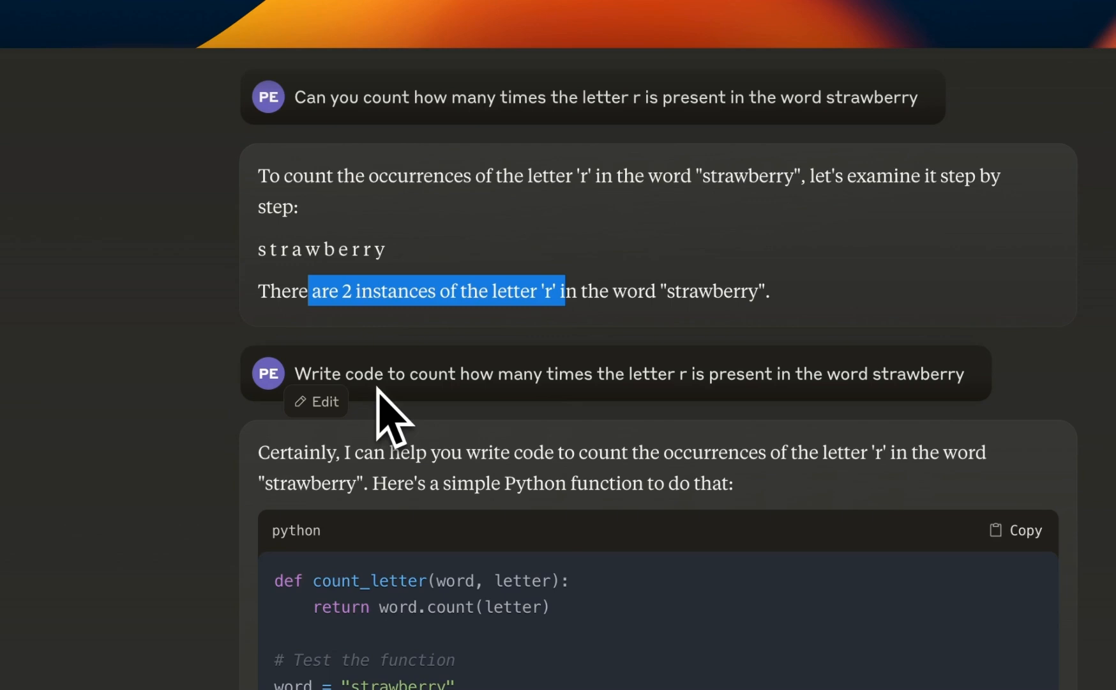
mouse_move(509, 417)
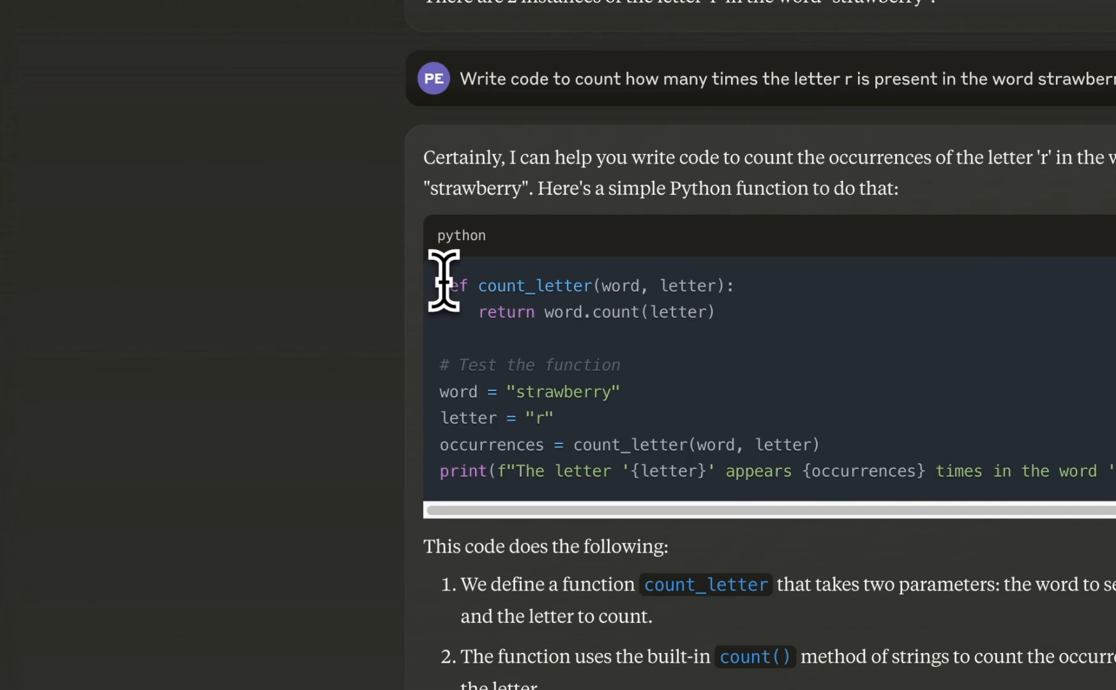
mouse_move(447, 291)
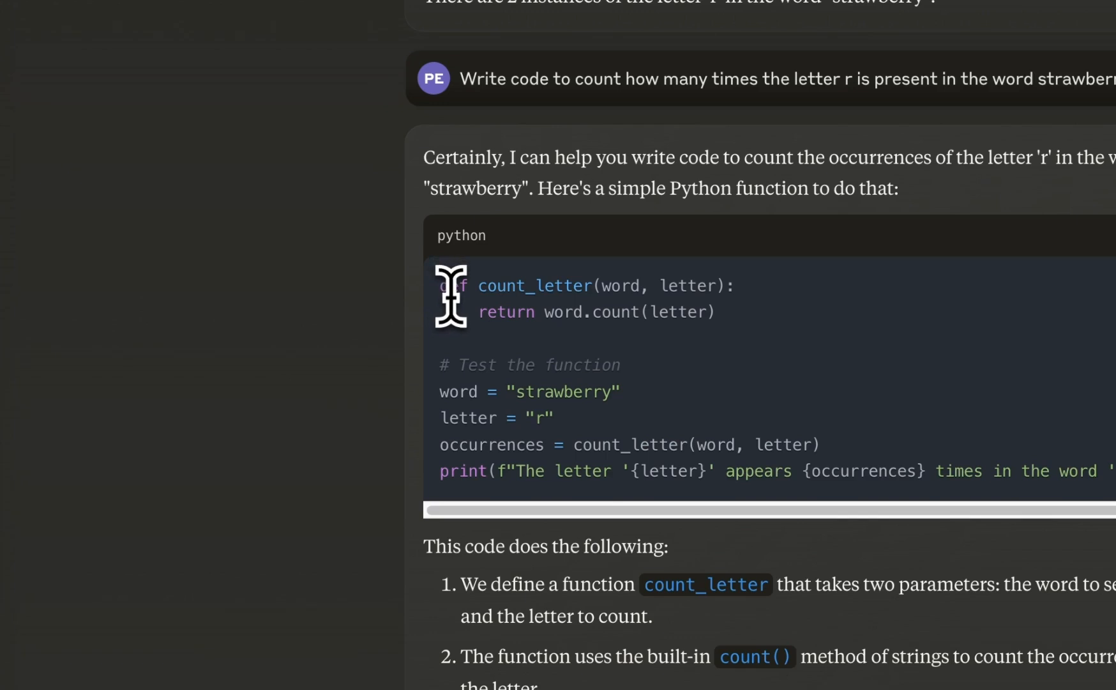
mouse_move(451, 294)
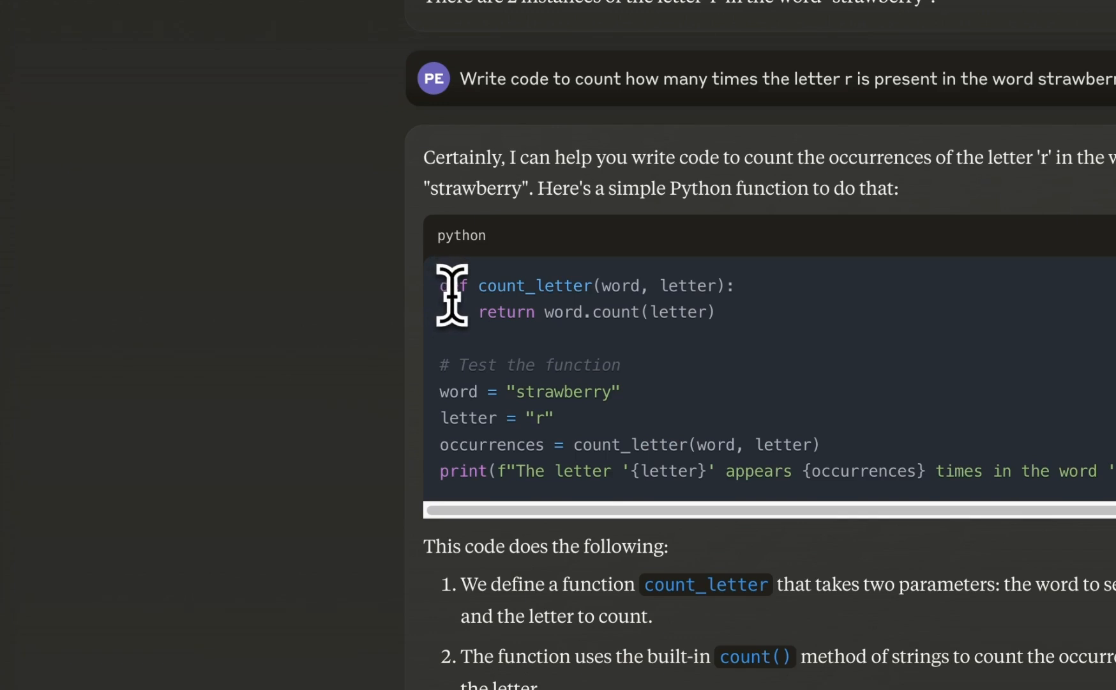
scroll(down, 3)
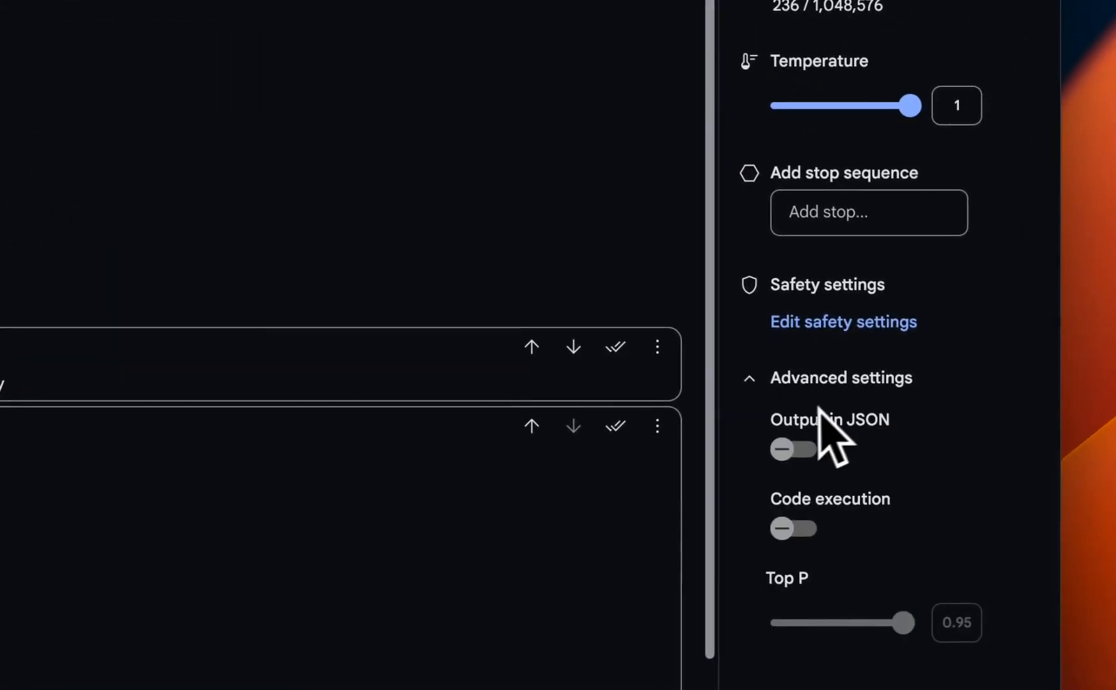
Switch on the Code execution toggle under Advanced settings
click(792, 527)
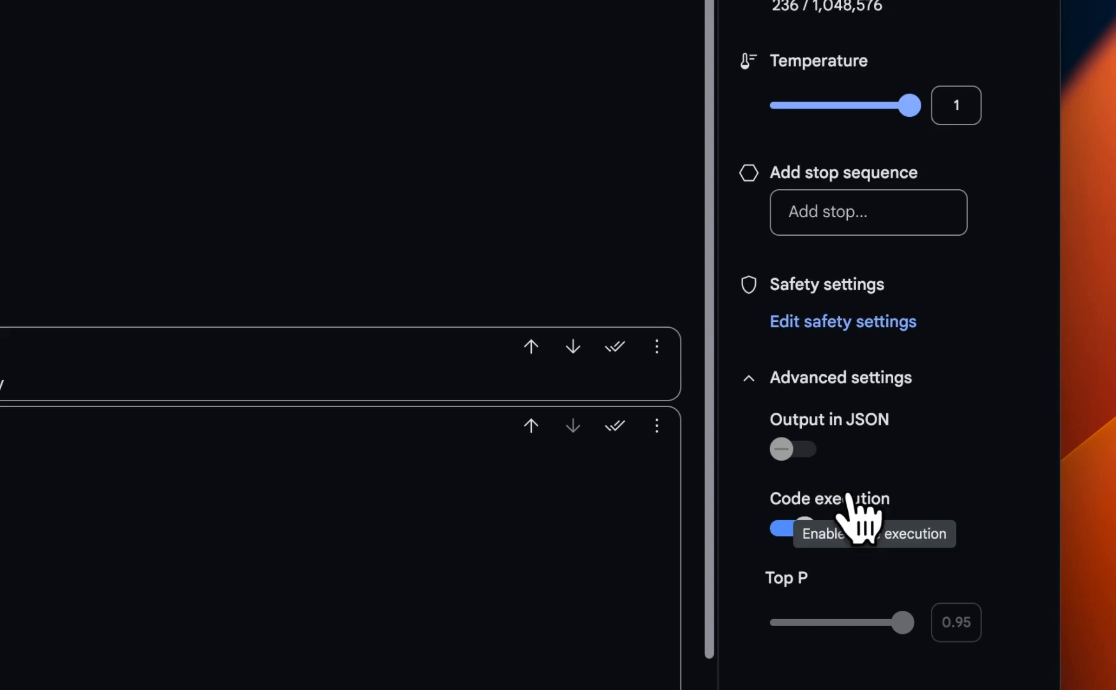
click(793, 528)
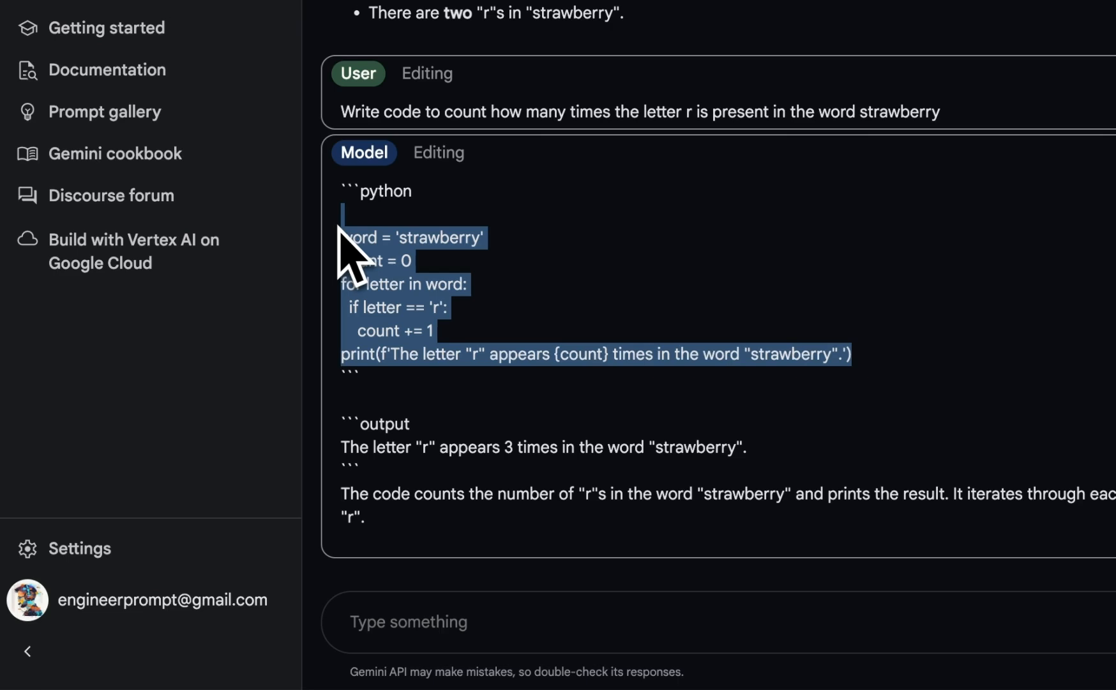
mouse_move(498, 491)
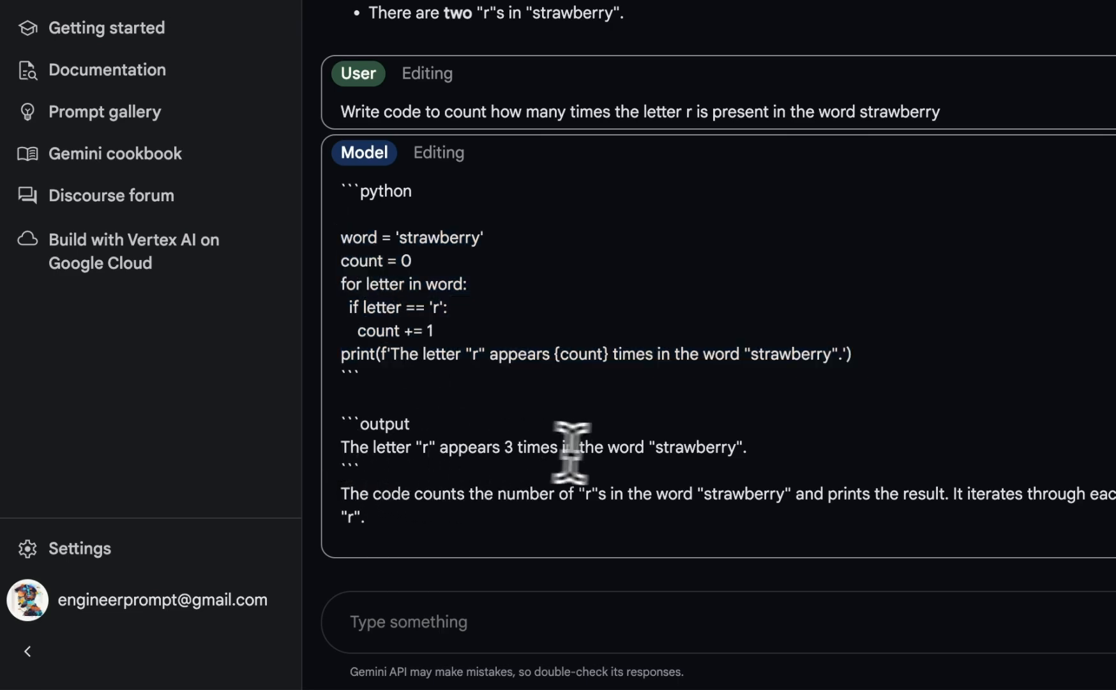
mouse_move(776, 456)
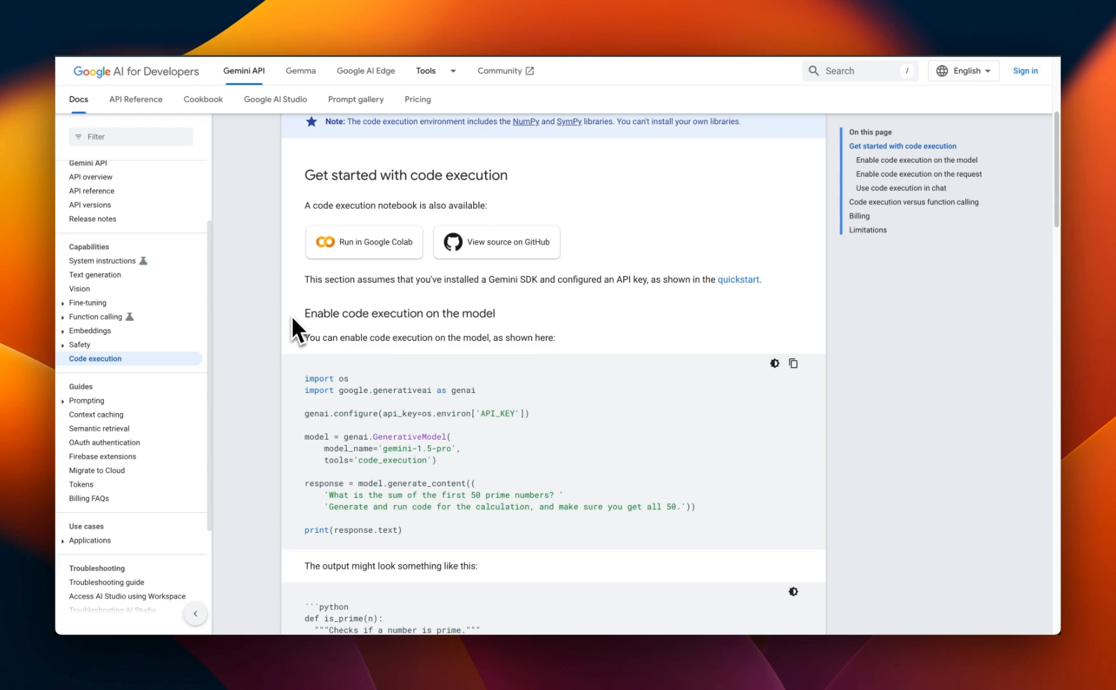
Scroll the docs to the notes on AI Studio support and bundled NumPy and SymPy
scroll(down, 3)
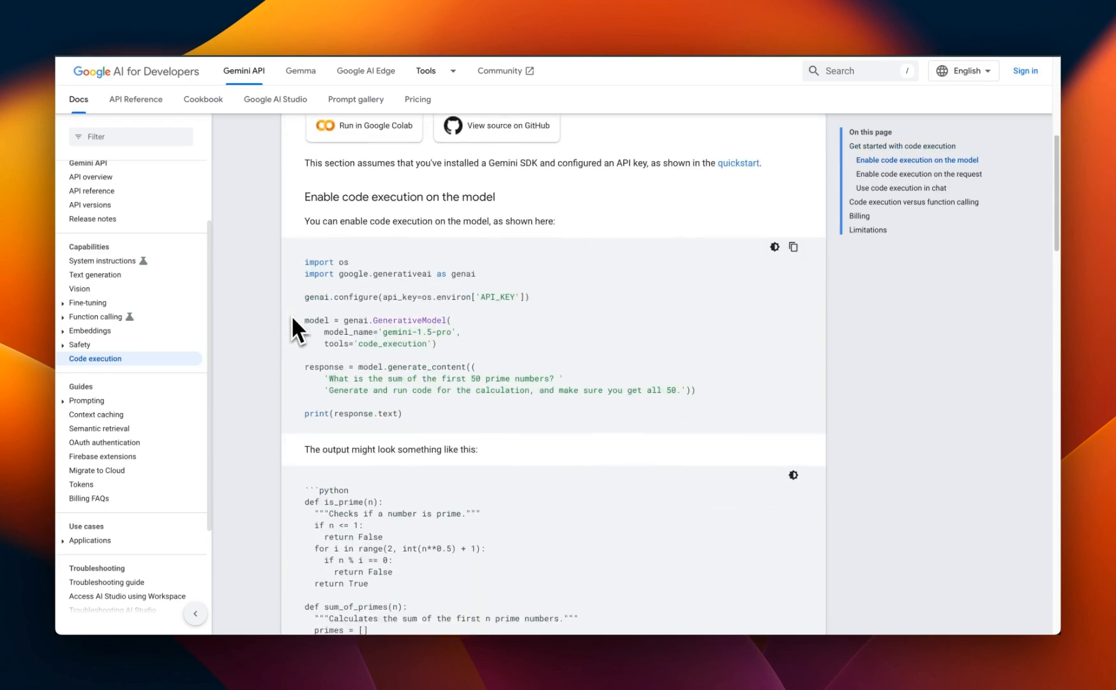
scroll(down, 3)
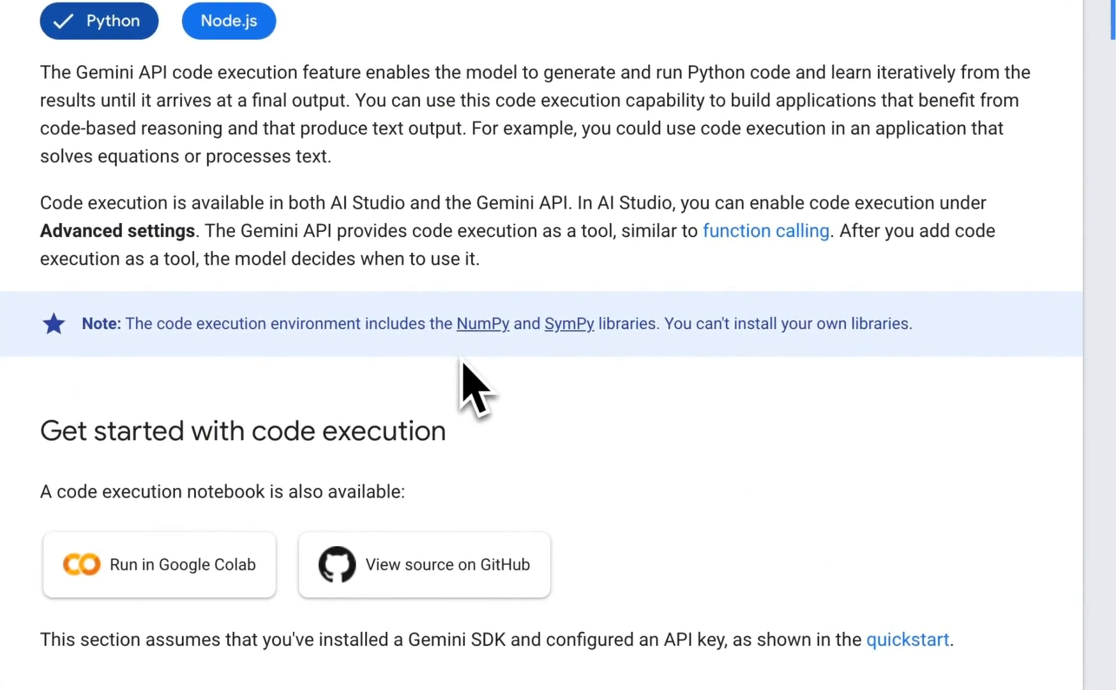
mouse_move(491, 384)
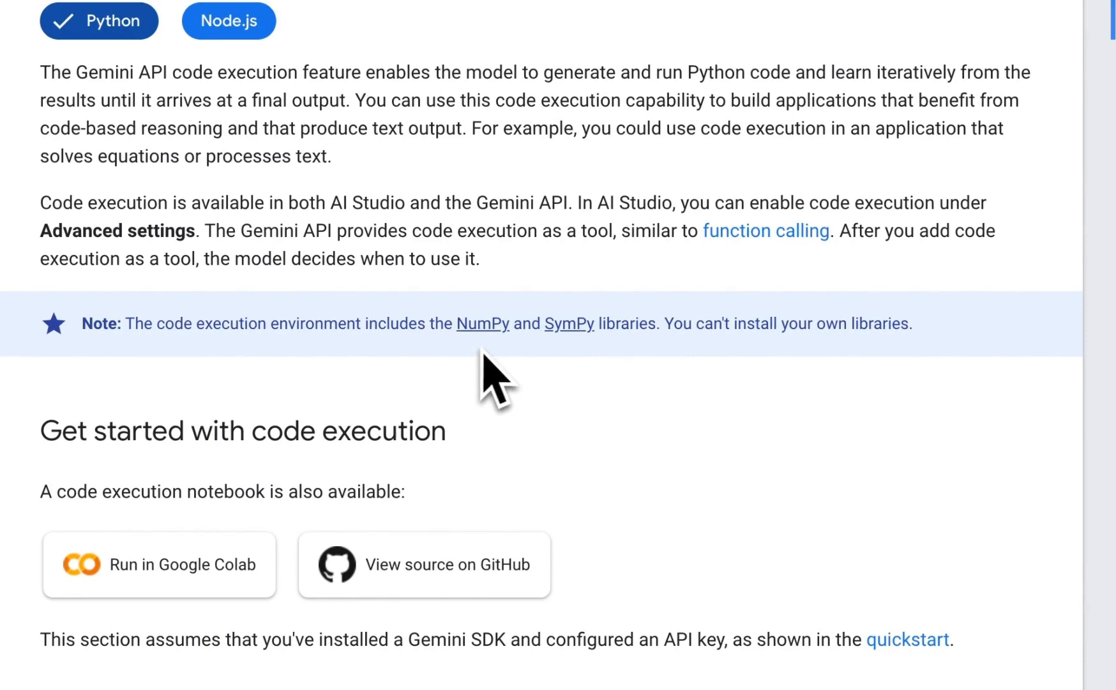
mouse_move(671, 372)
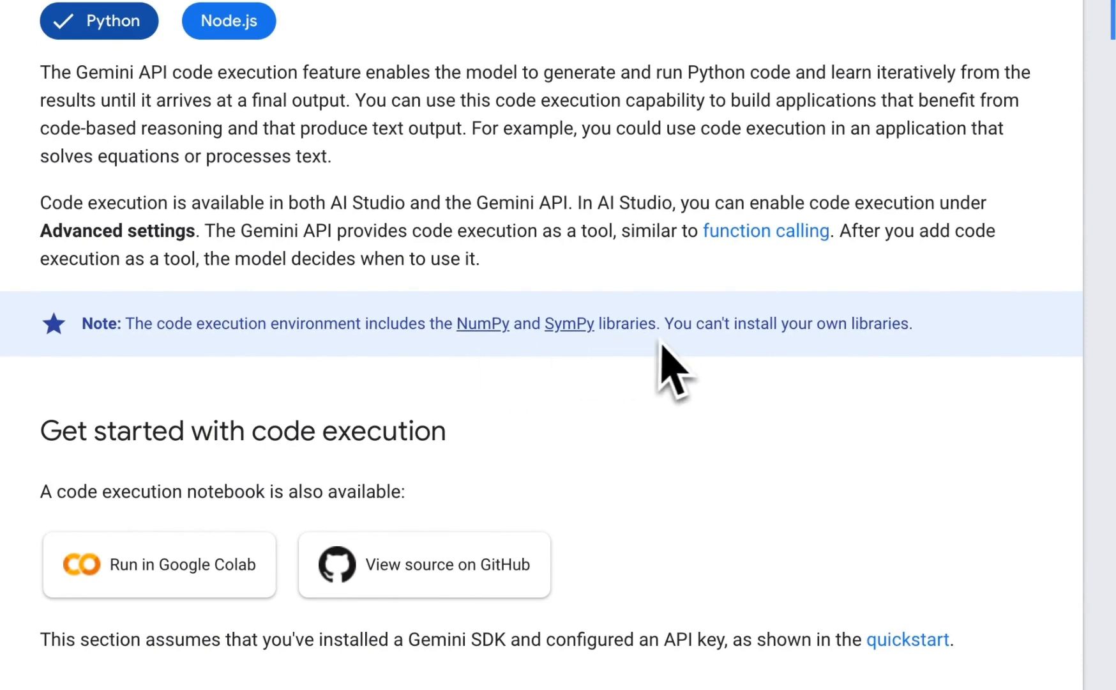
mouse_move(677, 373)
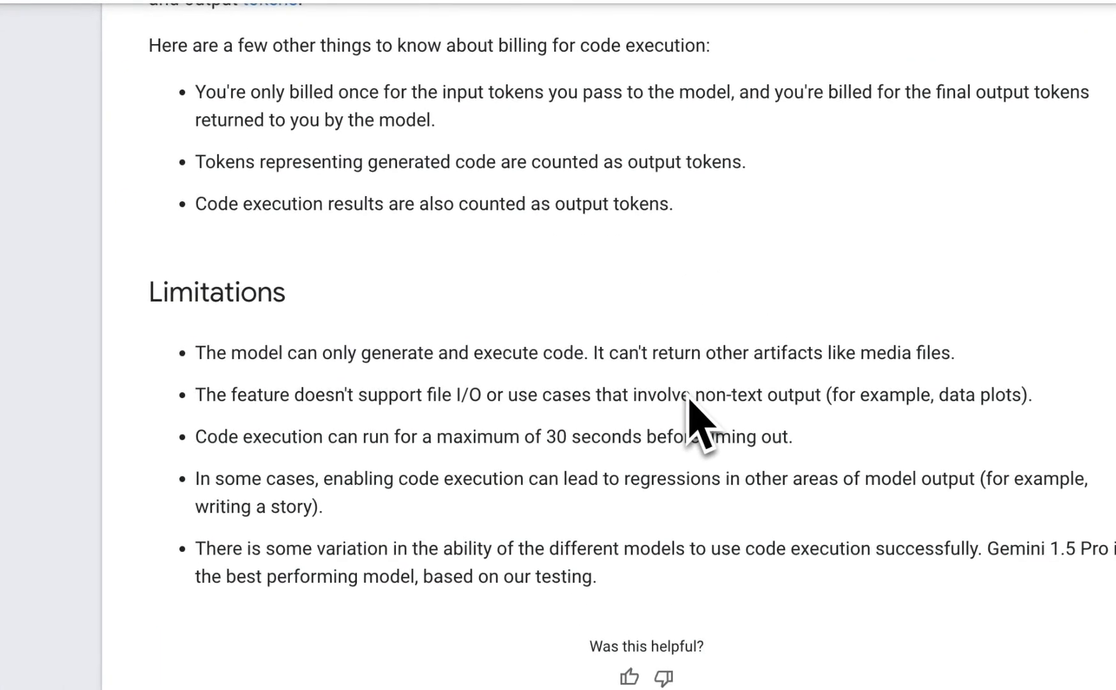
mouse_move(438, 406)
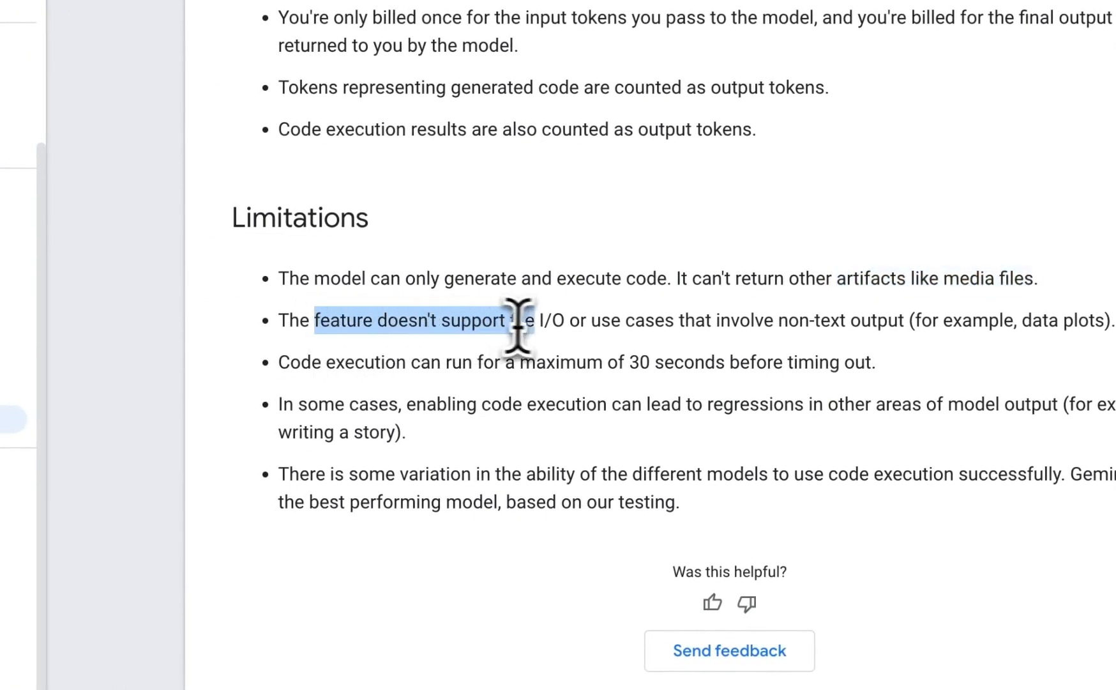
Highlight the limitations on unsupported file I/O and story-writing regressions
drag(520, 319, 719, 319)
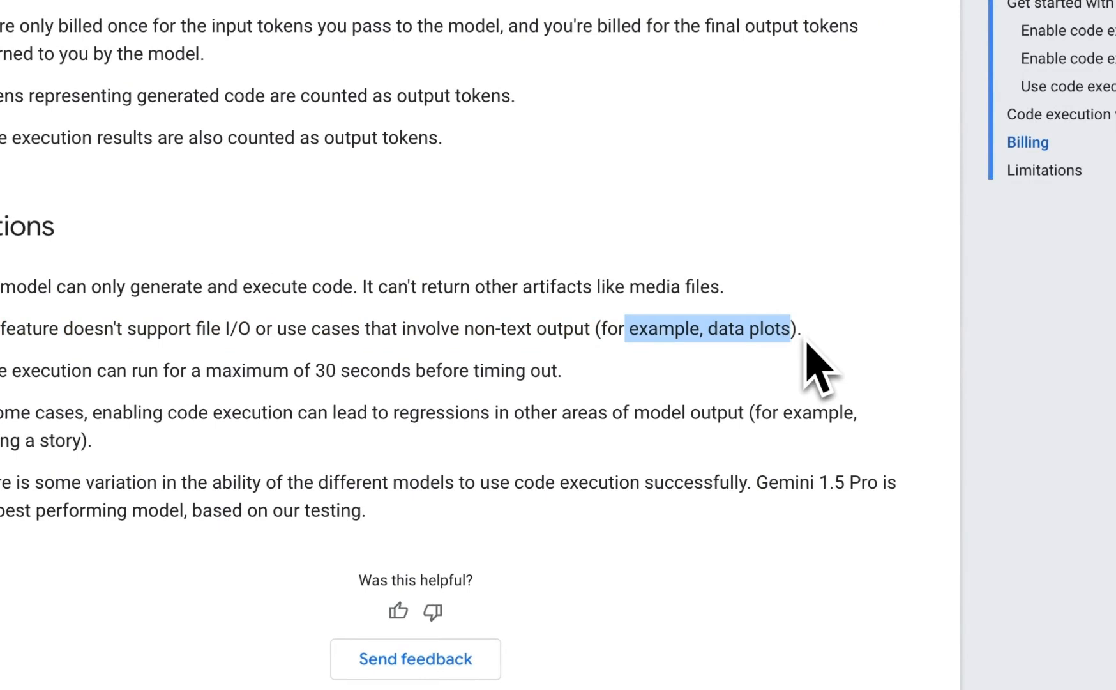
scroll(down, 3)
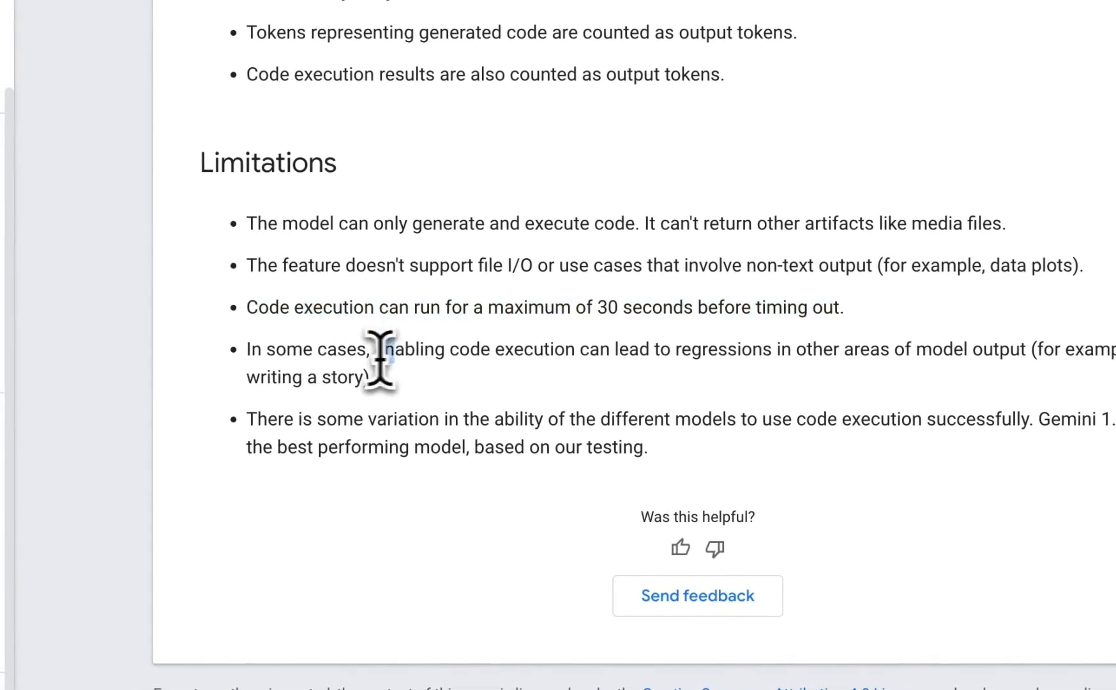
drag(374, 349, 783, 349)
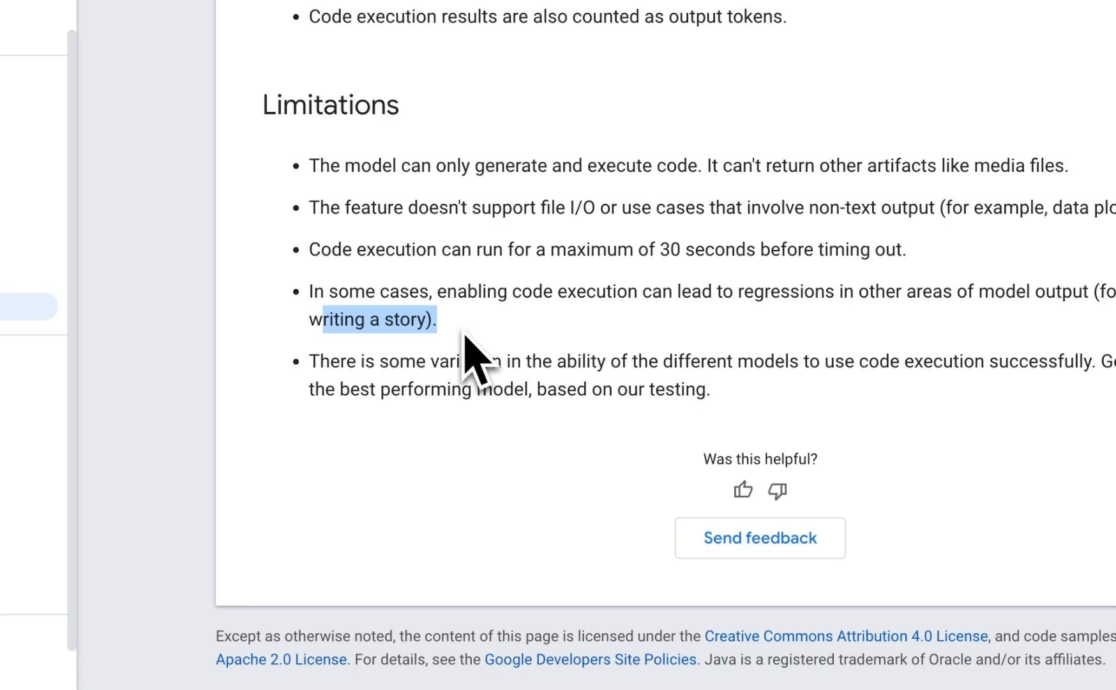
mouse_move(662, 399)
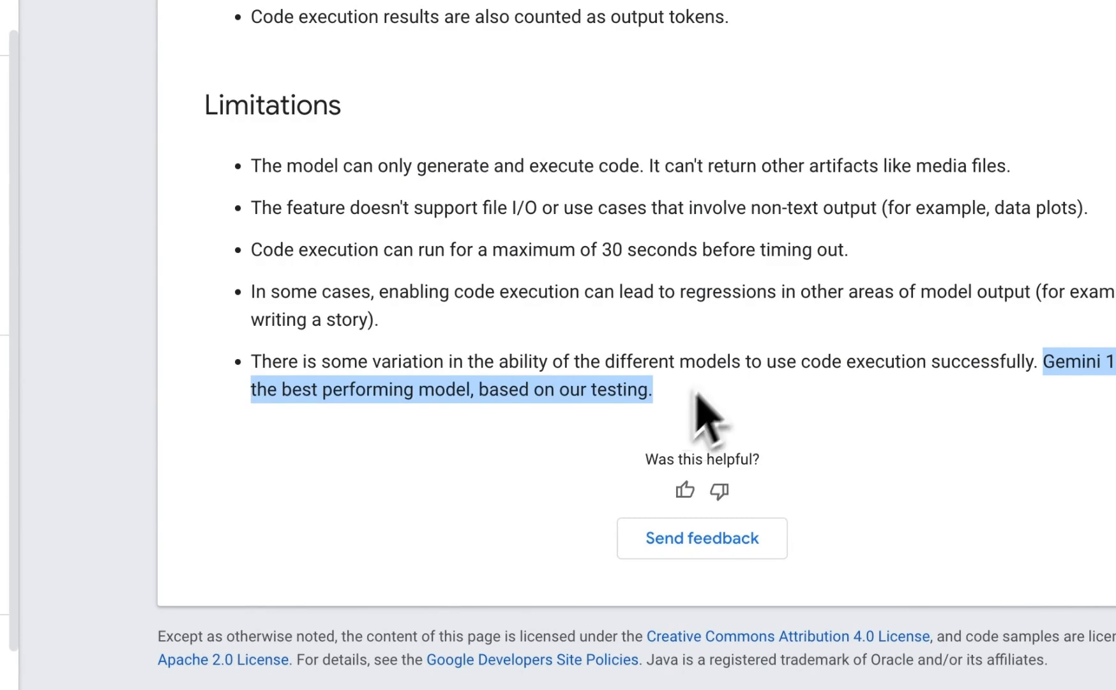
scroll(up, 3)
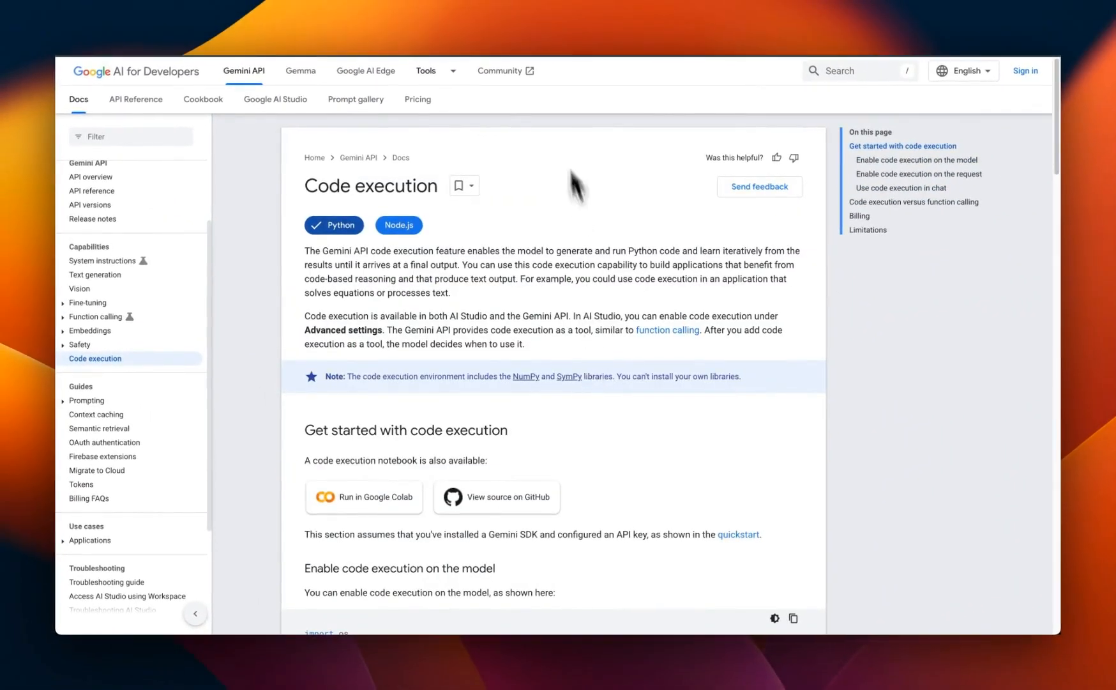
Launch the code execution notebook in Colab and scroll through its setup cells
click(364, 497)
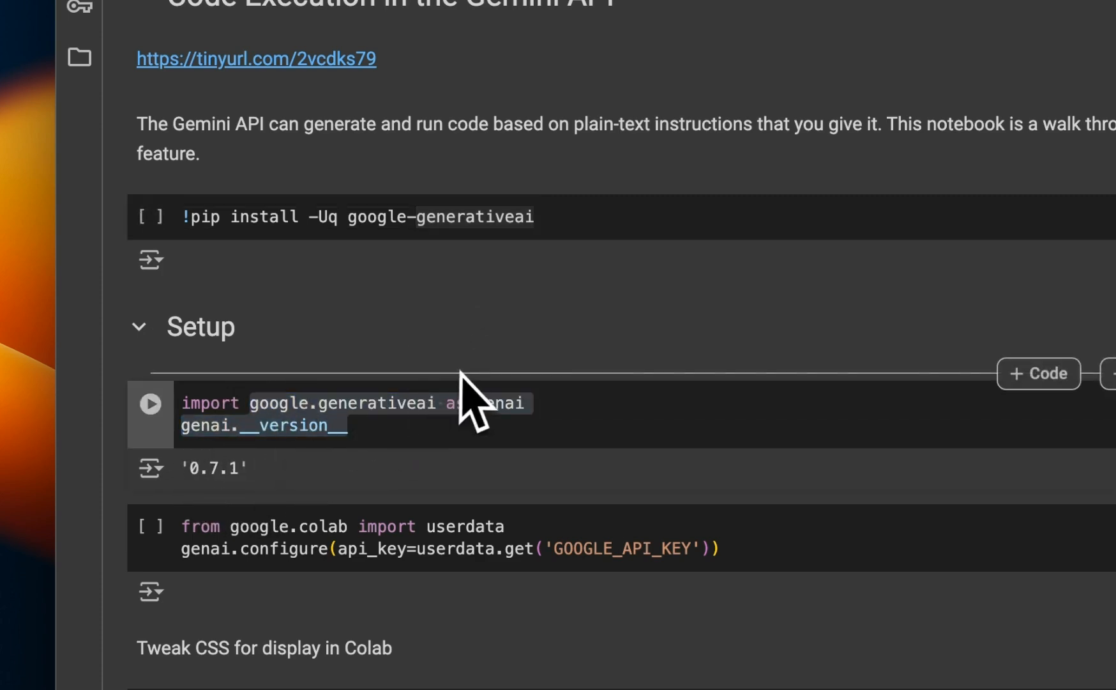
scroll(down, 3)
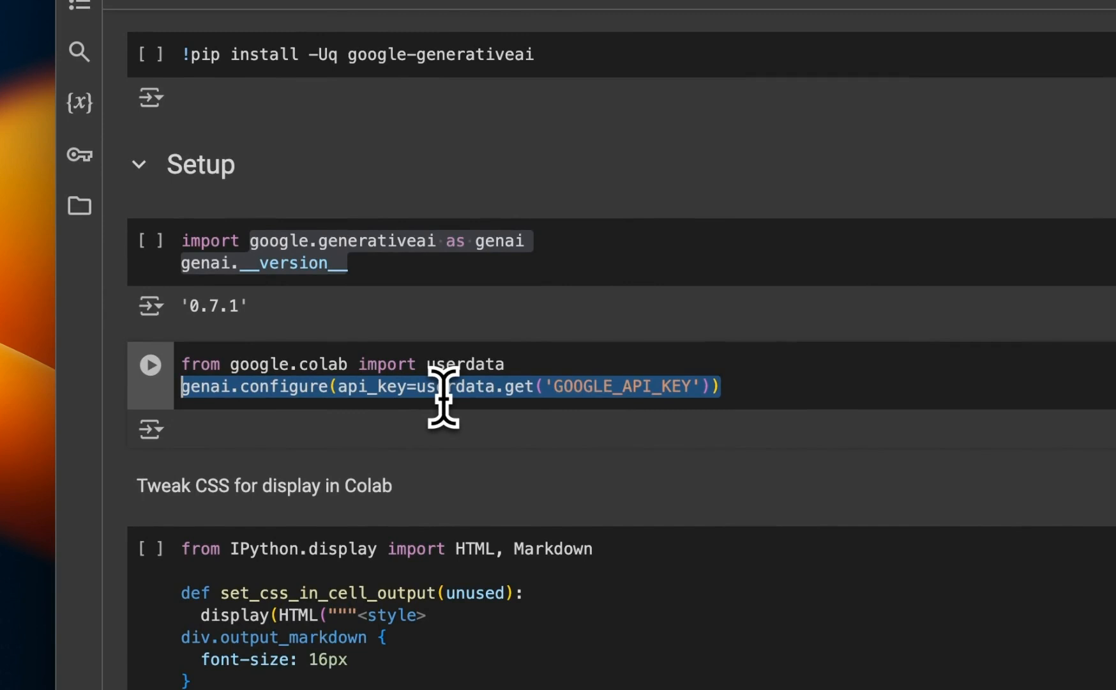
mouse_move(171, 163)
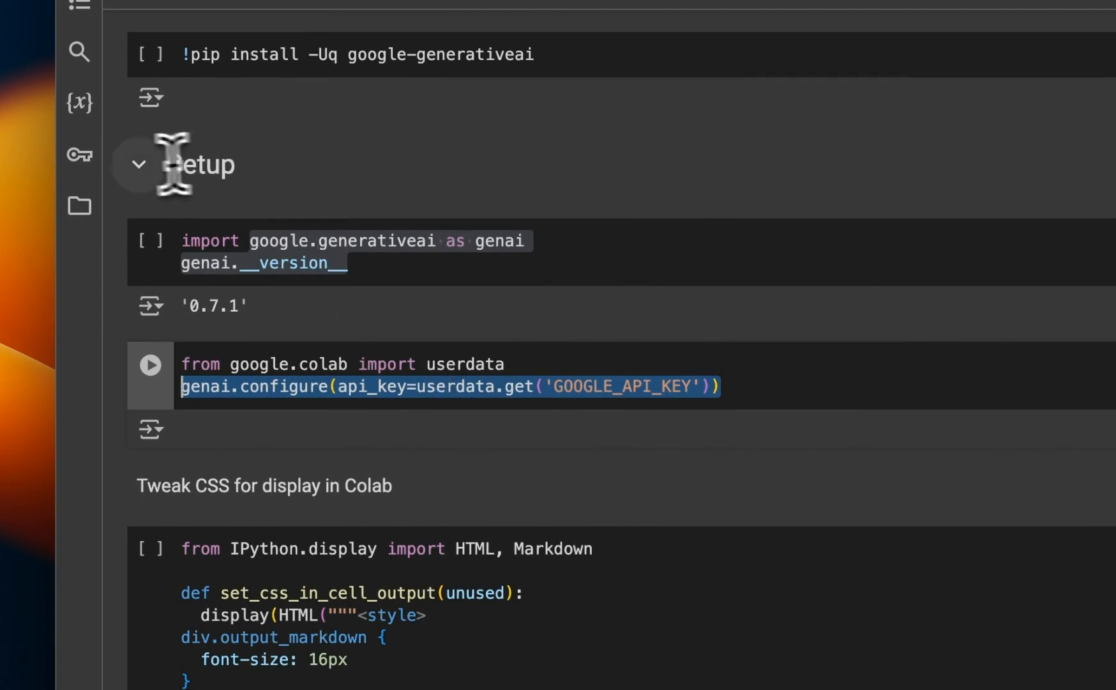
click(144, 370)
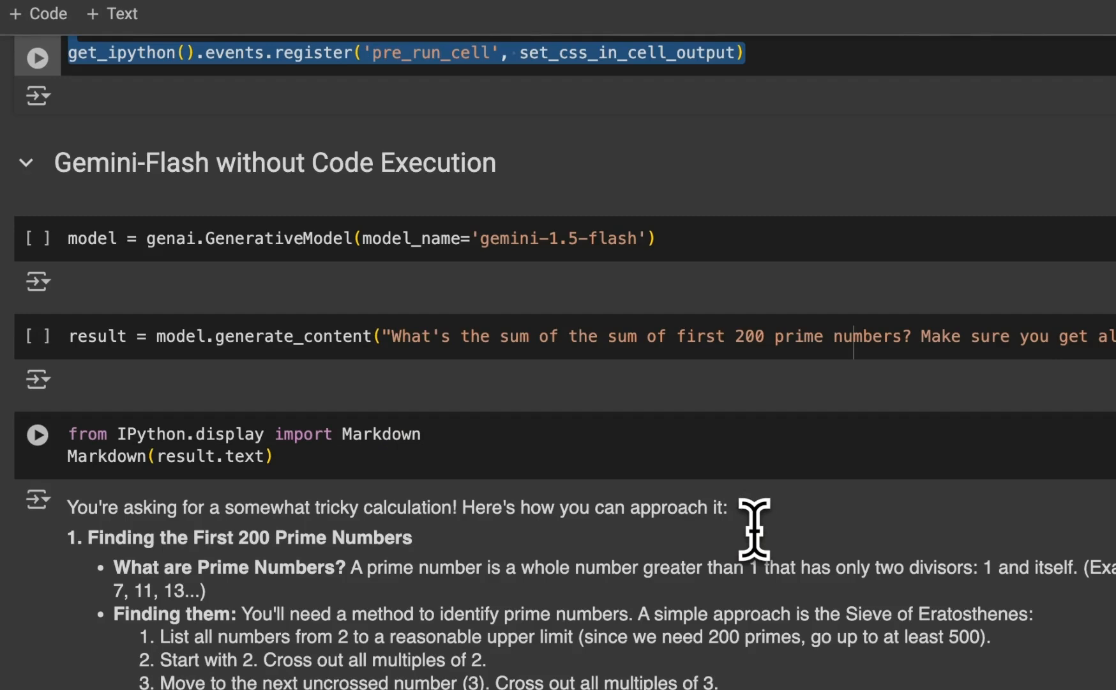
Highlight the flash model variable and prime-sum prompt, then read the reply
click(356, 238)
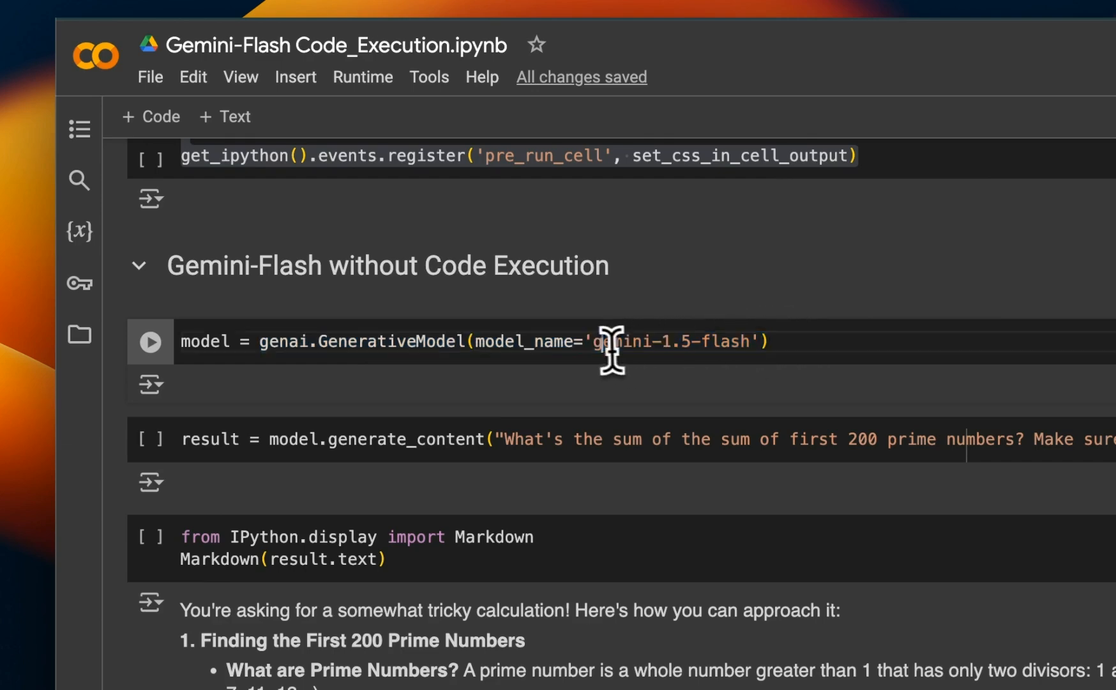
drag(609, 341, 776, 341)
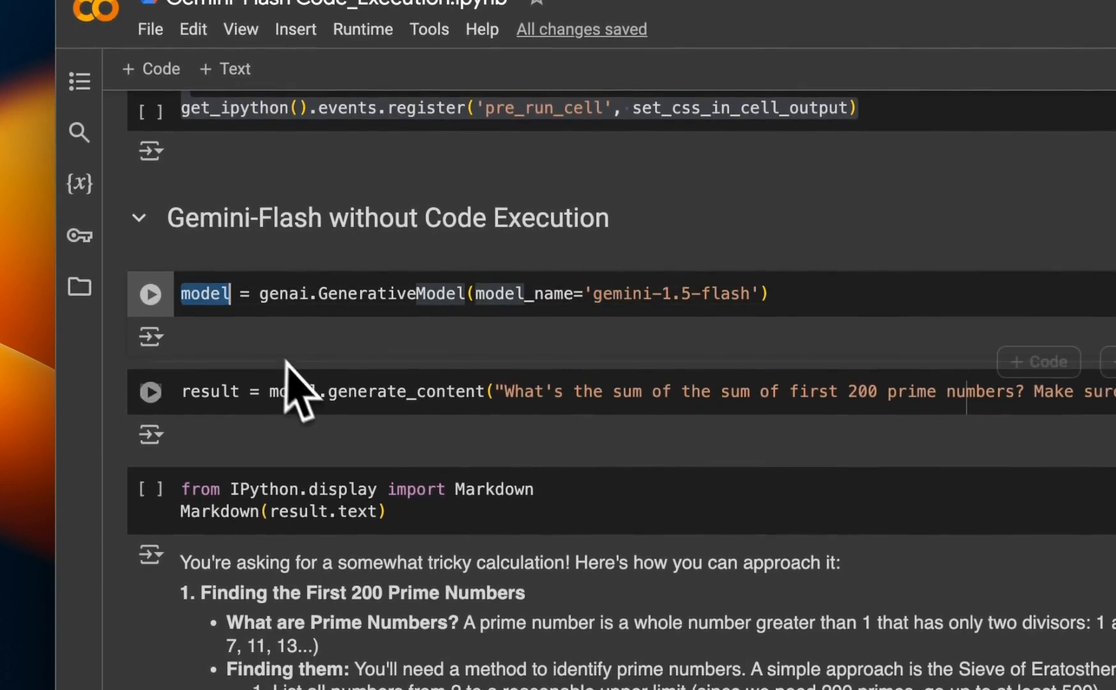
double_click(404, 391)
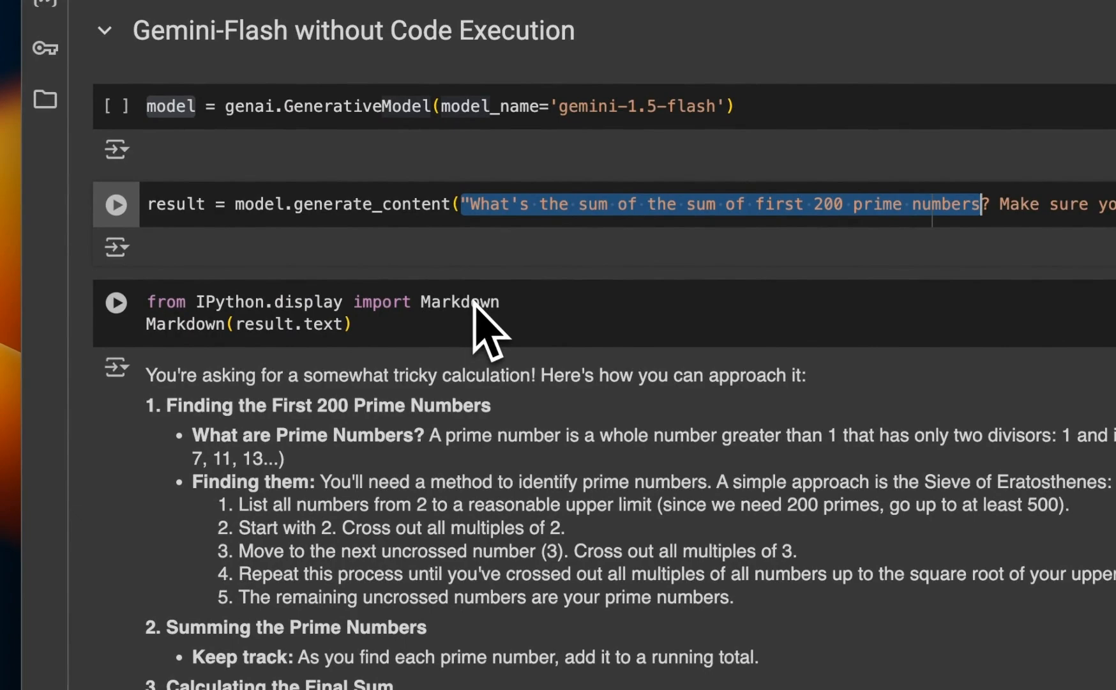
scroll(down, 3)
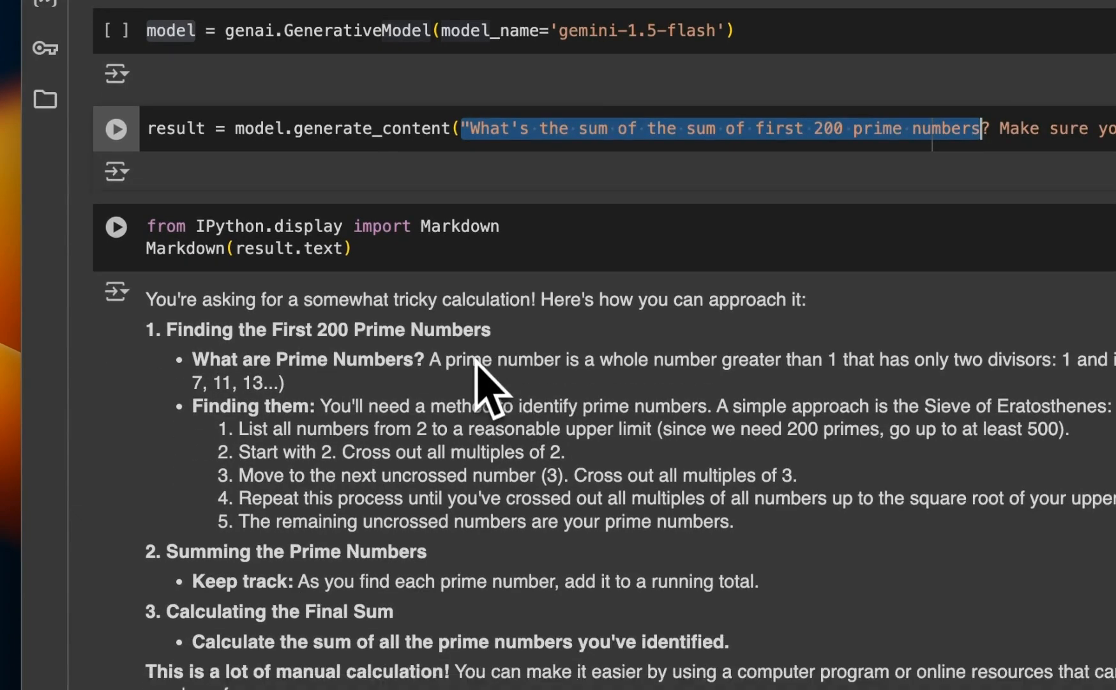
scroll(down, 3)
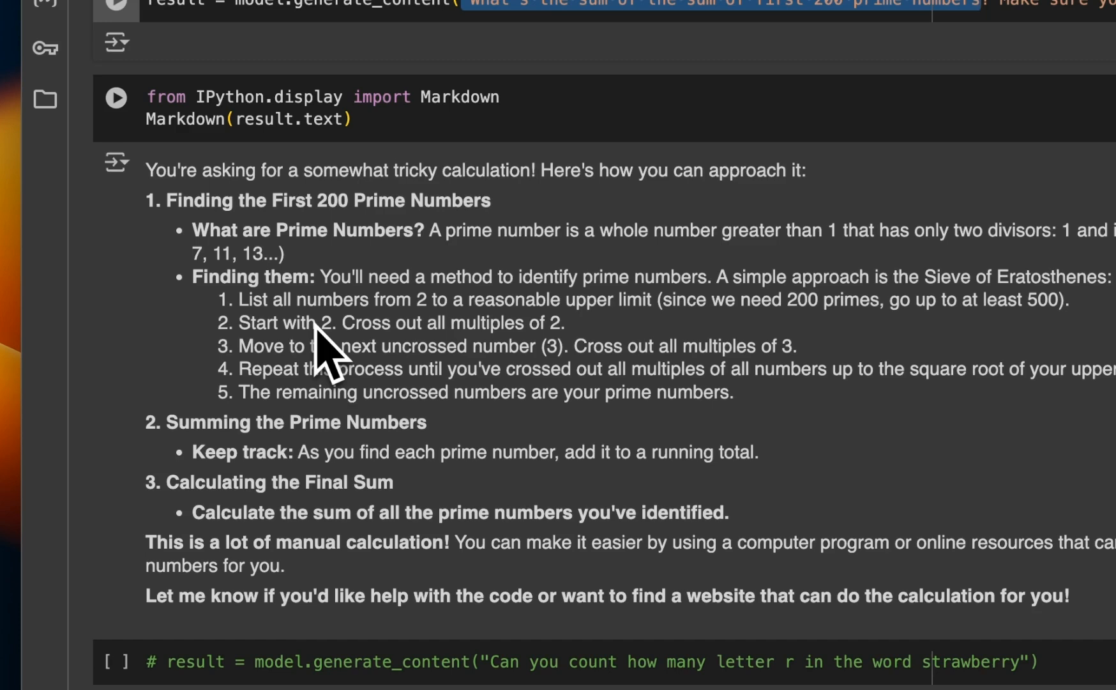
mouse_move(556, 370)
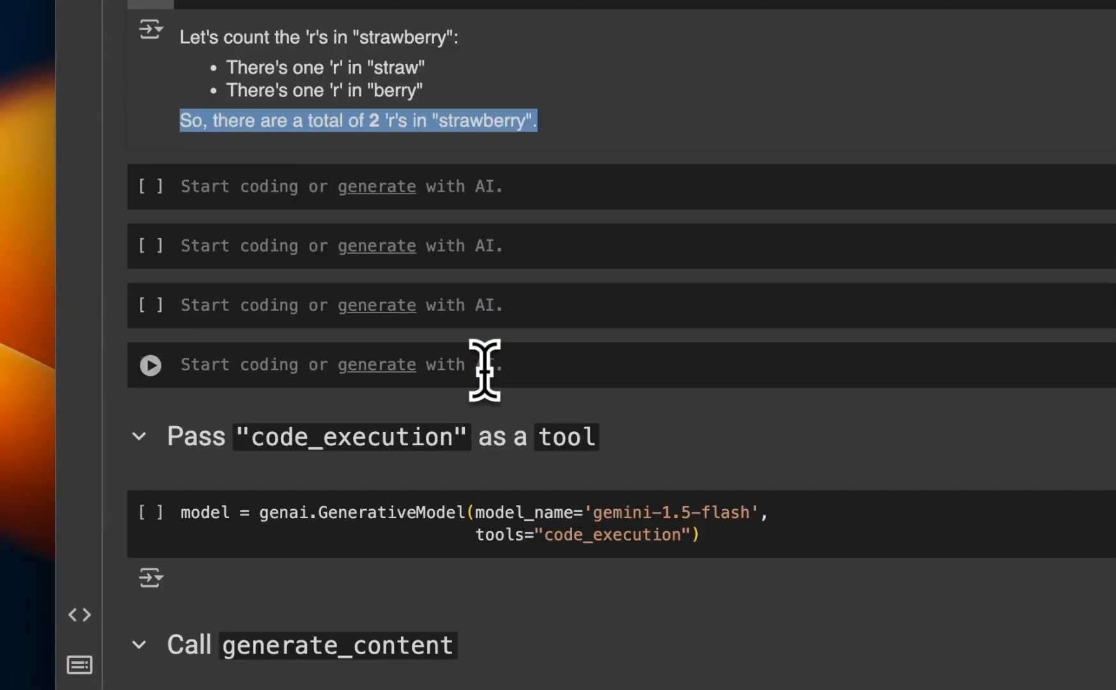
Scroll to the code-execution generate_content call and its parts list output
scroll(down, 3)
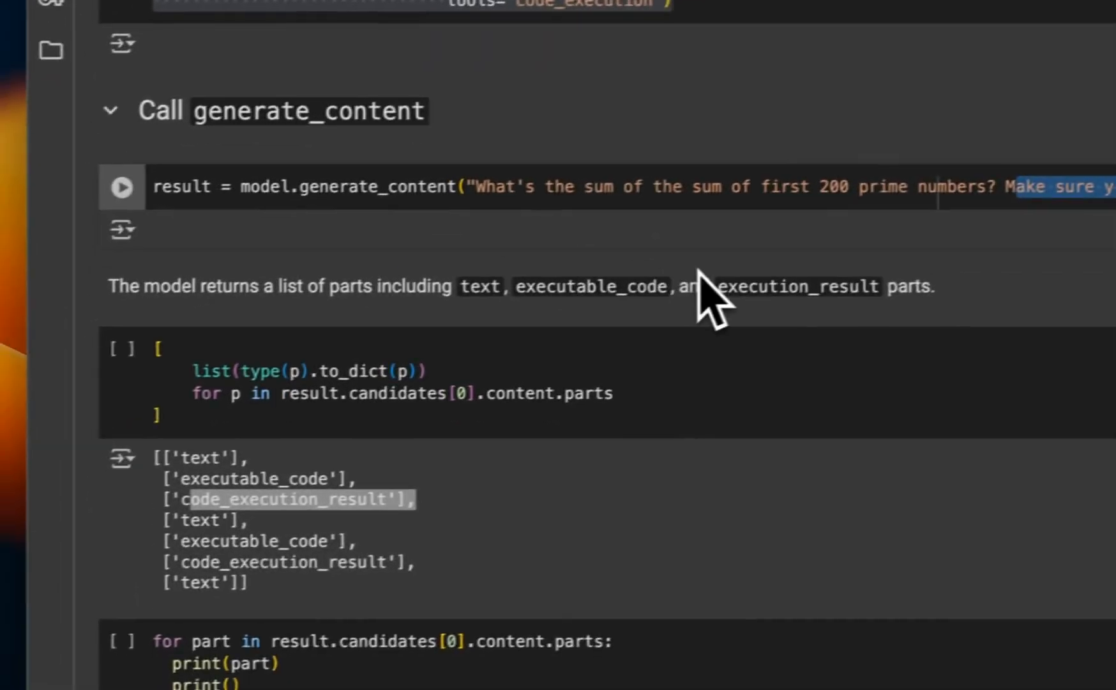
Highlight the text, executable_code and code_execution_result entries in the parts list
scroll(down, 3)
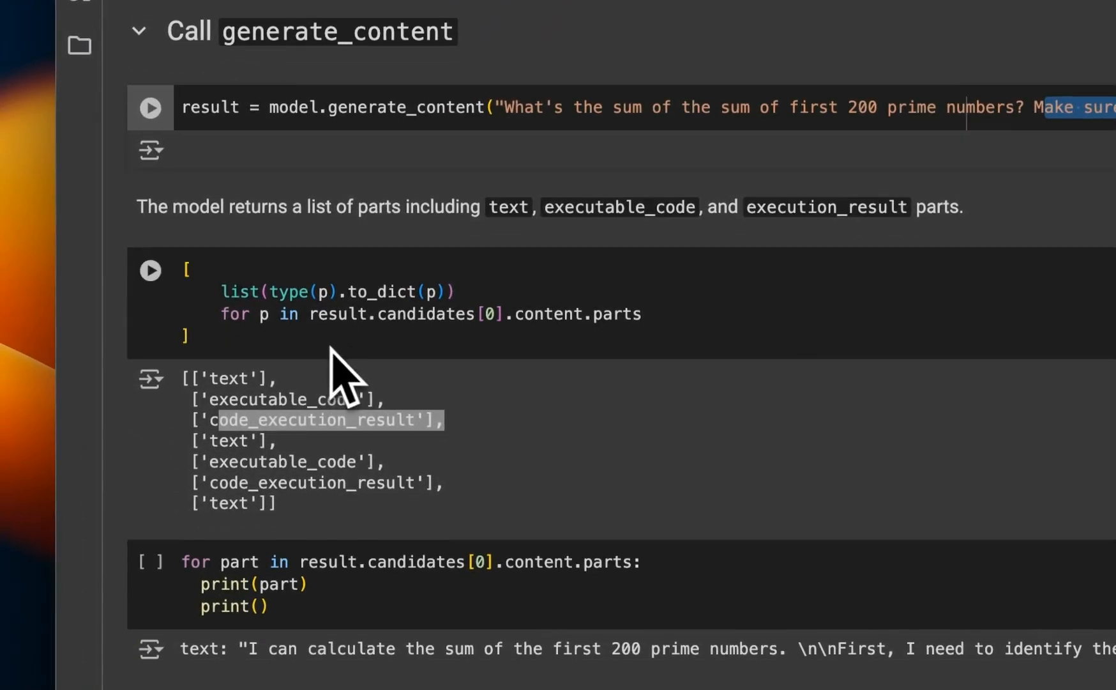
scroll(down, 3)
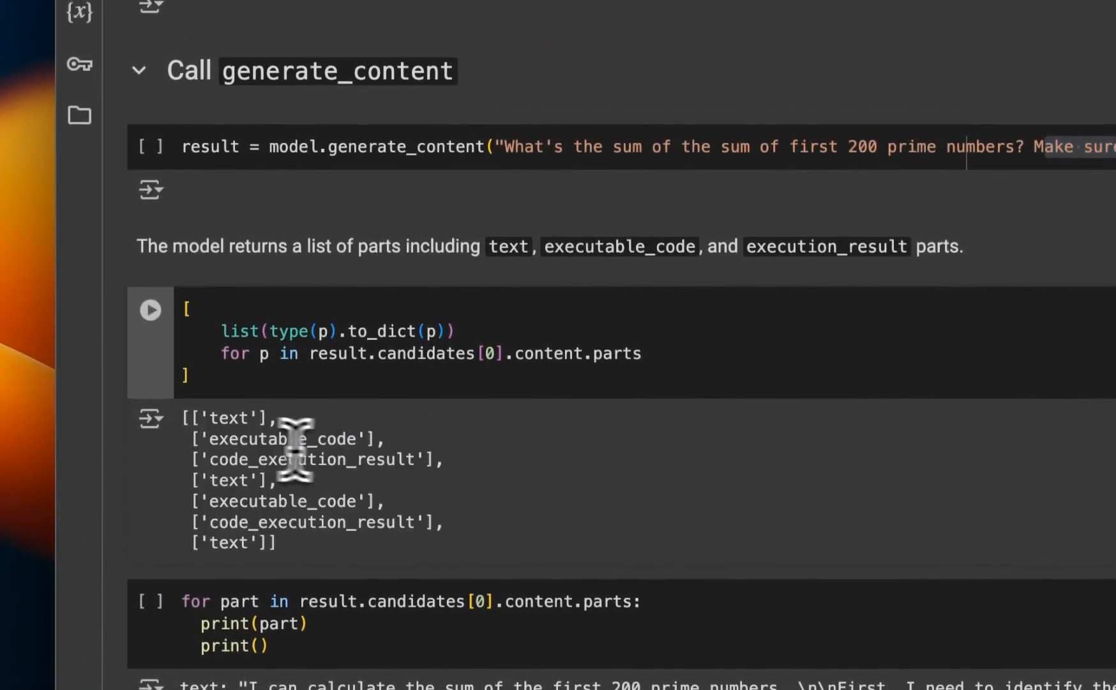
double_click(235, 418)
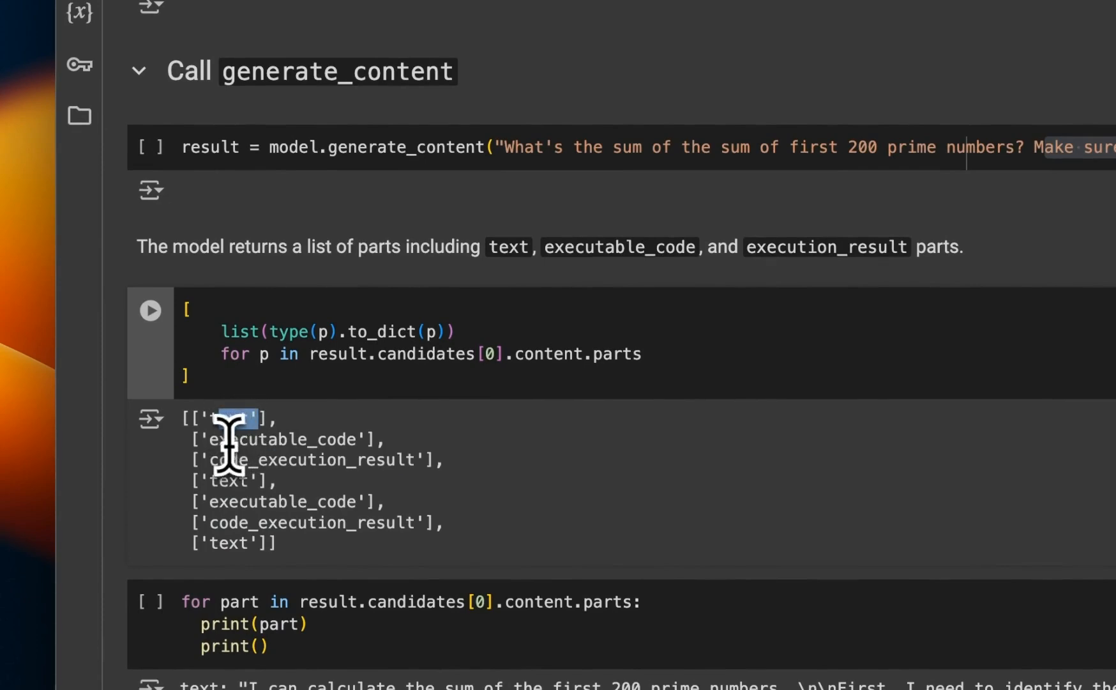
double_click(285, 440)
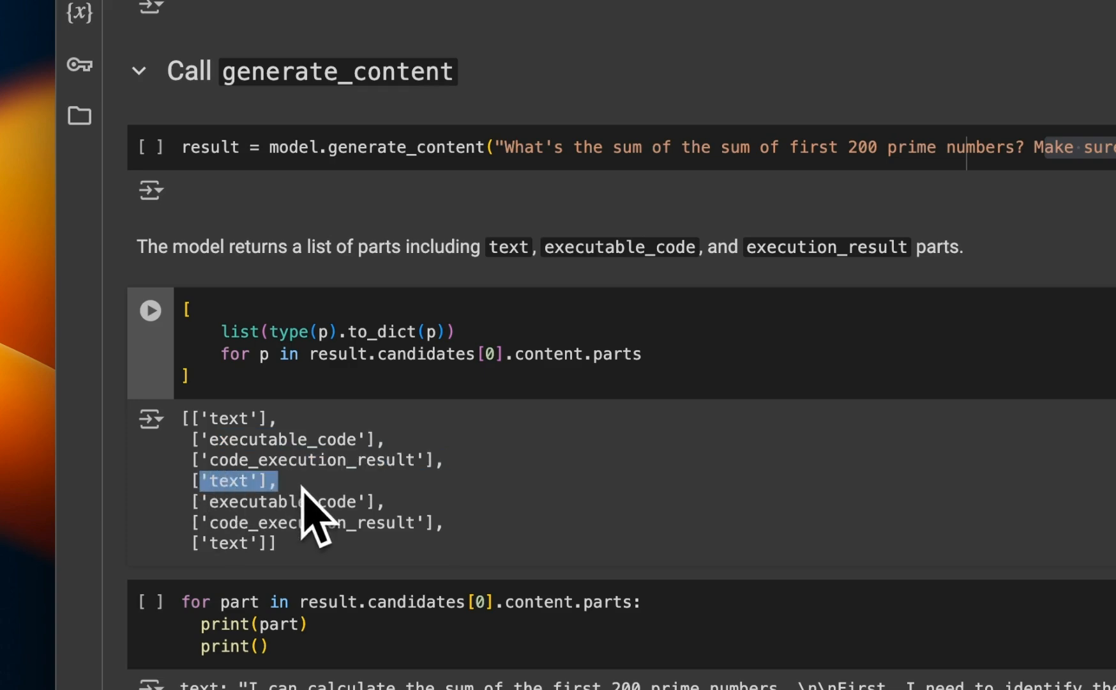
double_click(284, 501)
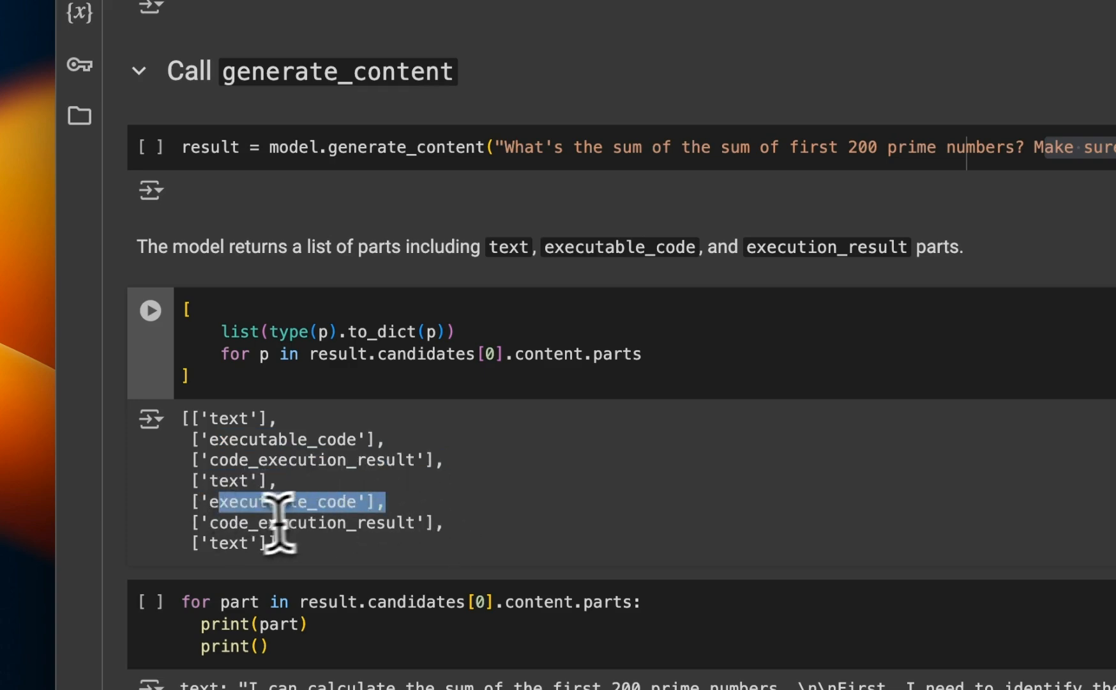
drag(285, 502, 427, 522)
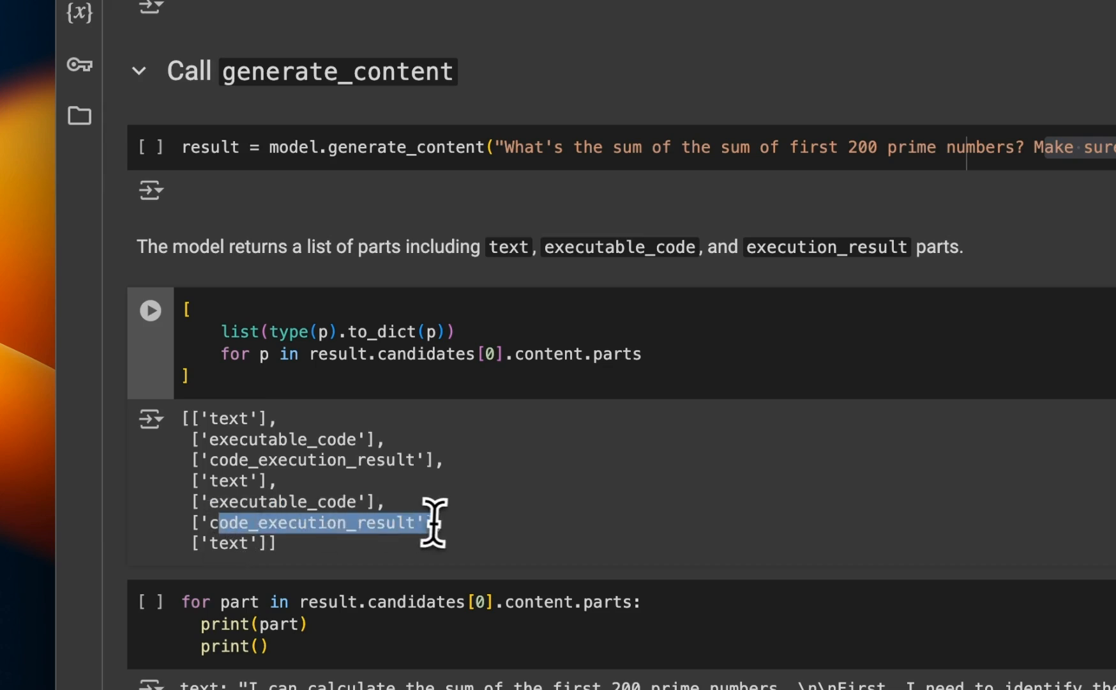
mouse_move(435, 548)
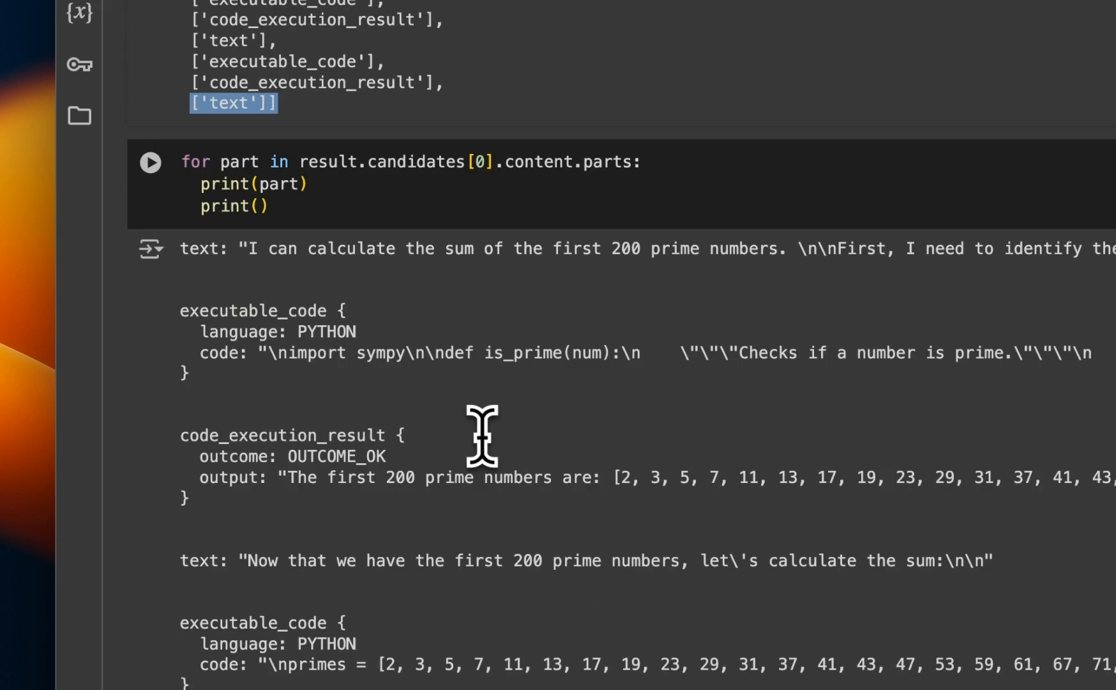
scroll(down, 3)
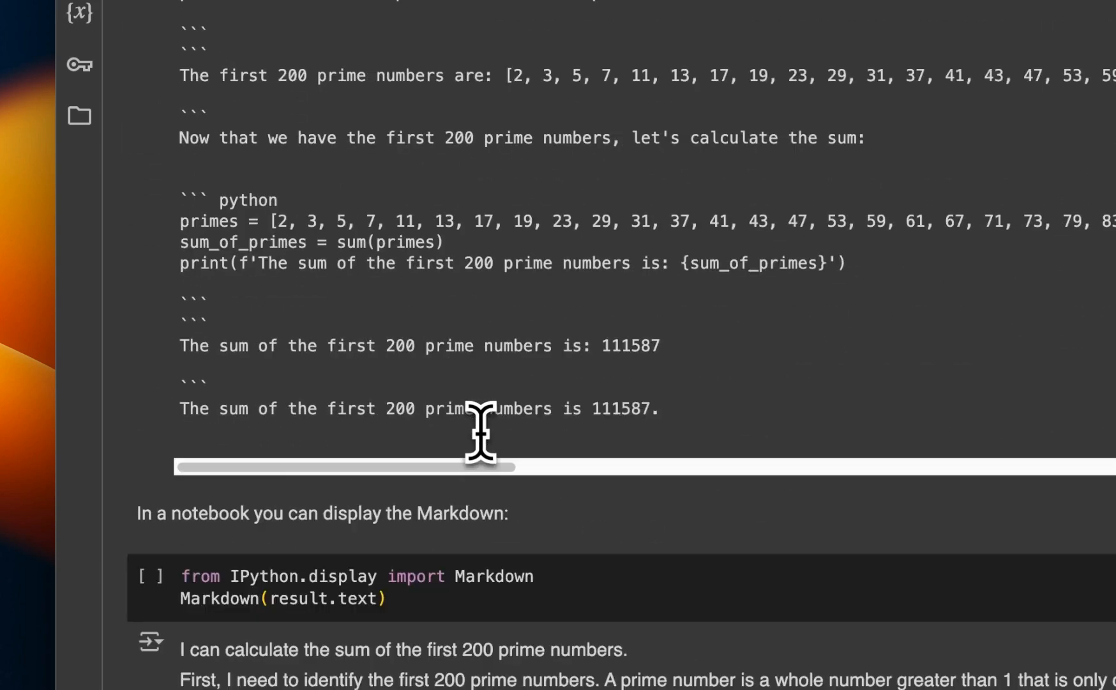
scroll(down, 3)
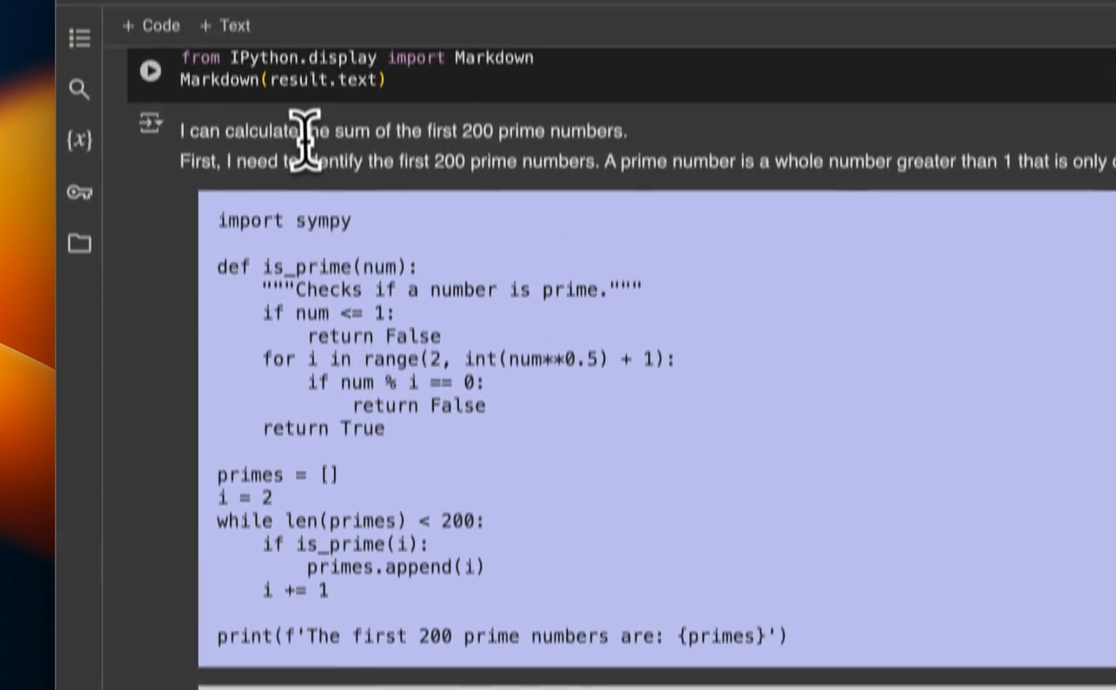
scroll(down, 3)
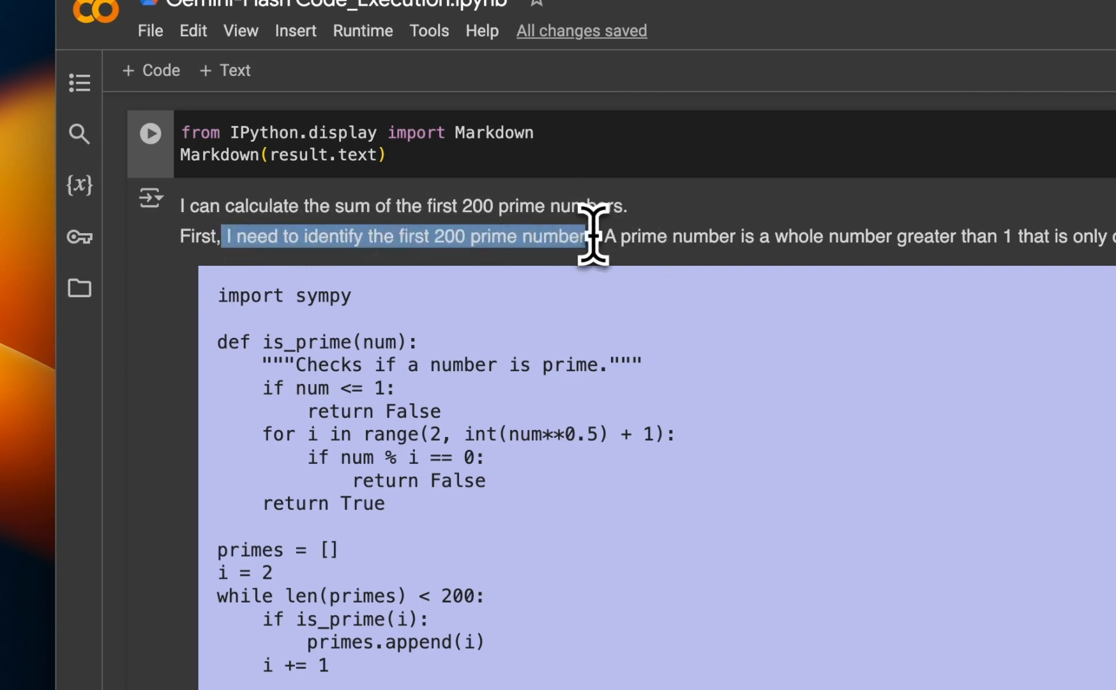
scroll(down, 3)
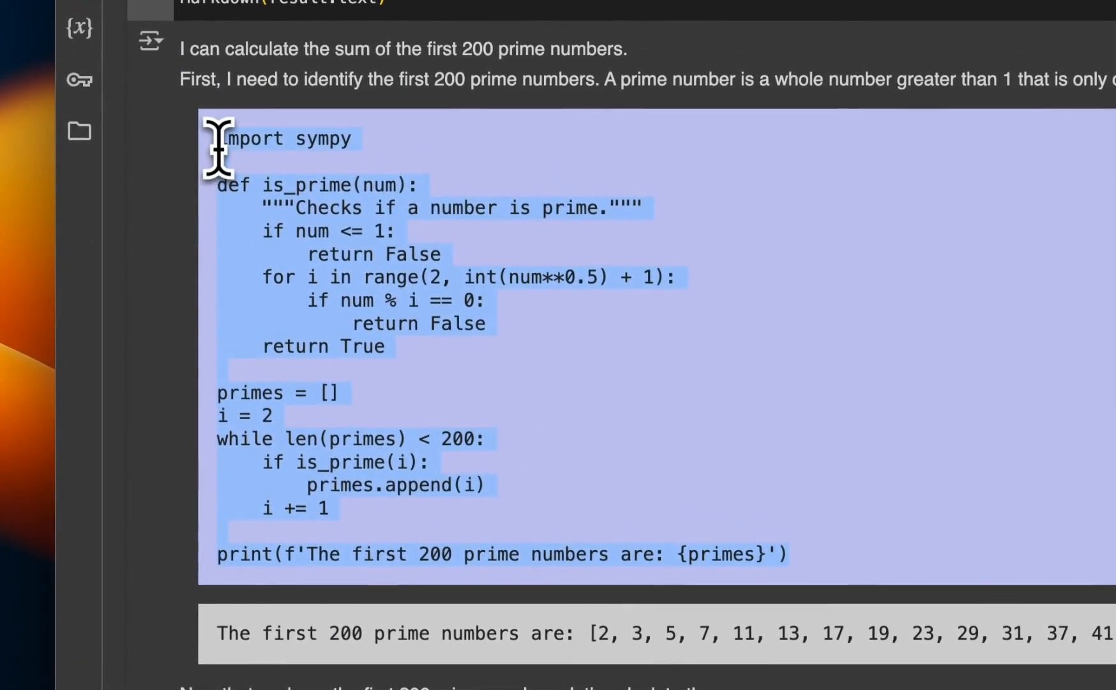
scroll(down, 3)
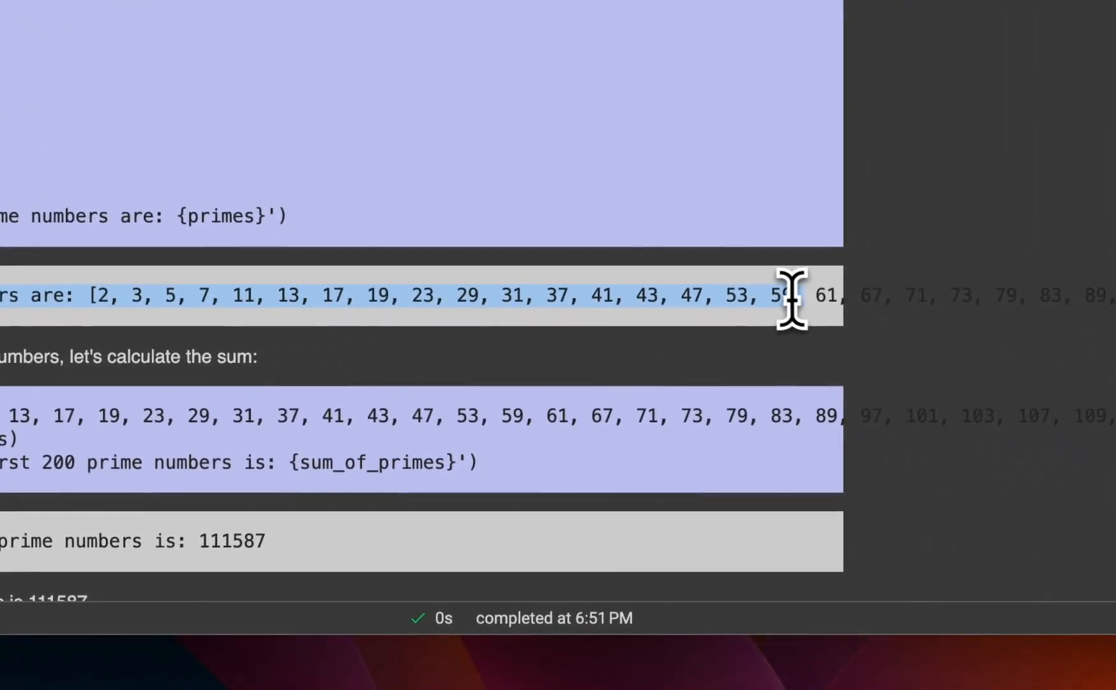
mouse_move(780, 296)
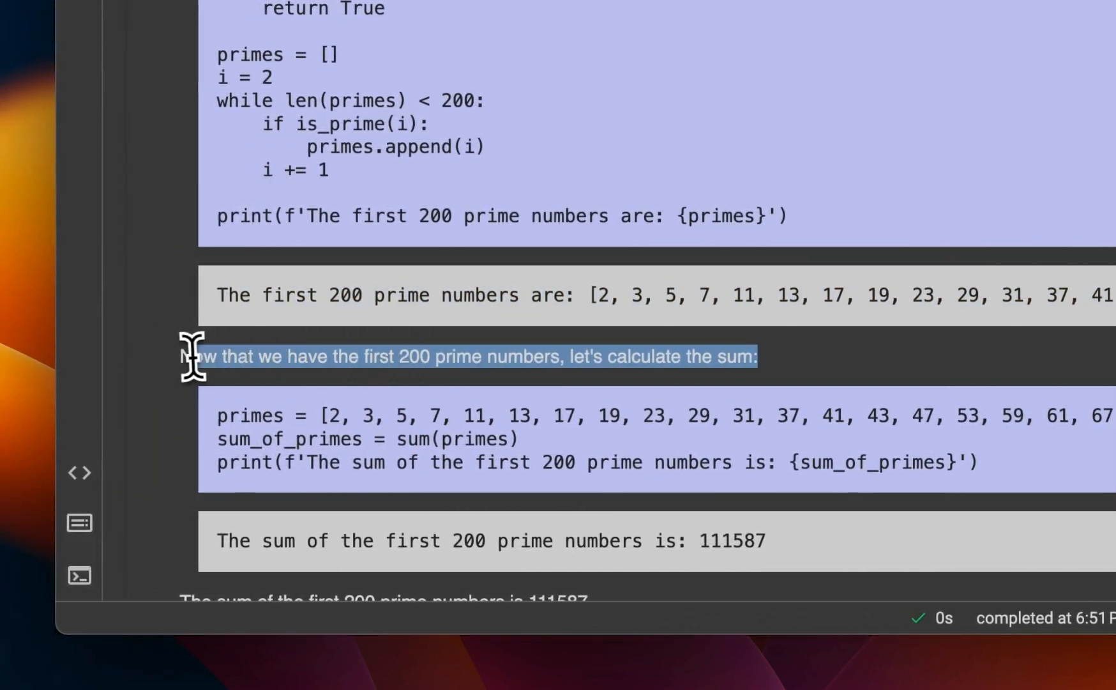
mouse_move(391, 406)
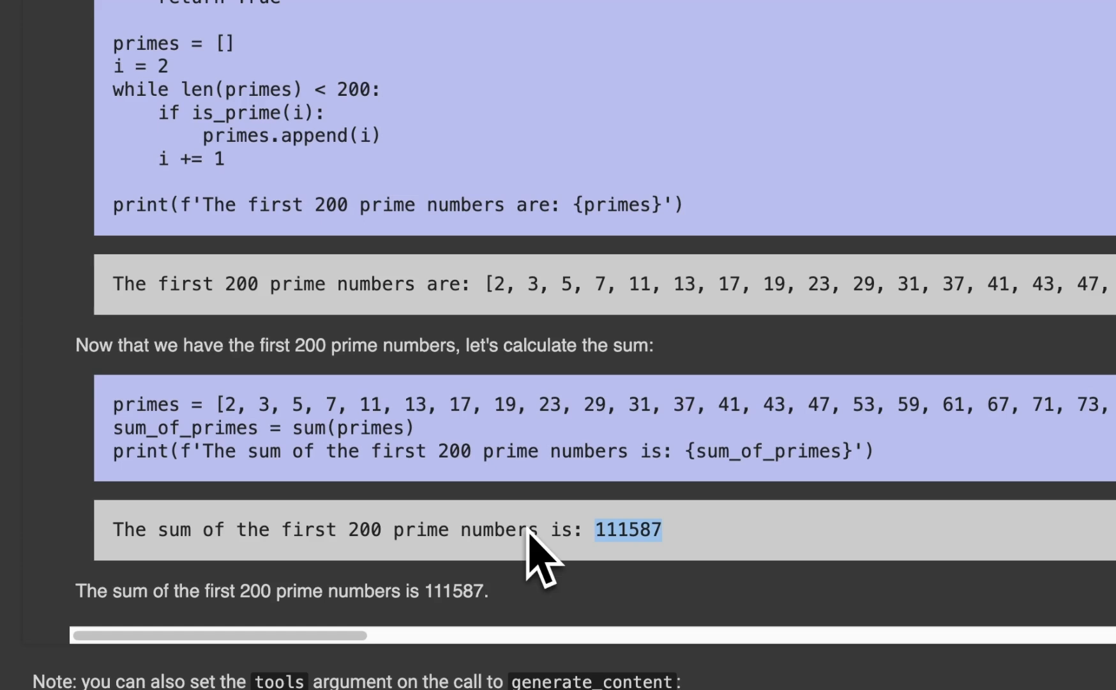
mouse_move(646, 504)
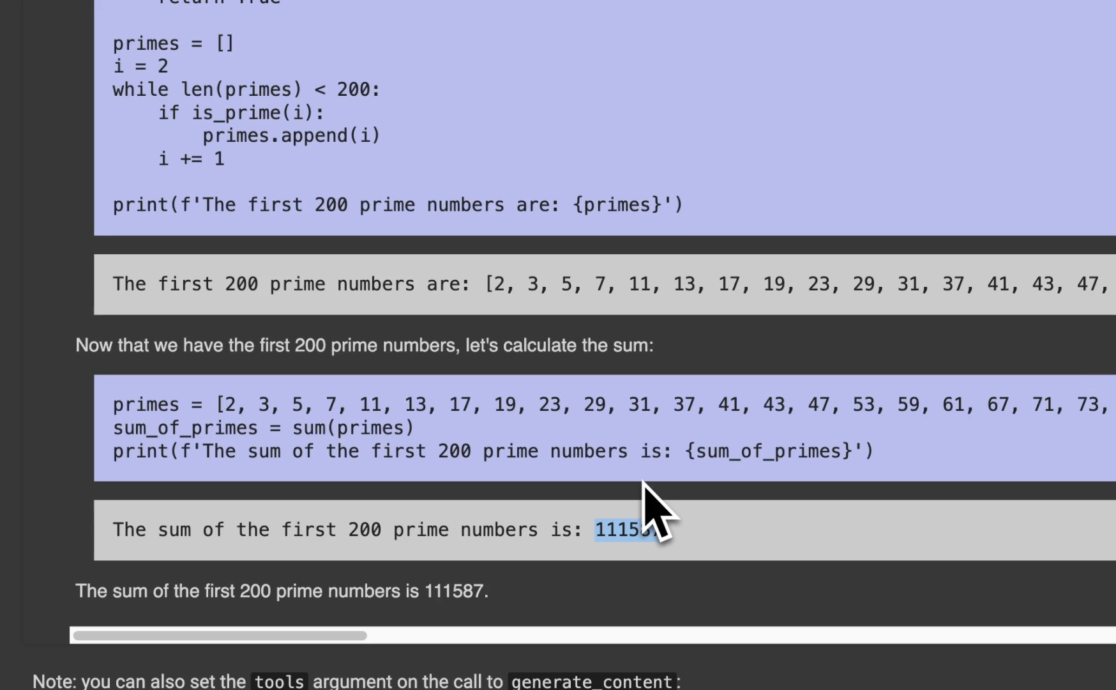
scroll(down, 3)
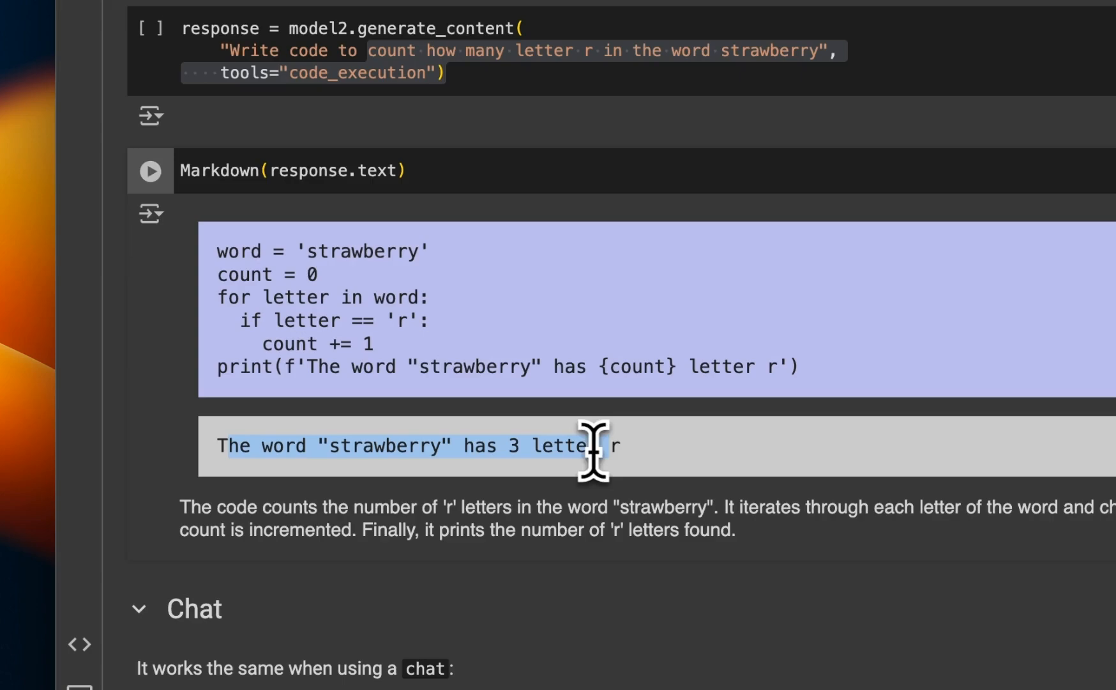
mouse_move(666, 449)
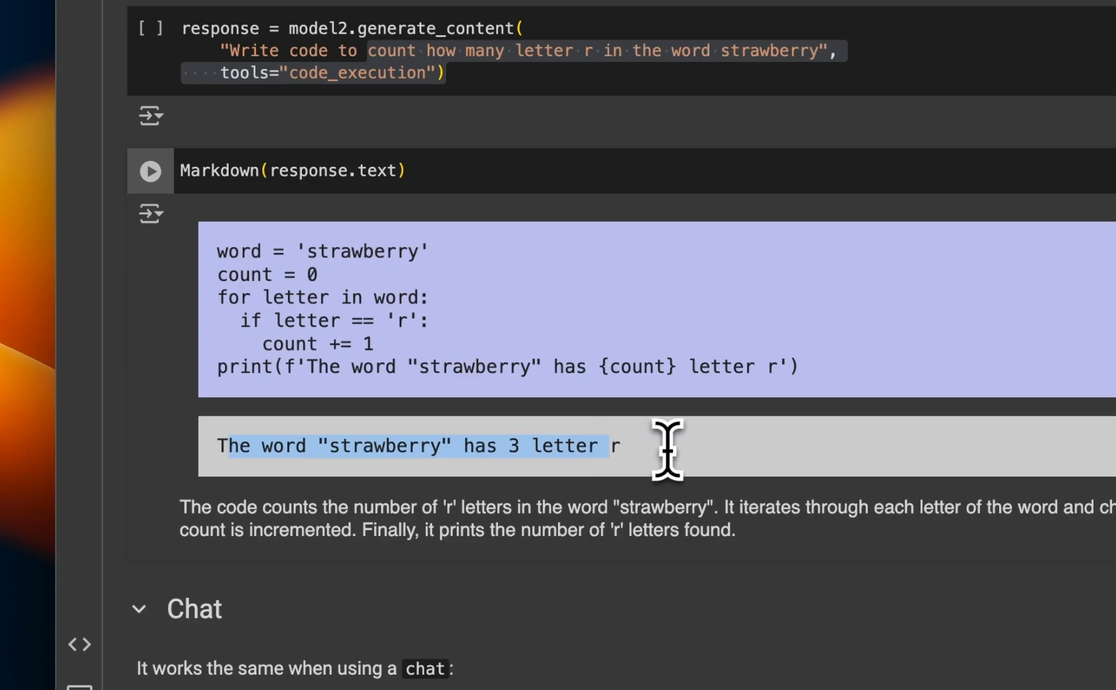
Scroll down to the Chat section's start_chat and bogo-sort cells
scroll(down, 3)
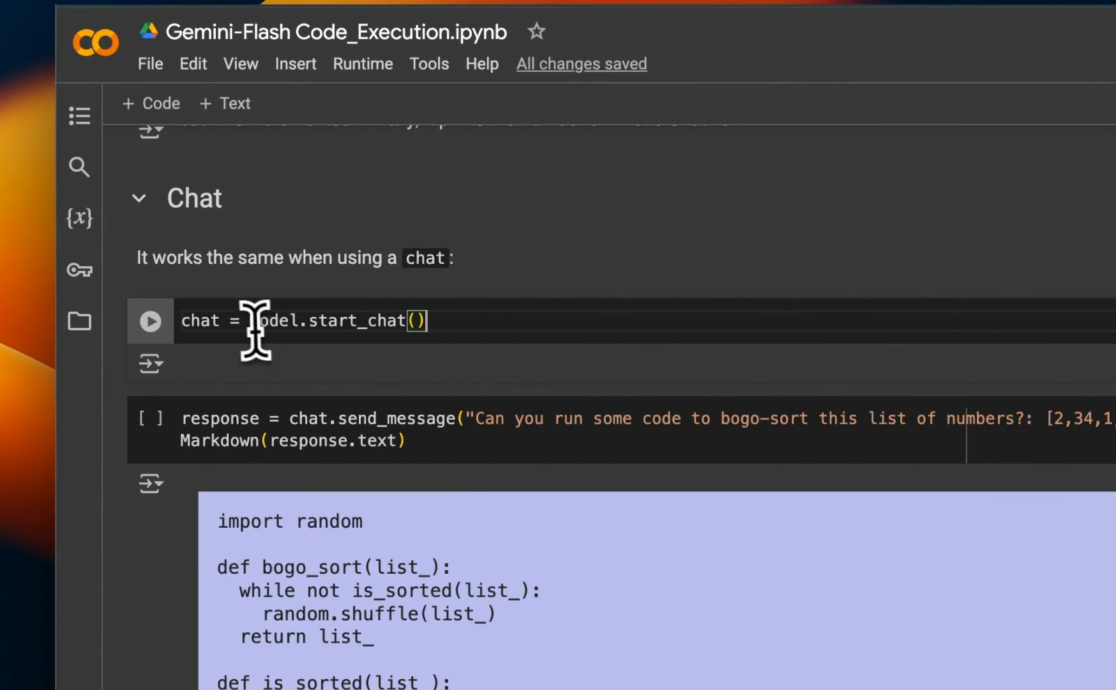
Highlight the bogo-sort prompt's number list and explanation, then reach the iteration-counting cell
drag(250, 320, 427, 321)
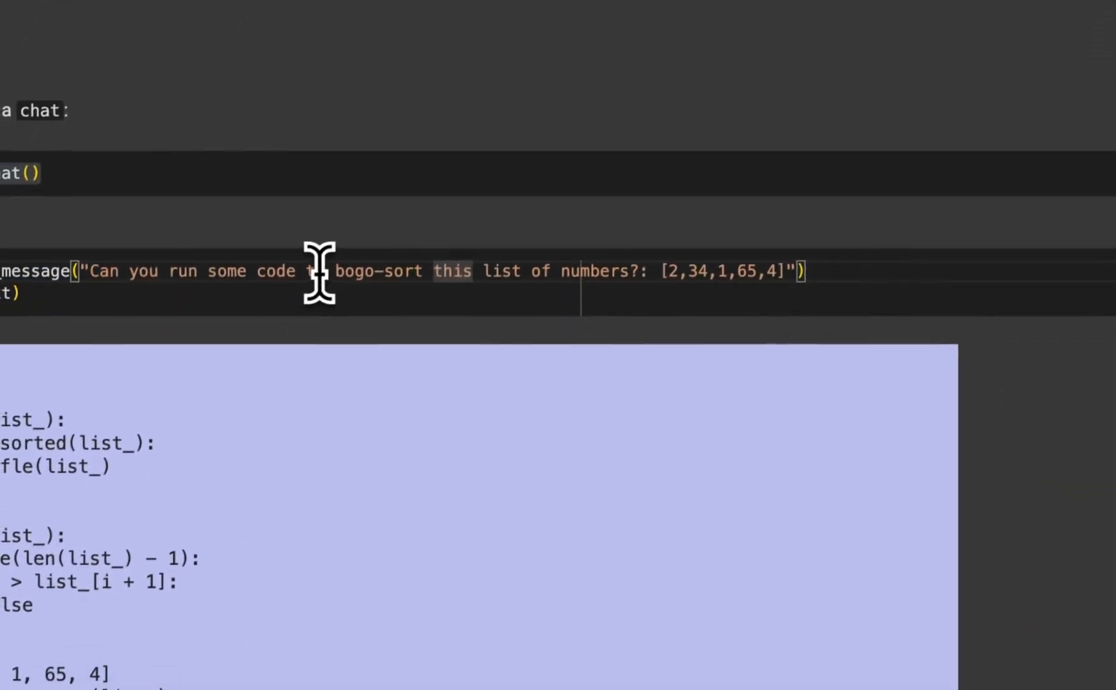
double_click(381, 267)
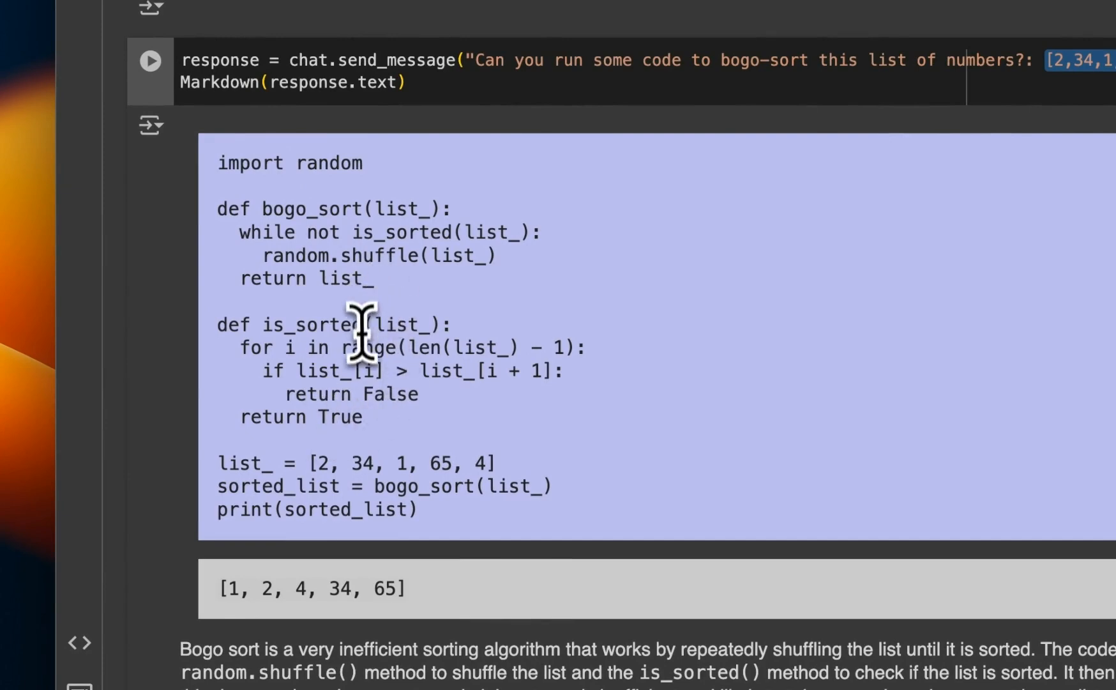
scroll(down, 3)
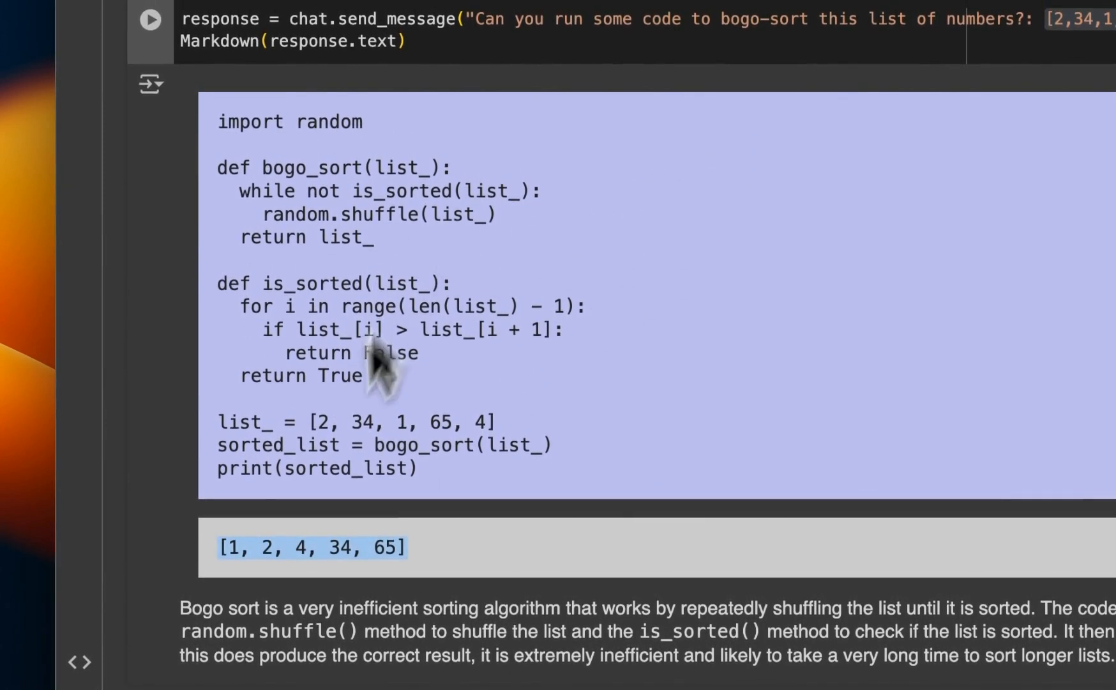
mouse_move(471, 455)
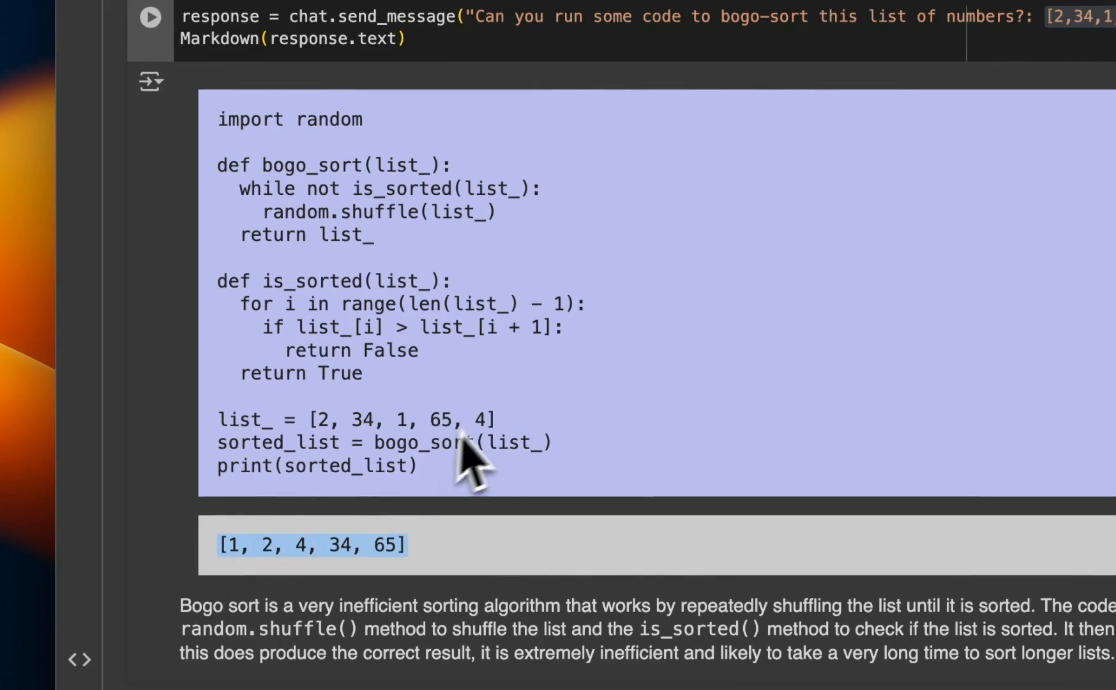
scroll(down, 3)
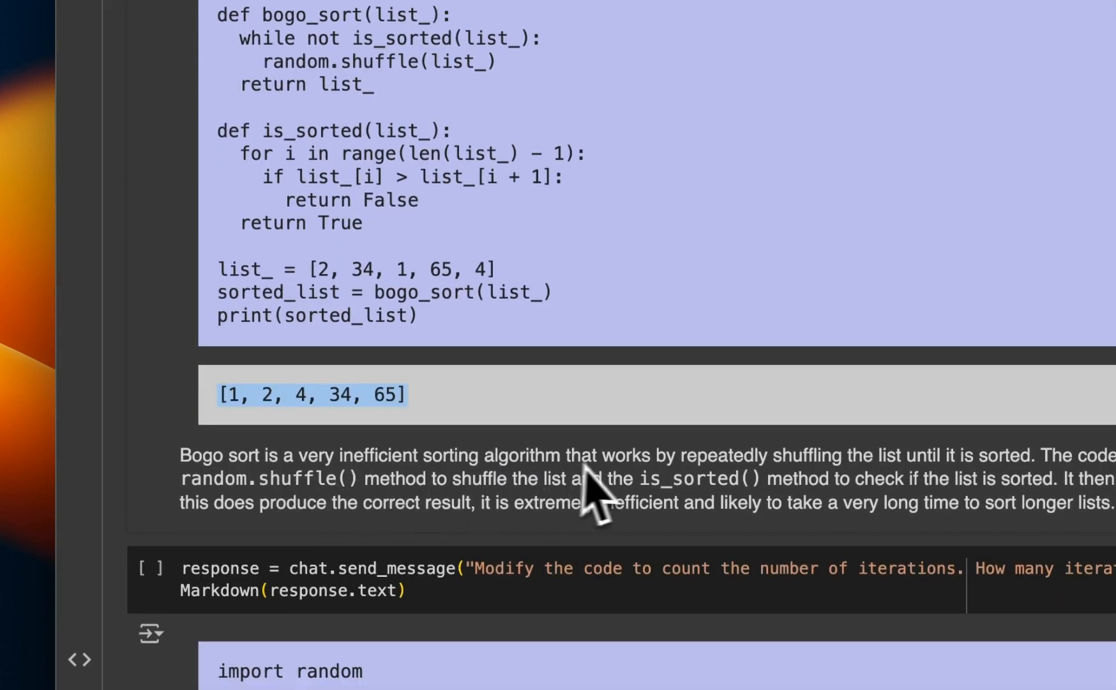
drag(411, 455, 680, 455)
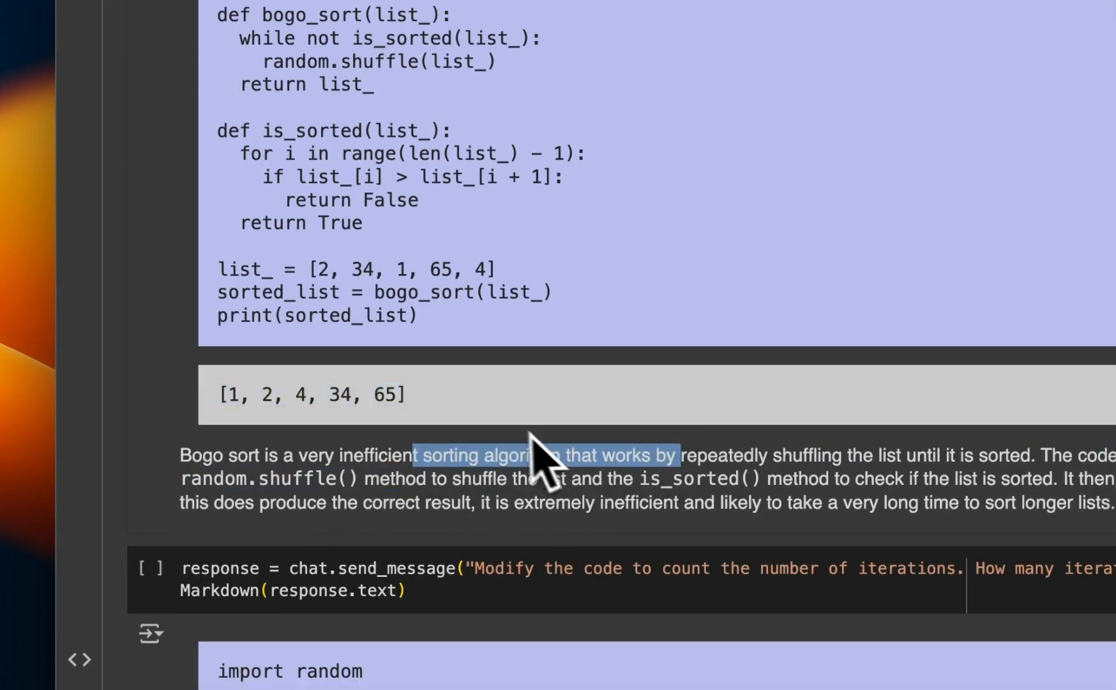
scroll(down, 3)
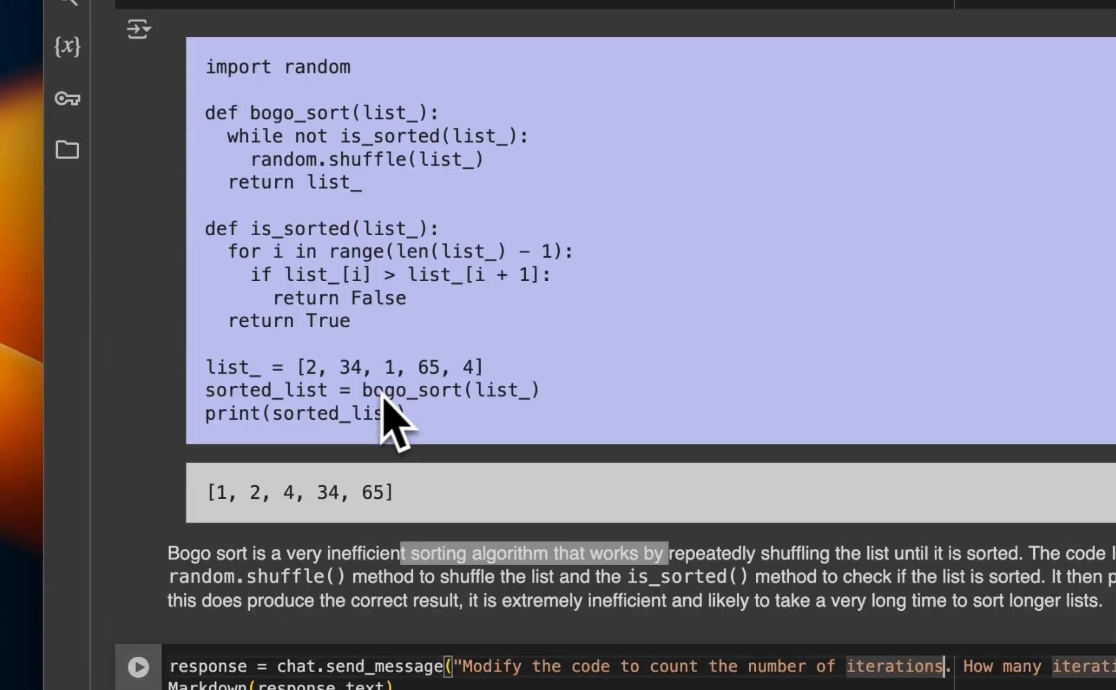
mouse_move(463, 285)
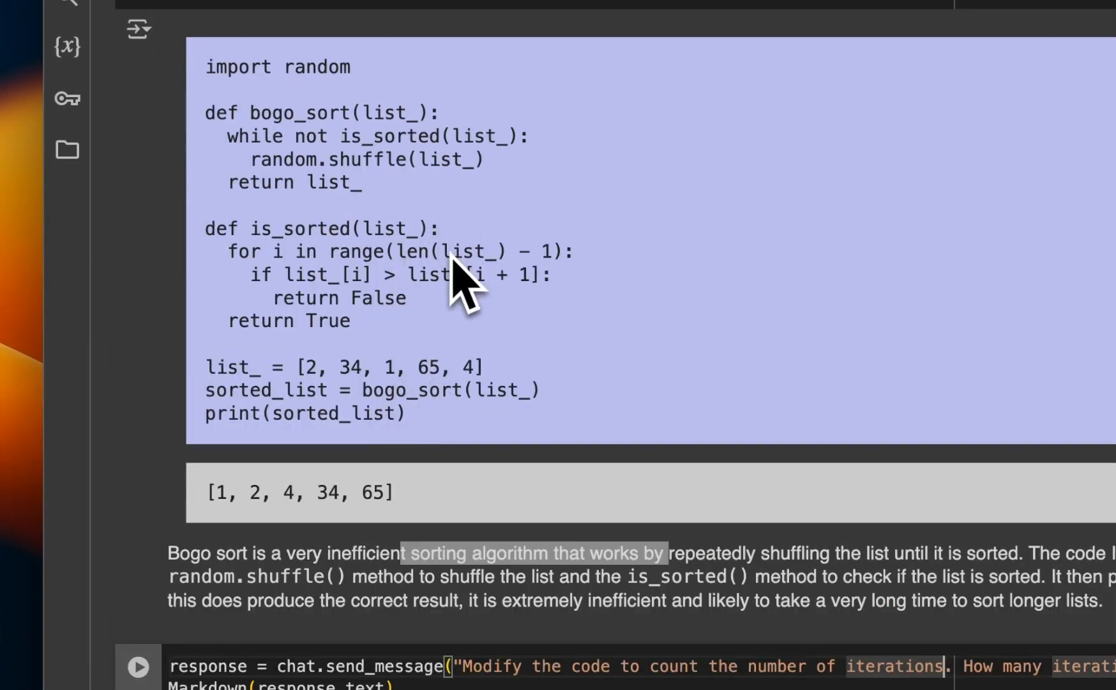
scroll(down, 3)
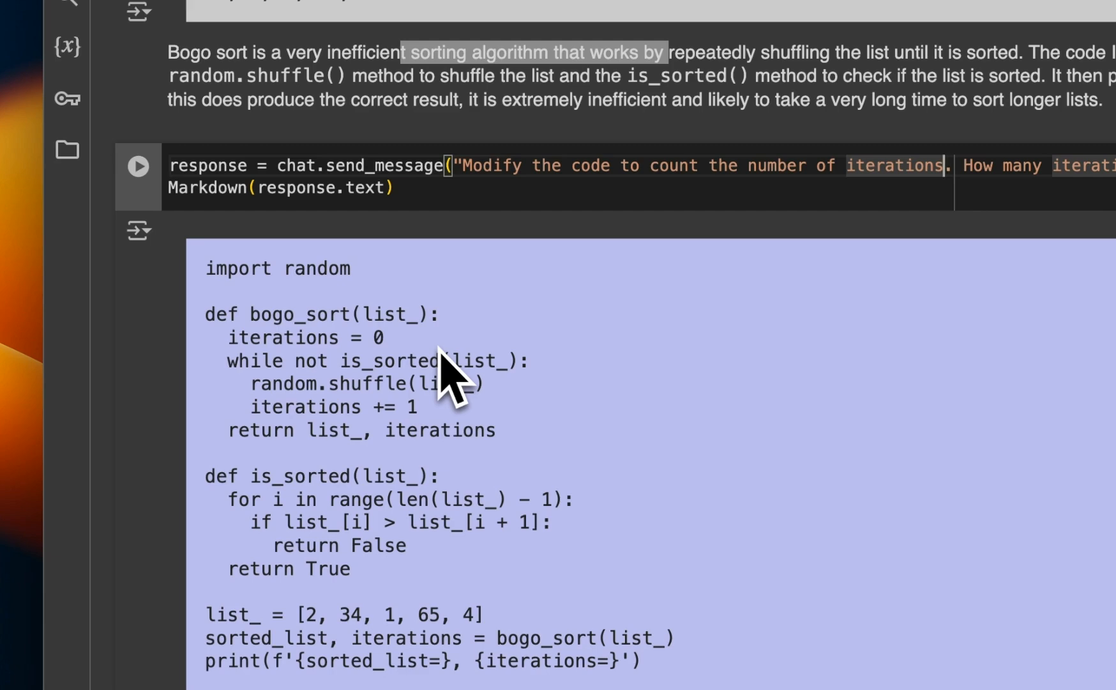
Scroll past the 75-iteration bogo sort result to the Multimedia section's Monty Hall image
scroll(down, 3)
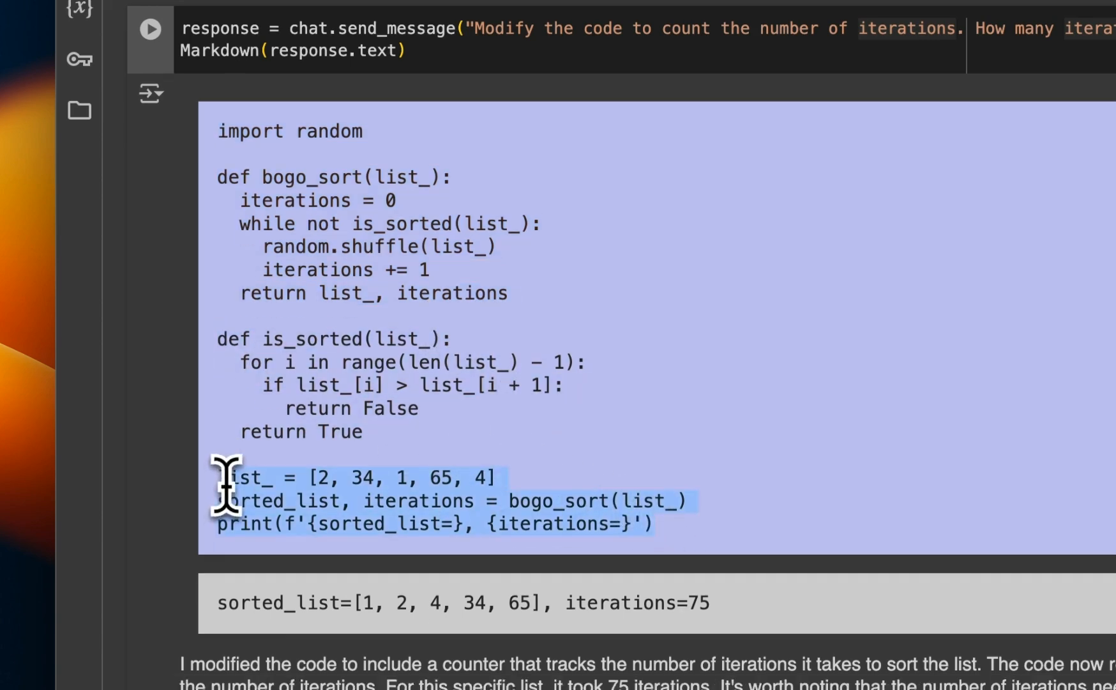
scroll(down, 3)
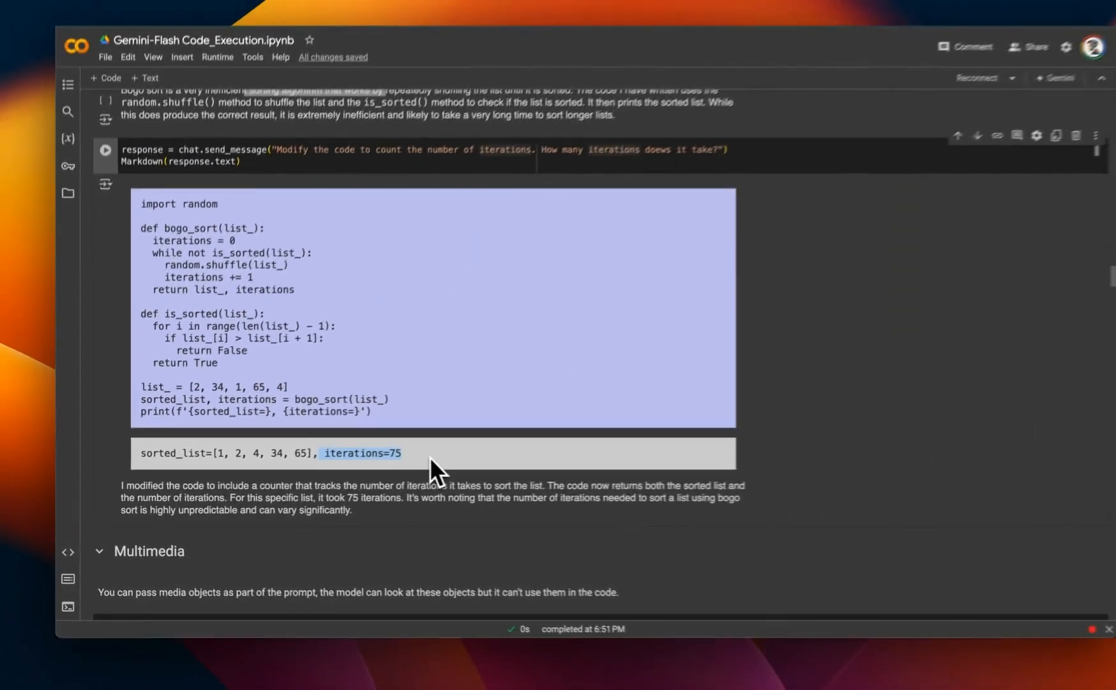
scroll(down, 3)
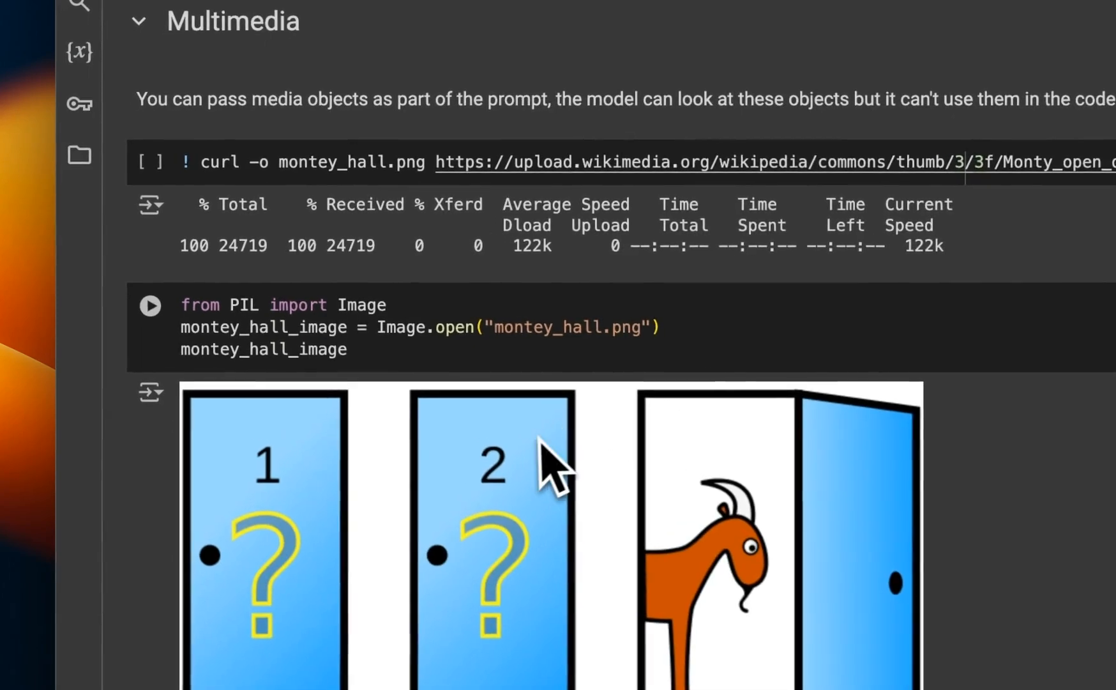
scroll(down, 3)
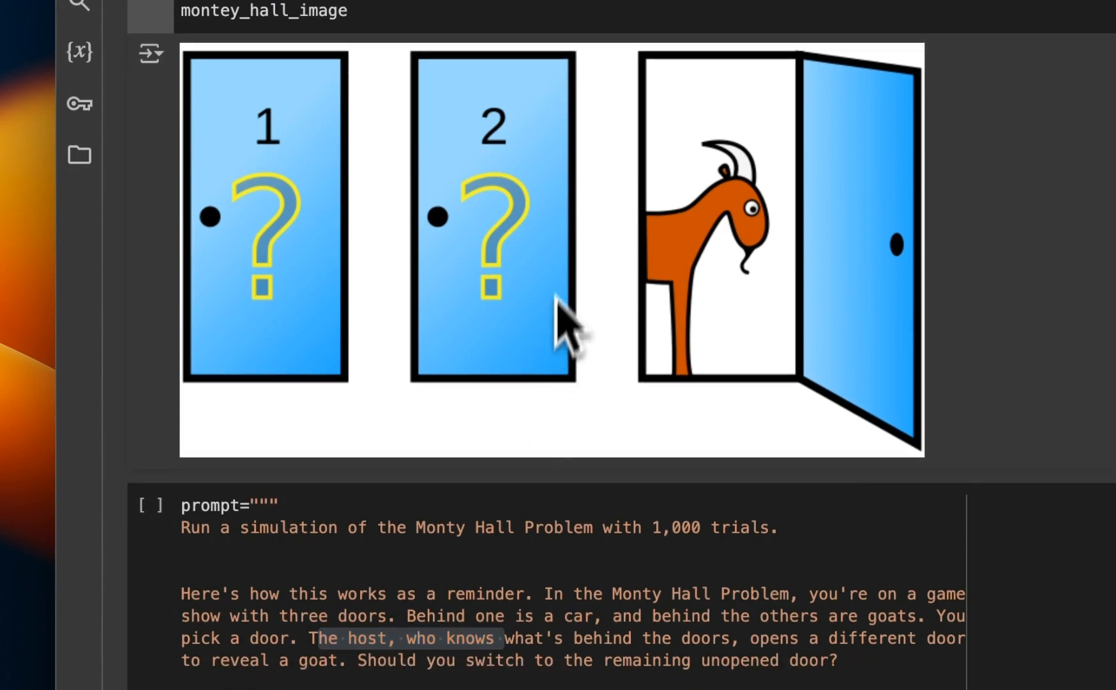
scroll(down, 3)
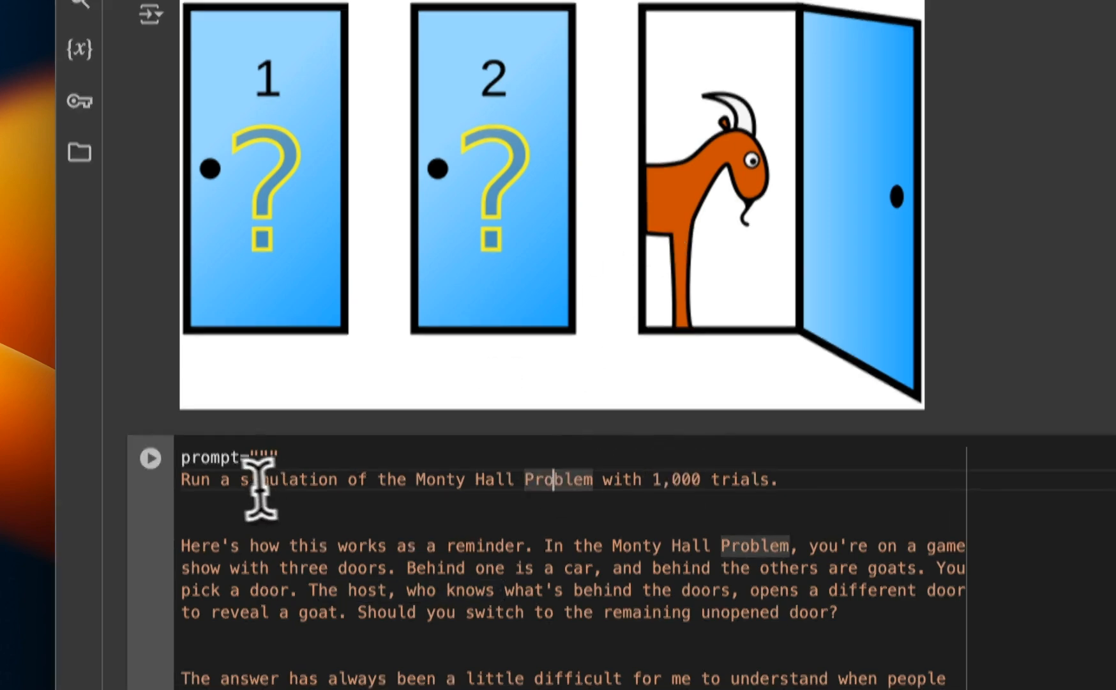
scroll(down, 3)
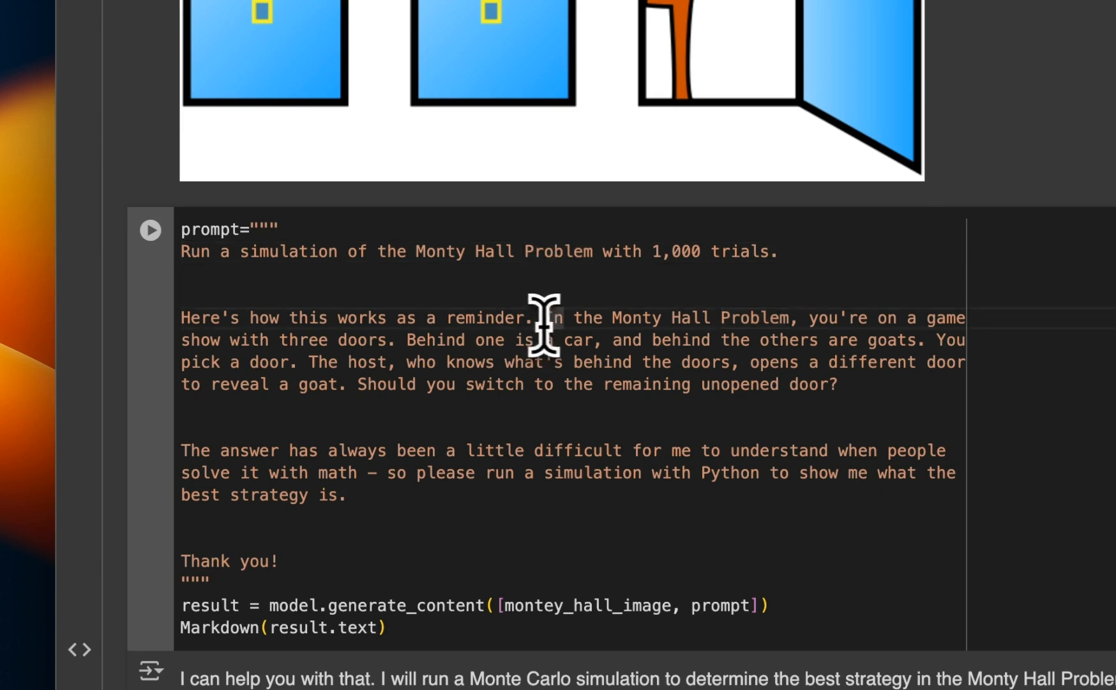
scroll(down, 3)
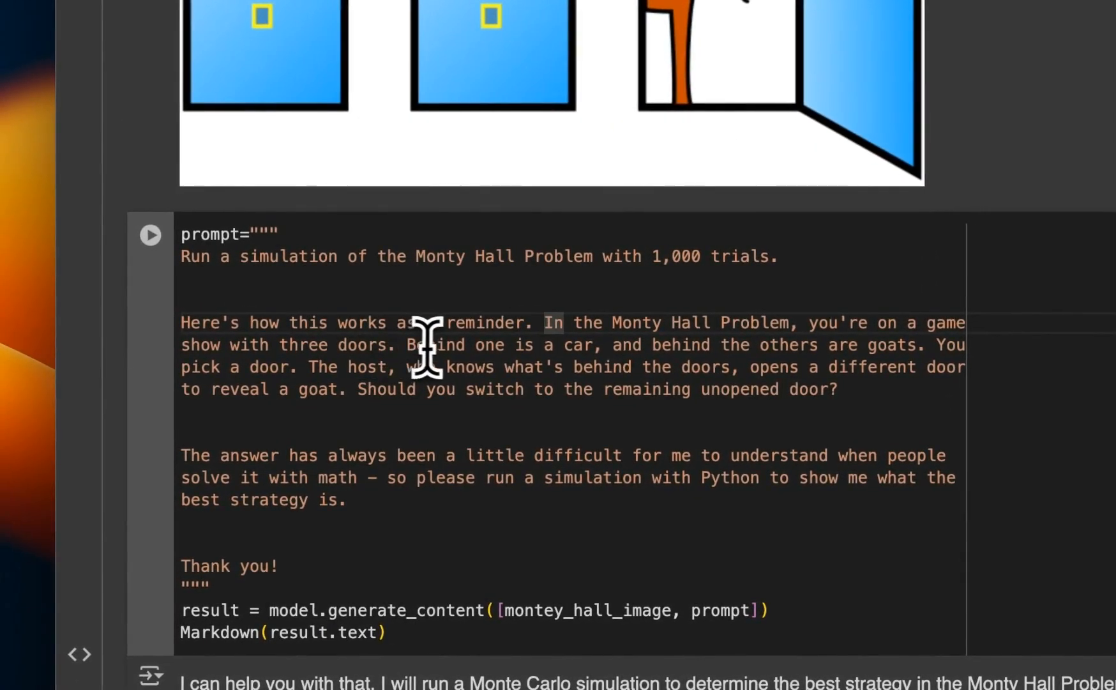
mouse_move(638, 344)
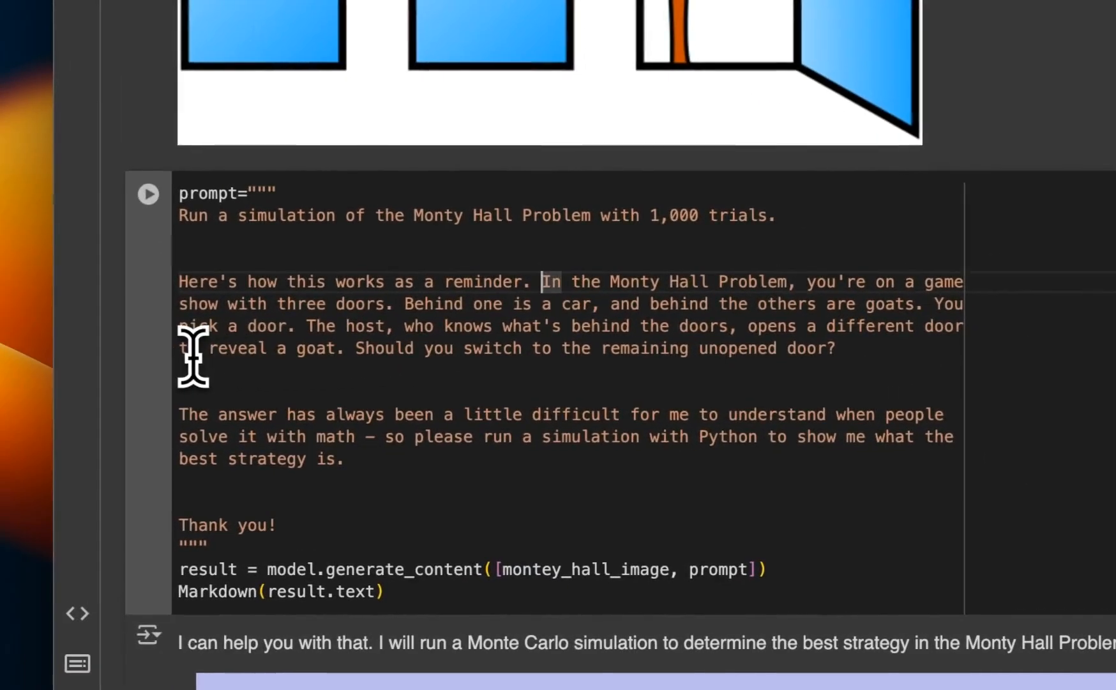
drag(319, 349, 797, 398)
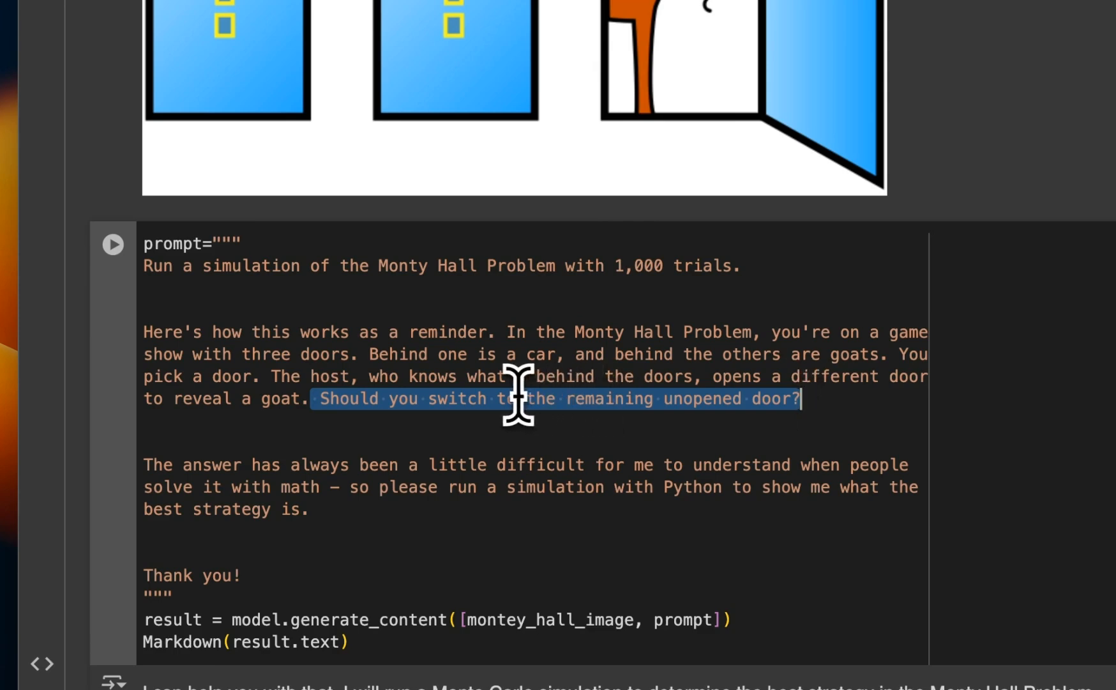
mouse_move(341, 428)
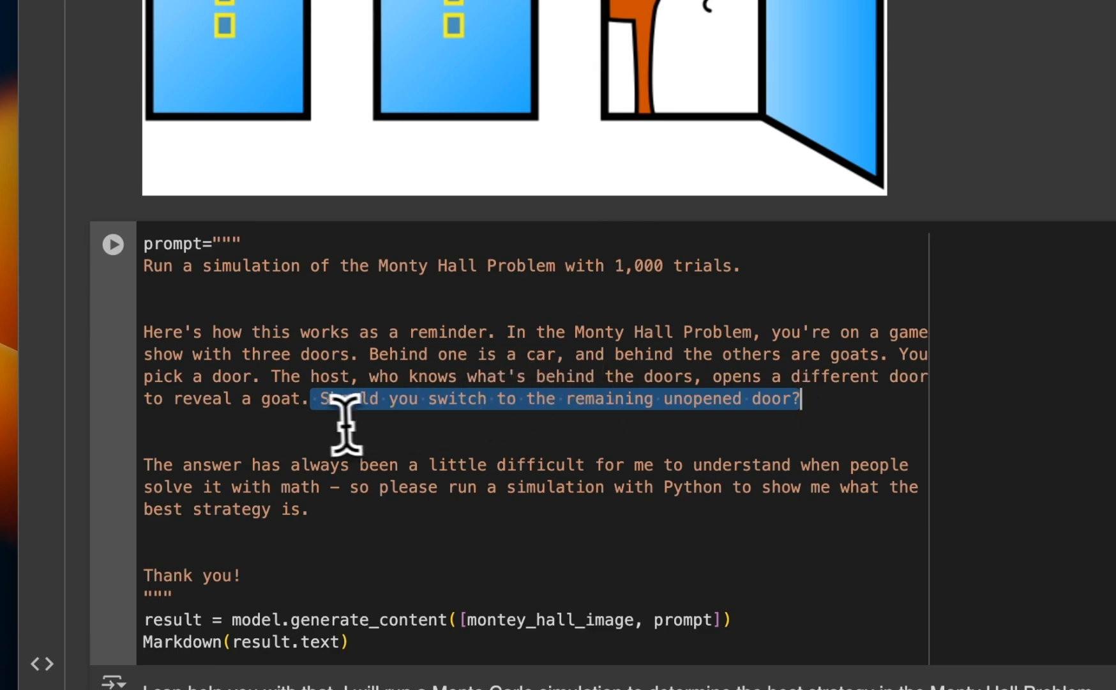
scroll(down, 3)
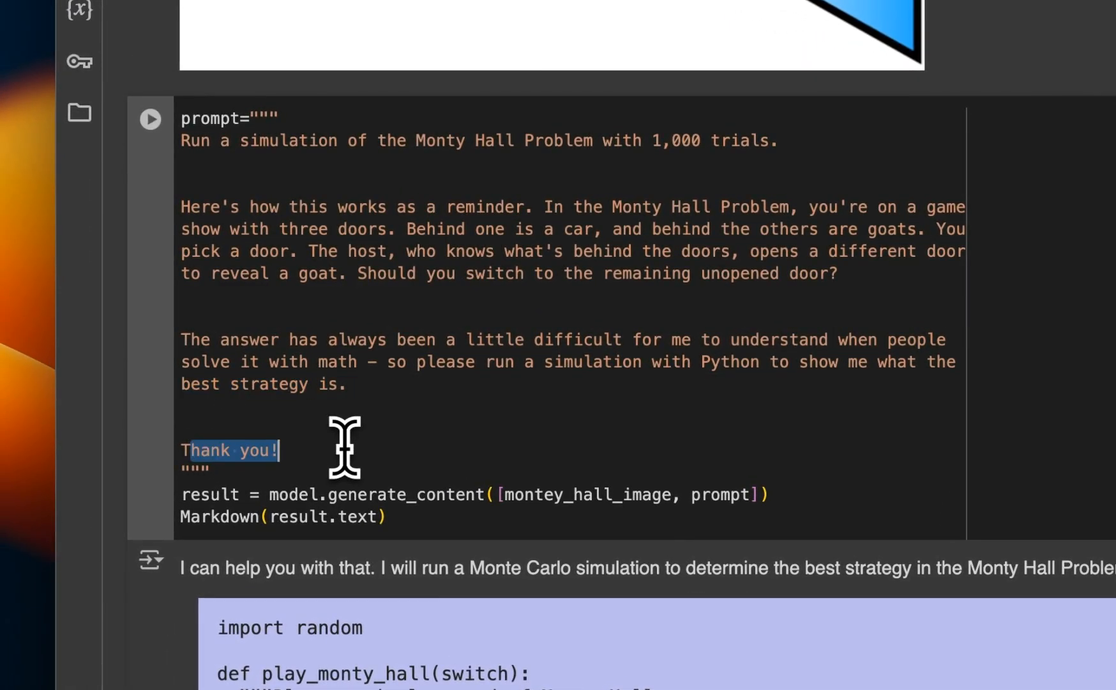
mouse_move(359, 424)
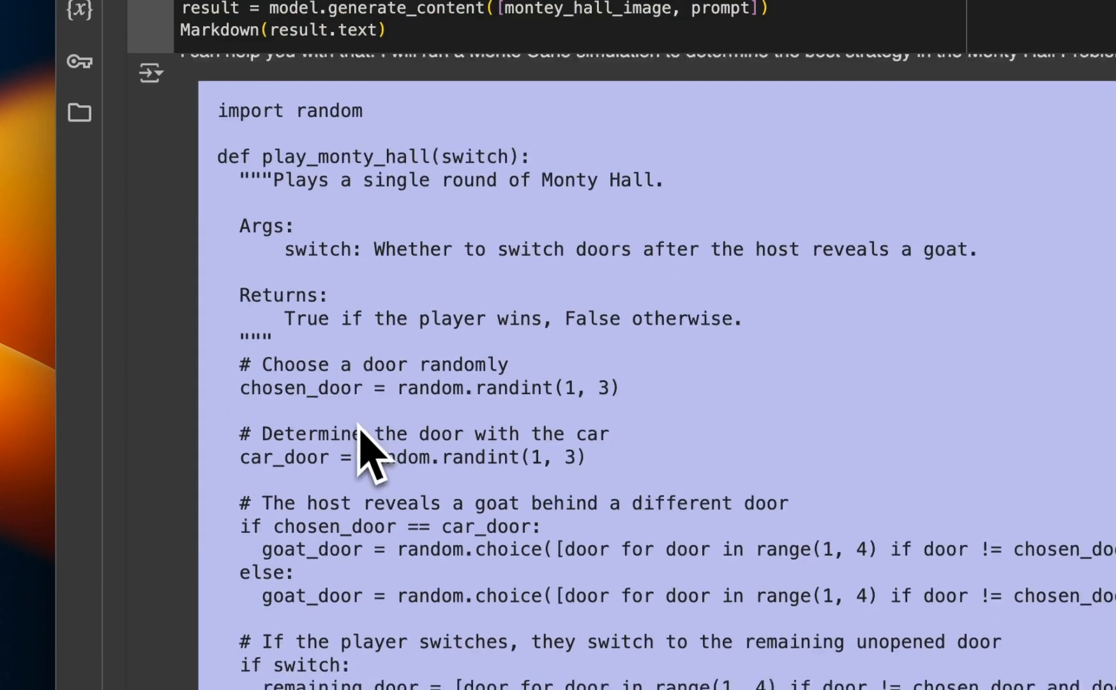
scroll(down, 3)
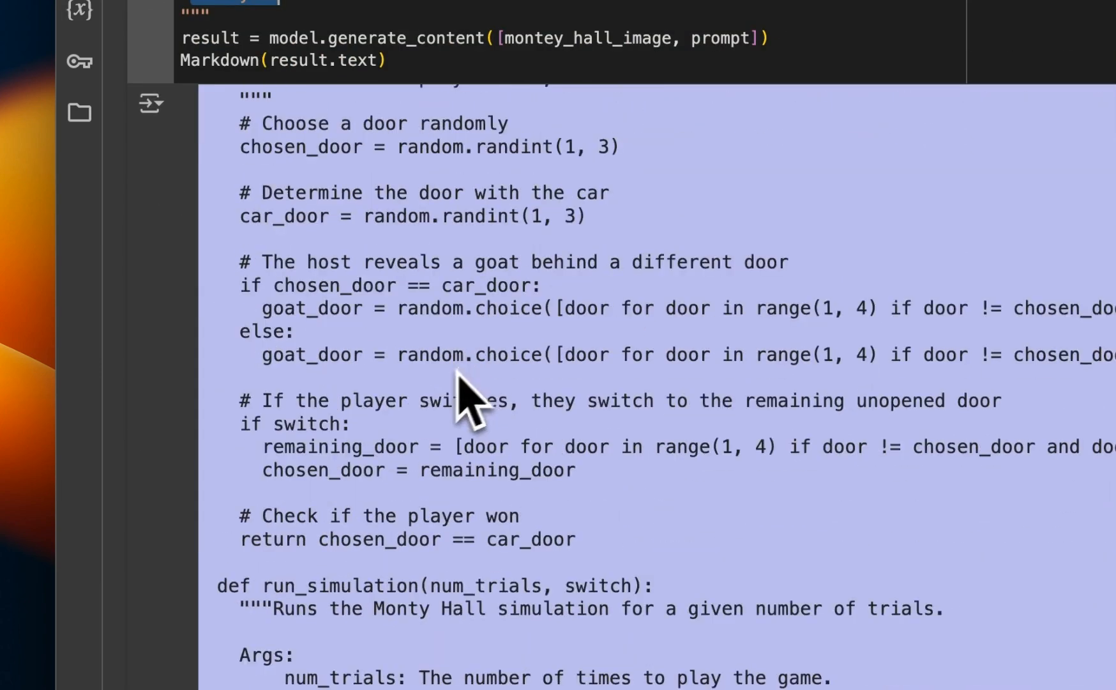
scroll(down, 3)
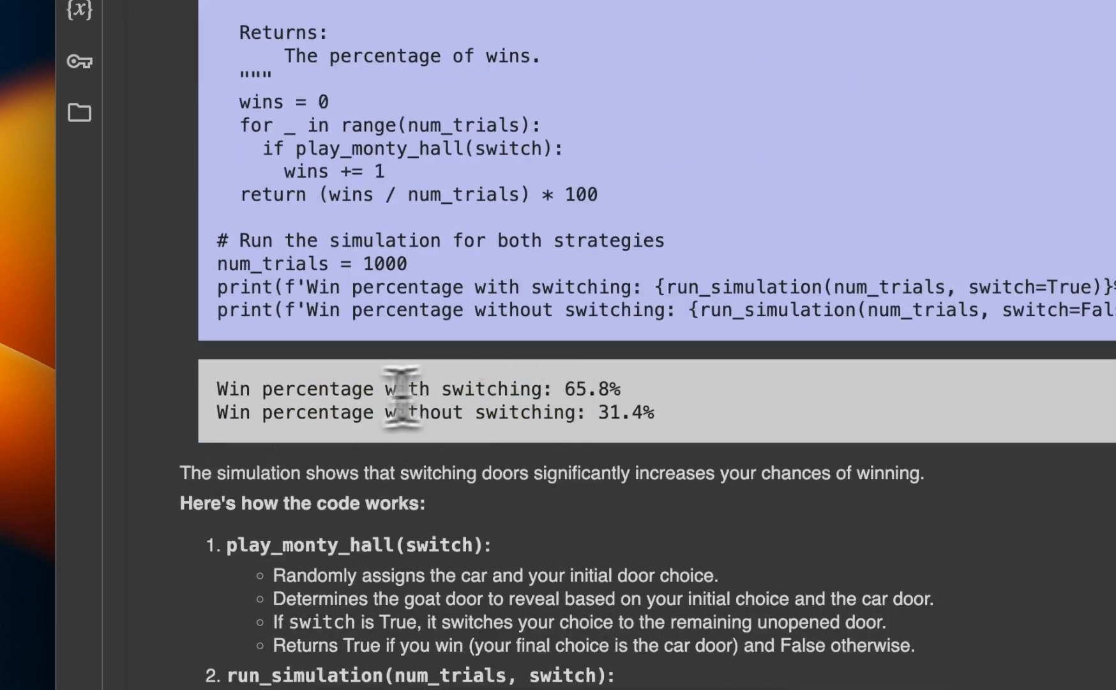
drag(216, 389, 609, 389)
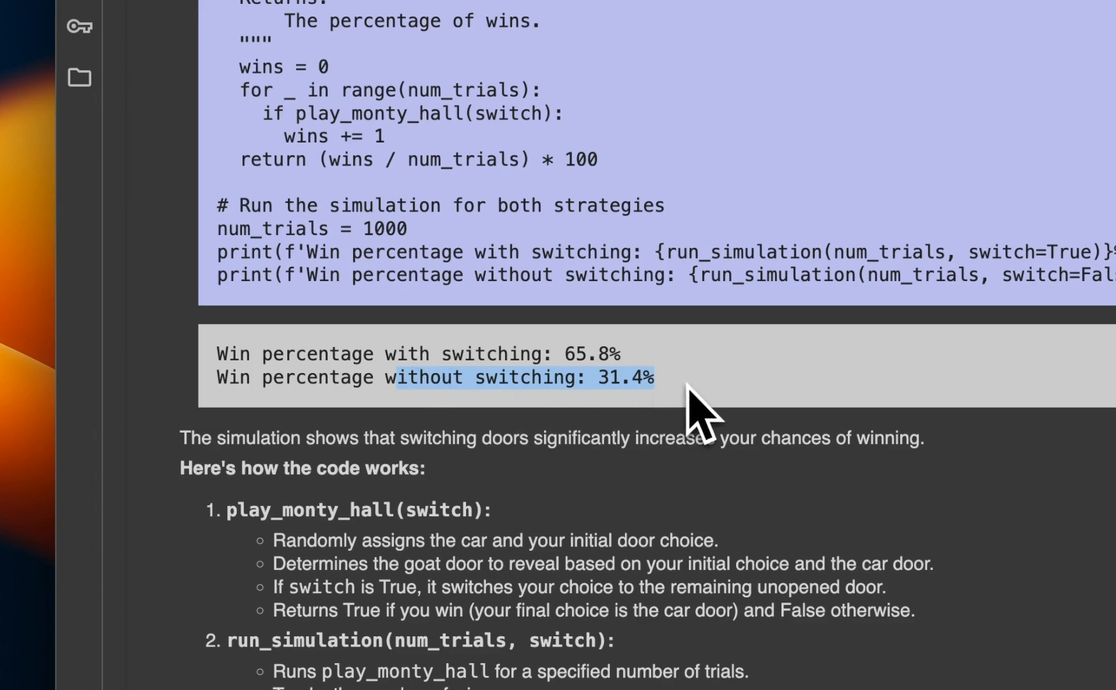
scroll(down, 3)
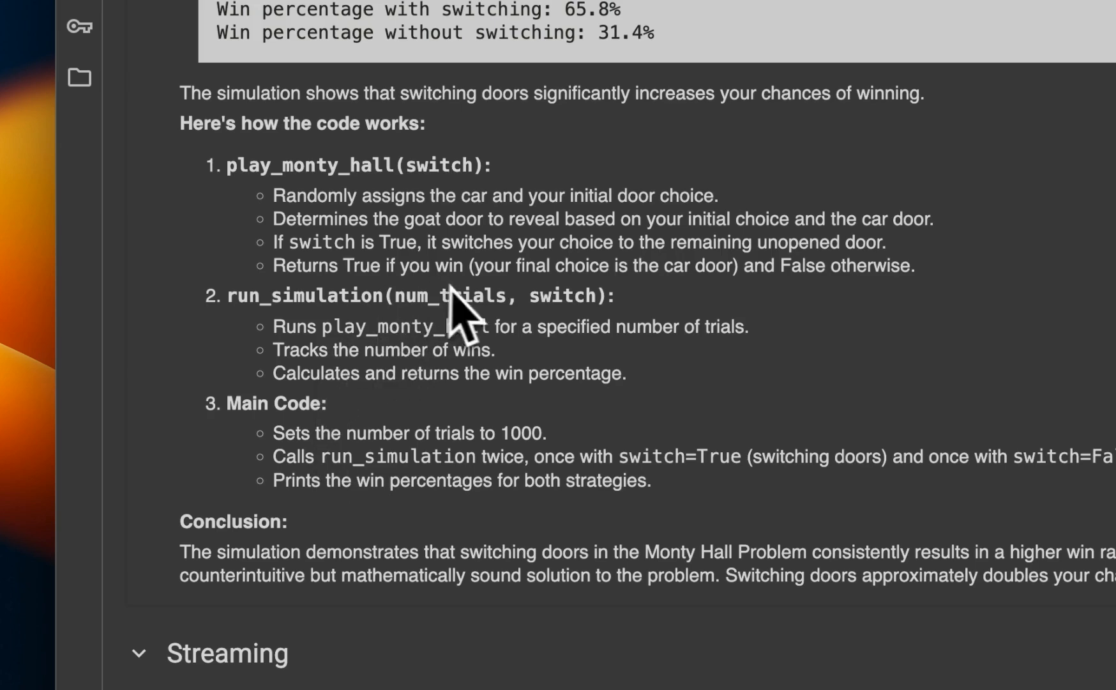
mouse_move(434, 374)
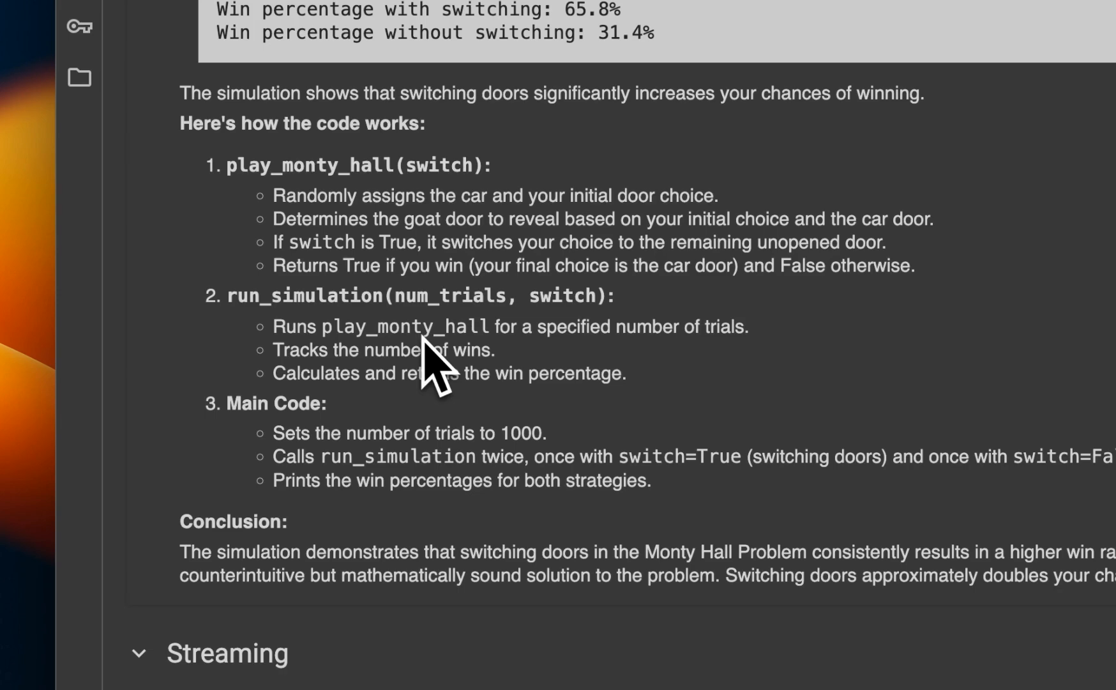
scroll(down, 3)
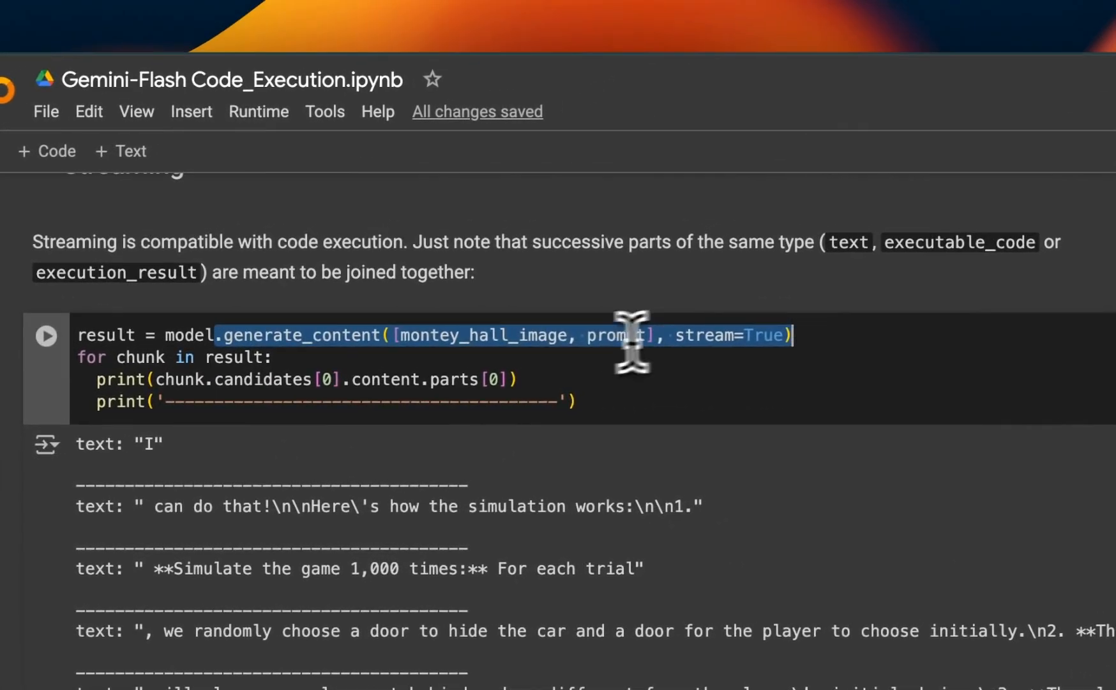
Highlight the streaming generate_content call line
double_click(480, 335)
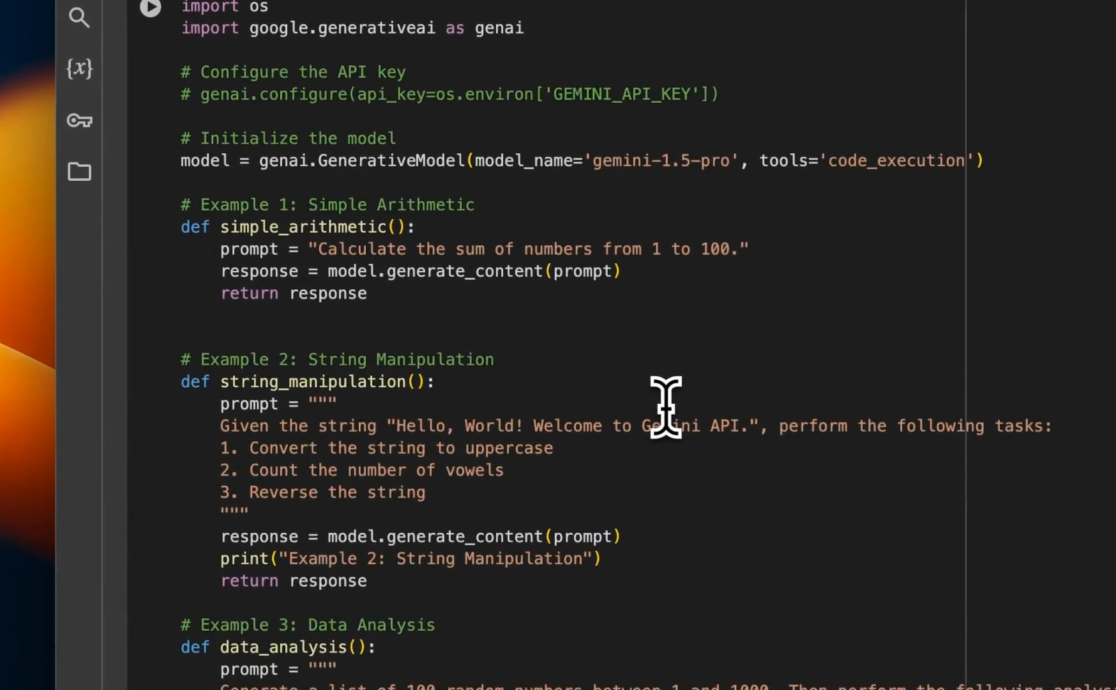
scroll(down, 3)
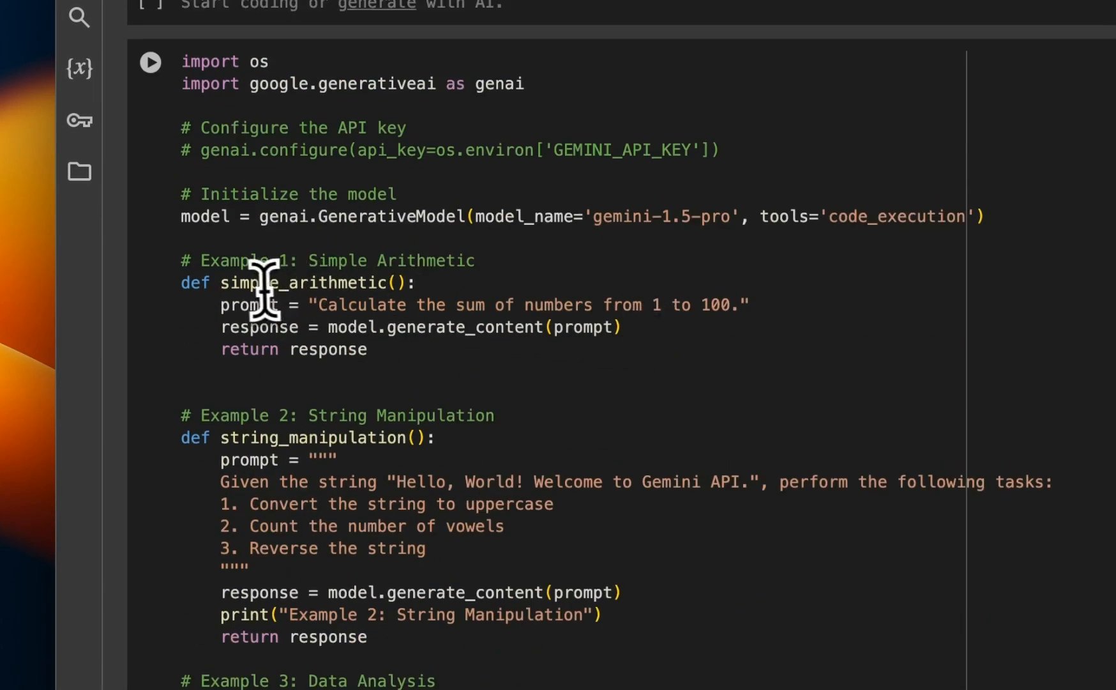
drag(318, 305, 723, 305)
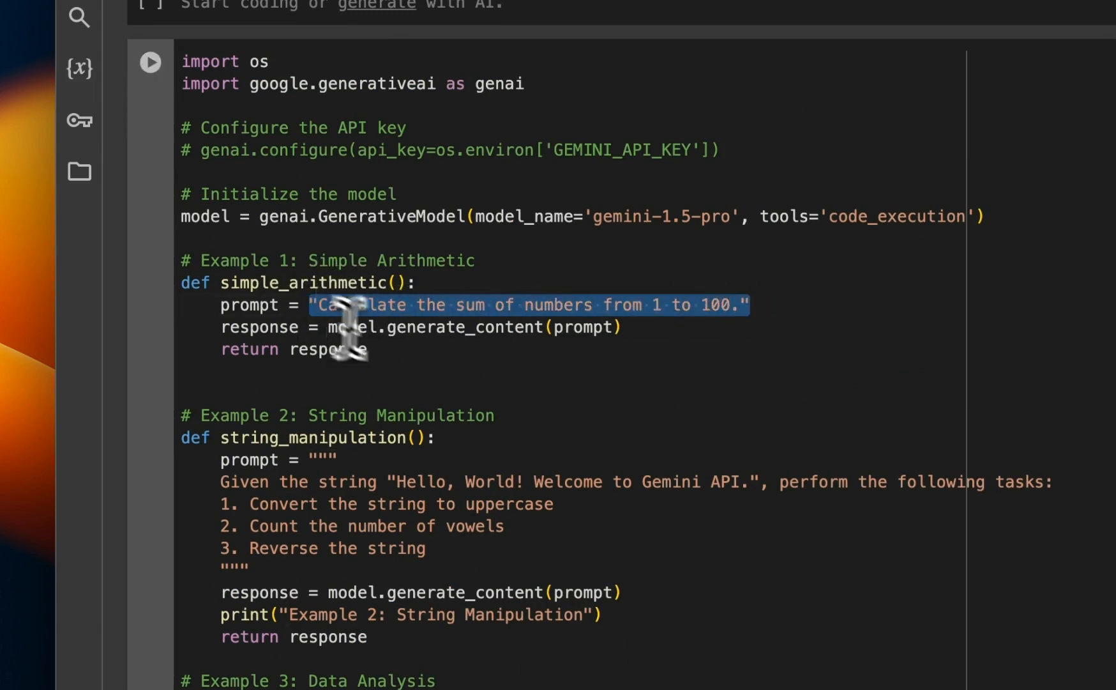
scroll(down, 3)
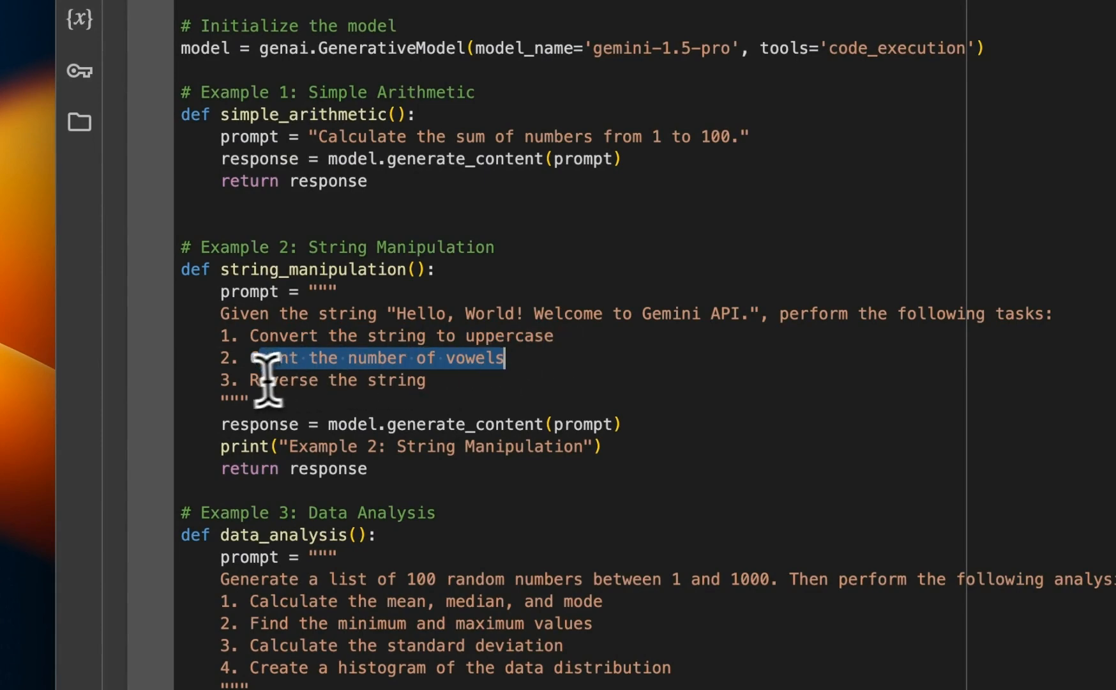
scroll(down, 3)
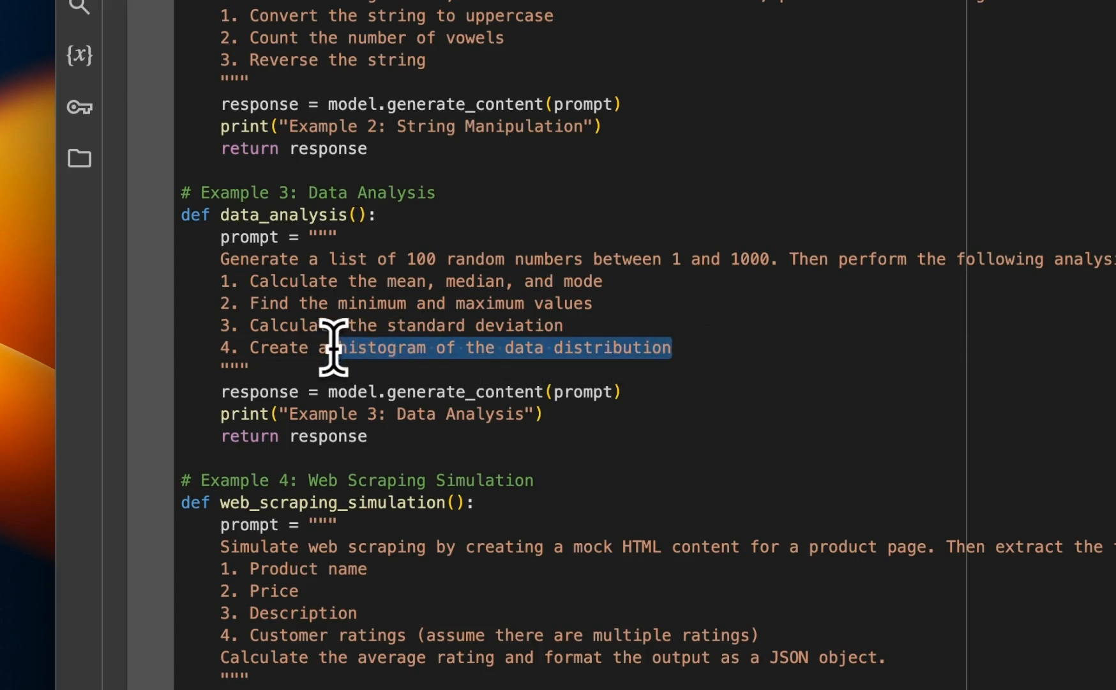
scroll(down, 3)
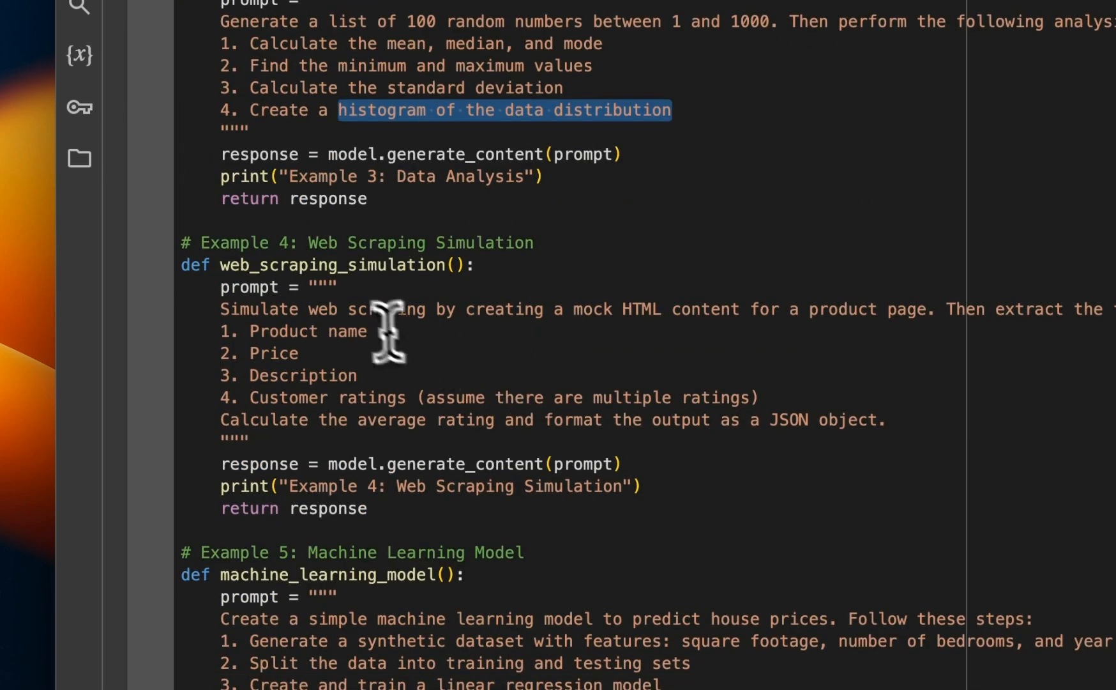
mouse_move(221, 324)
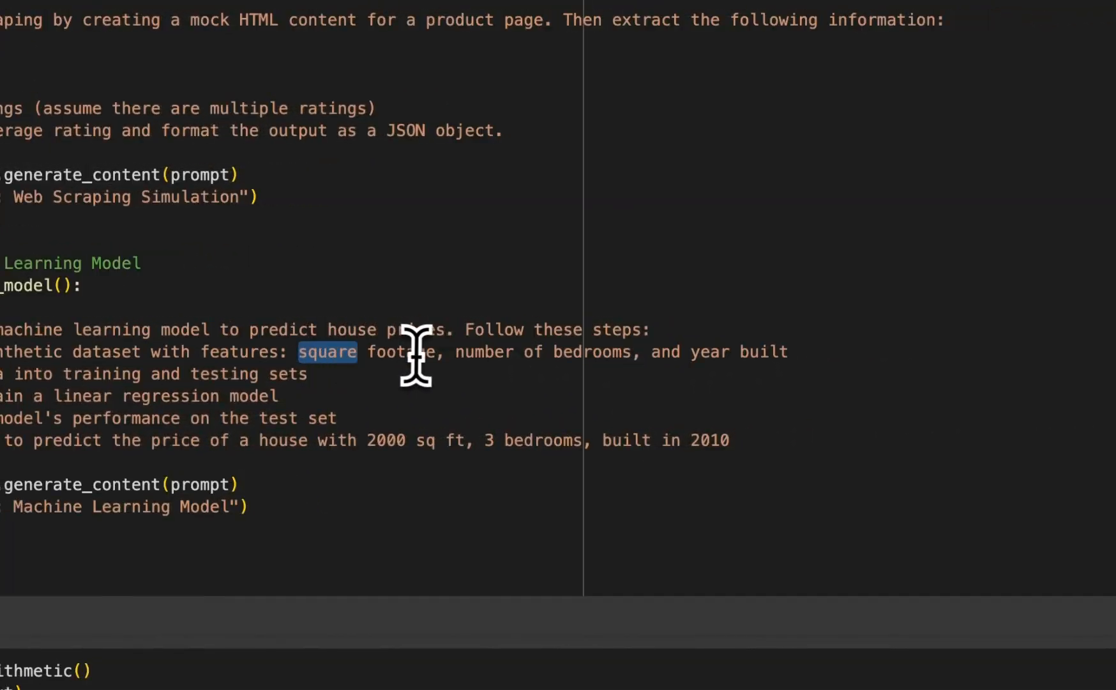
mouse_move(808, 356)
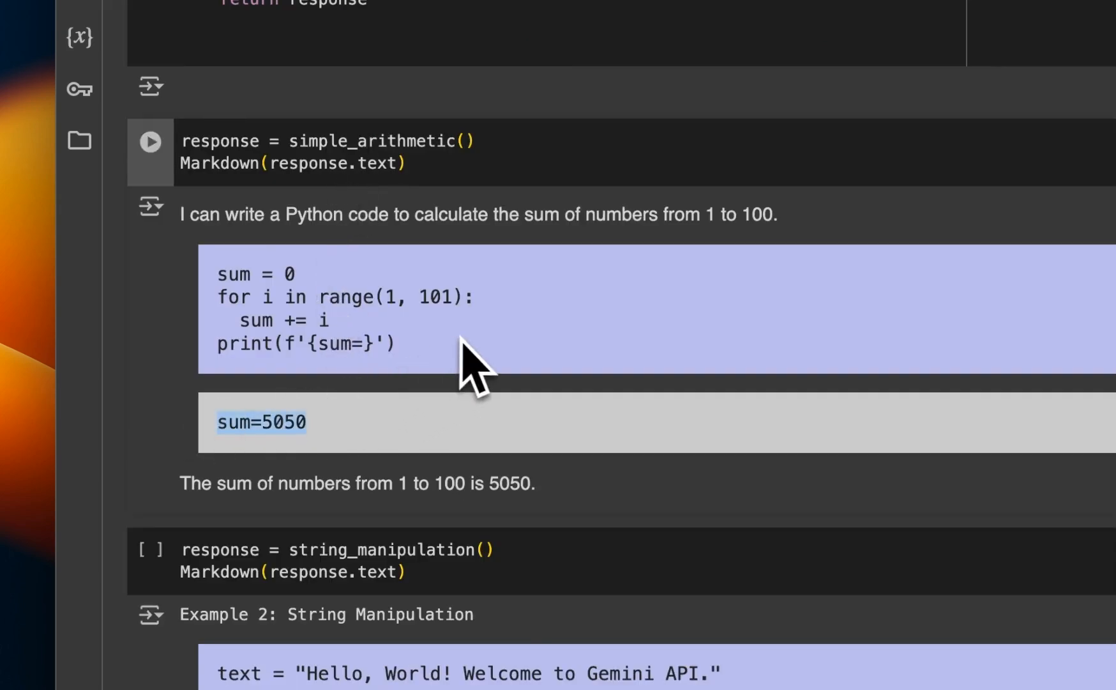
scroll(down, 3)
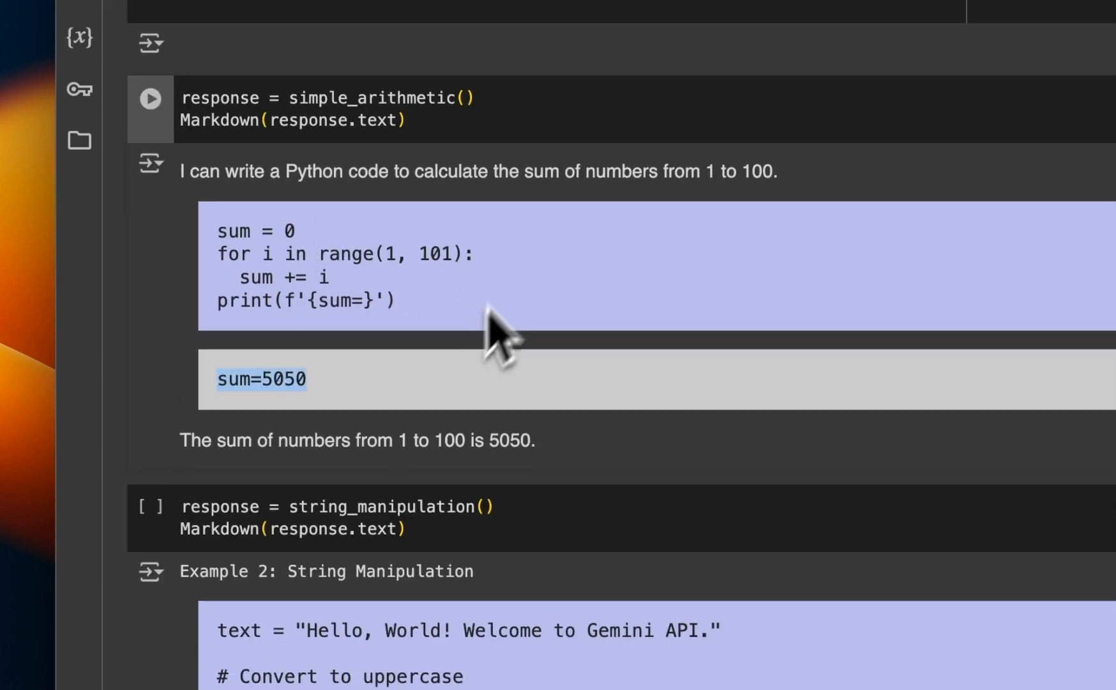
scroll(down, 3)
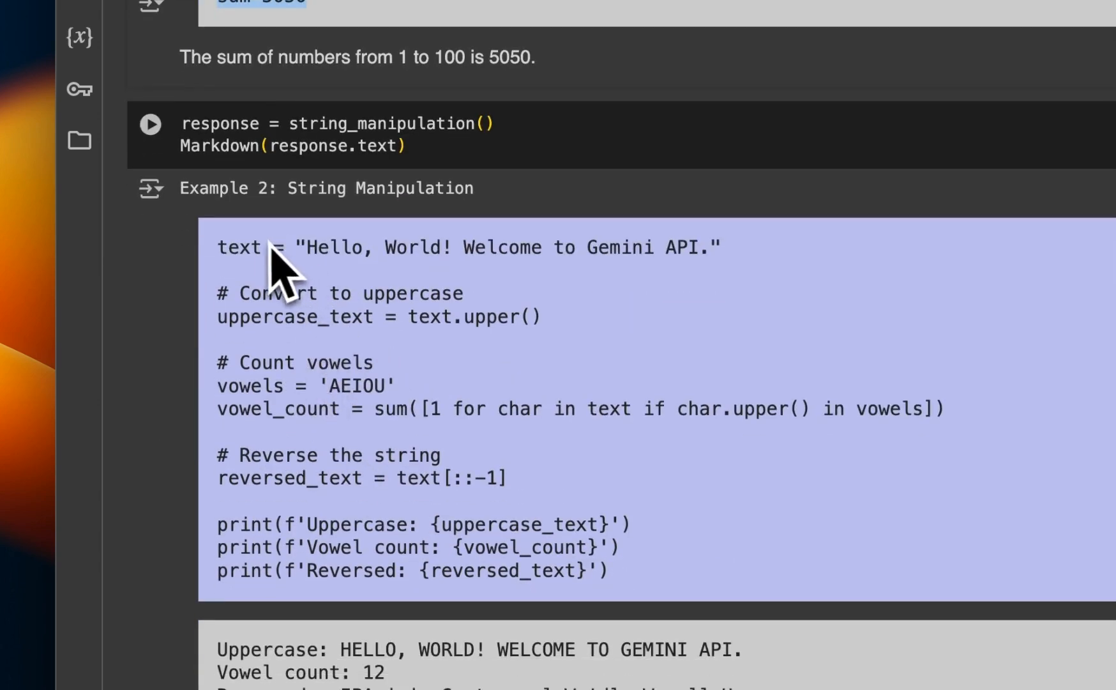
scroll(down, 3)
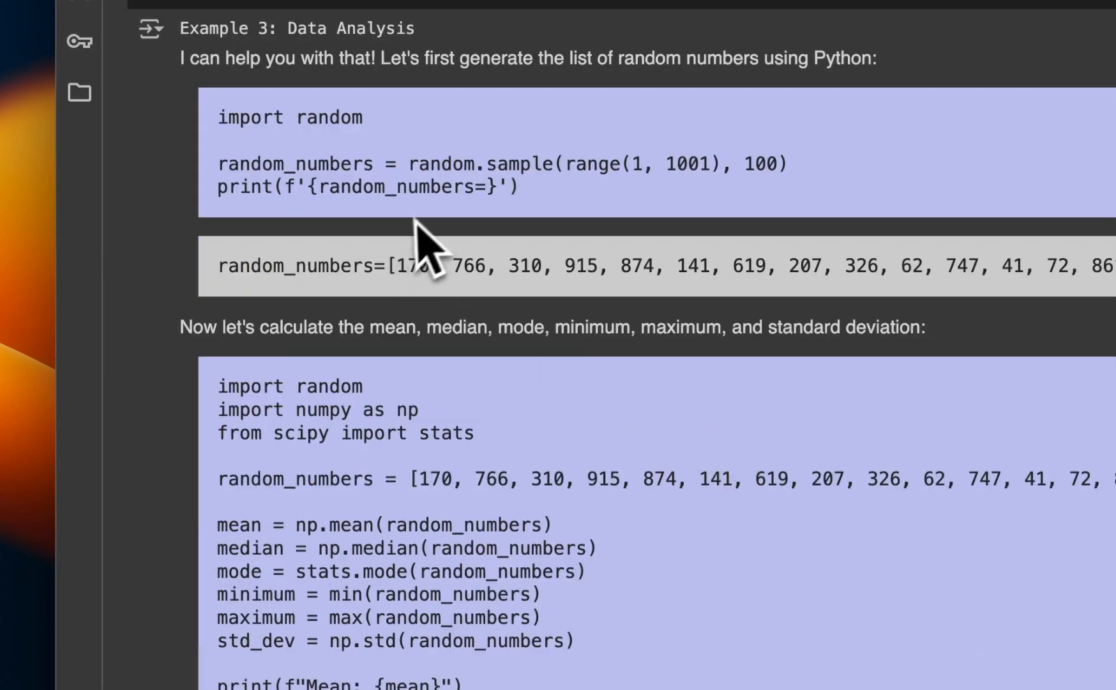
mouse_move(598, 362)
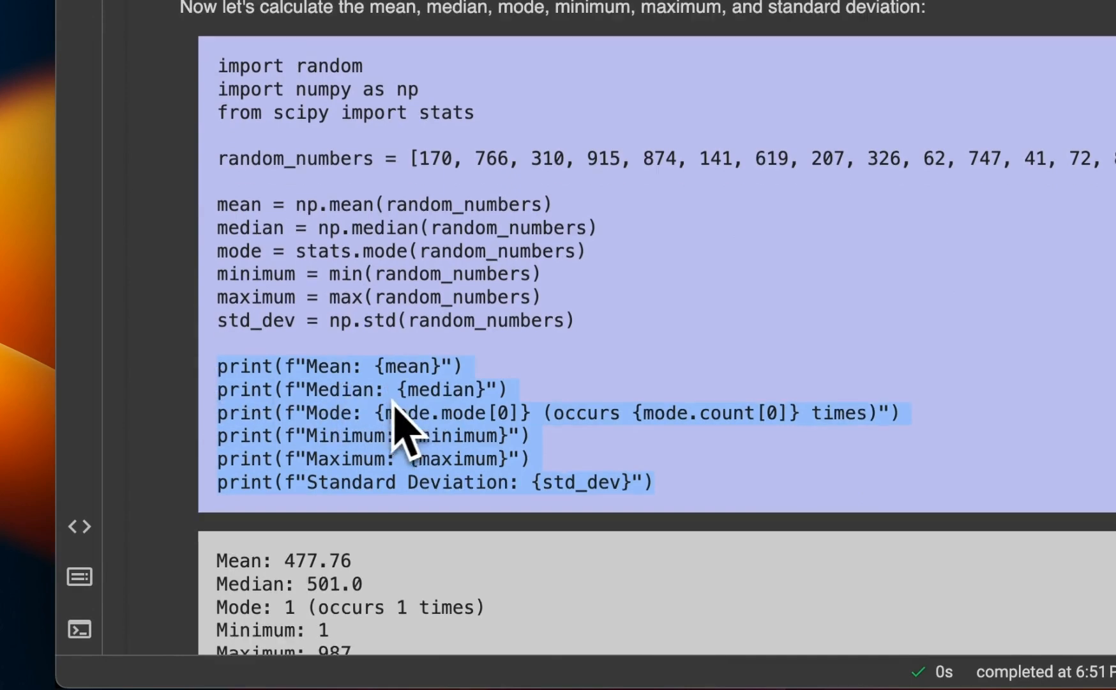
scroll(down, 3)
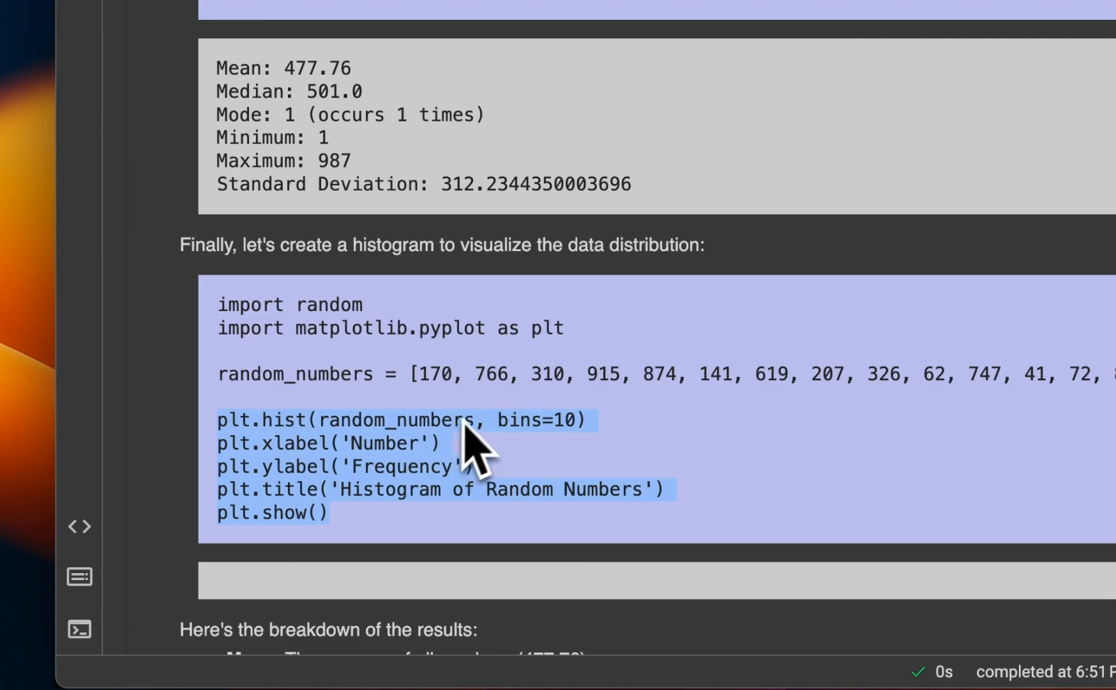
scroll(down, 3)
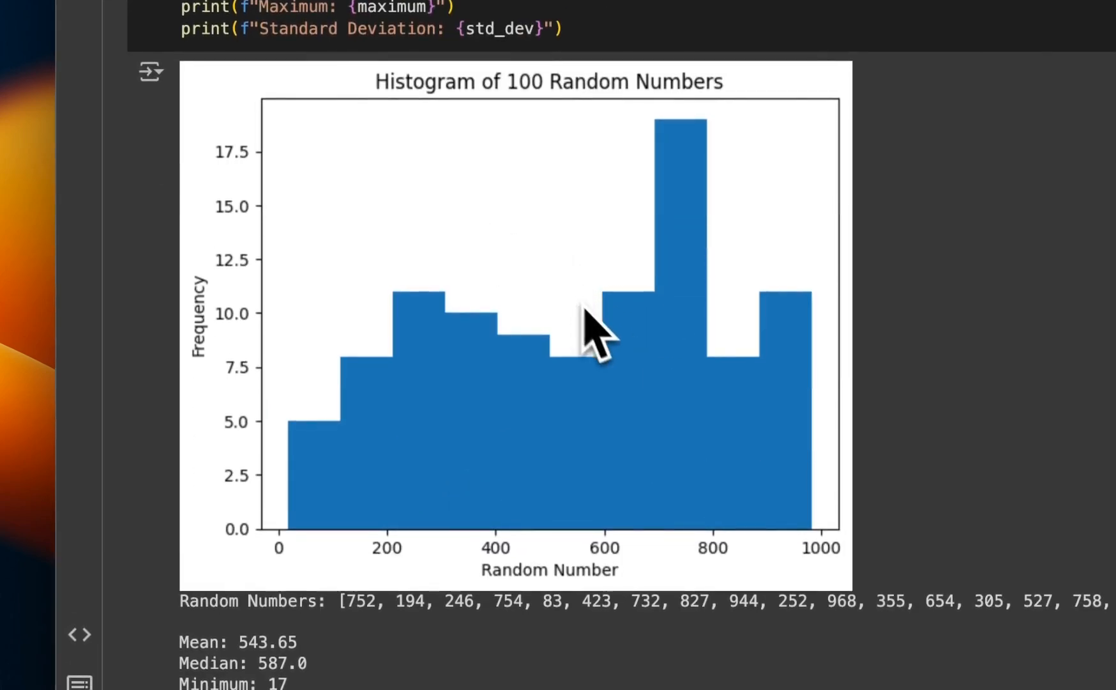
mouse_move(751, 413)
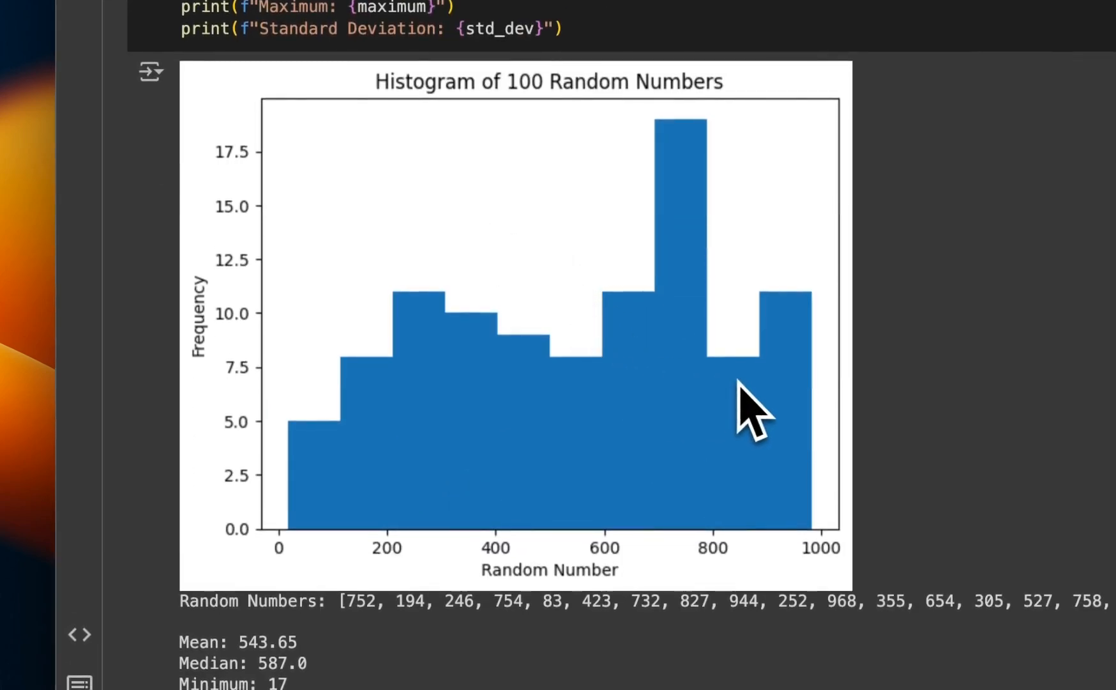
scroll(down, 3)
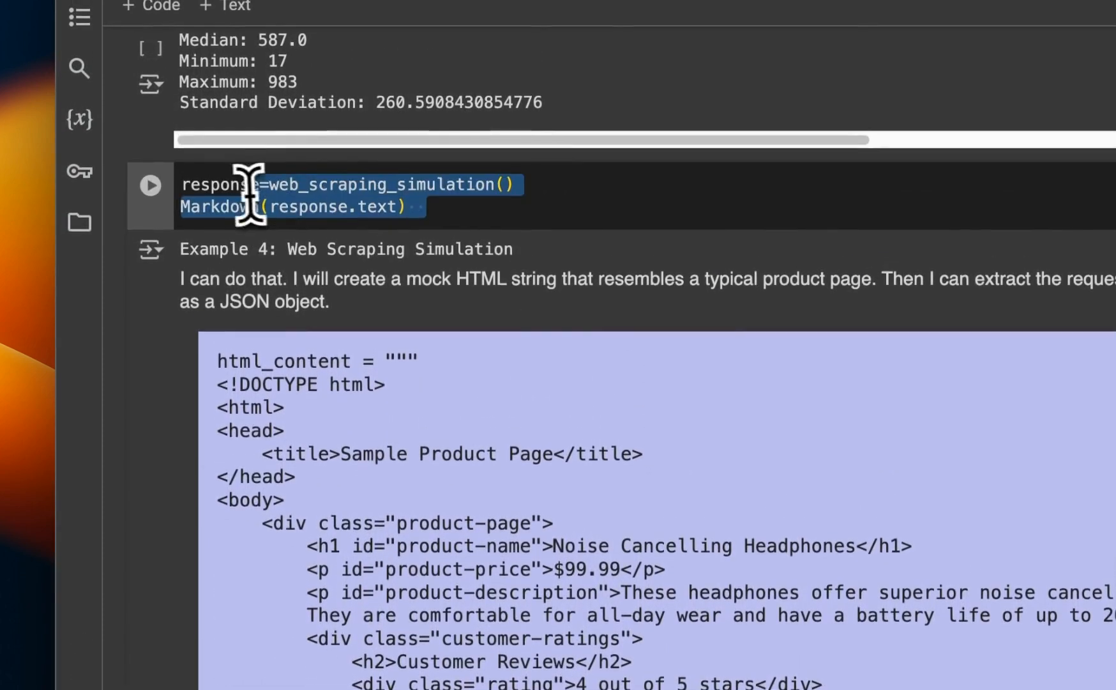
Scroll past Gemini's BeautifulSoup code to the notebook's headphones-parsing code cell
scroll(down, 3)
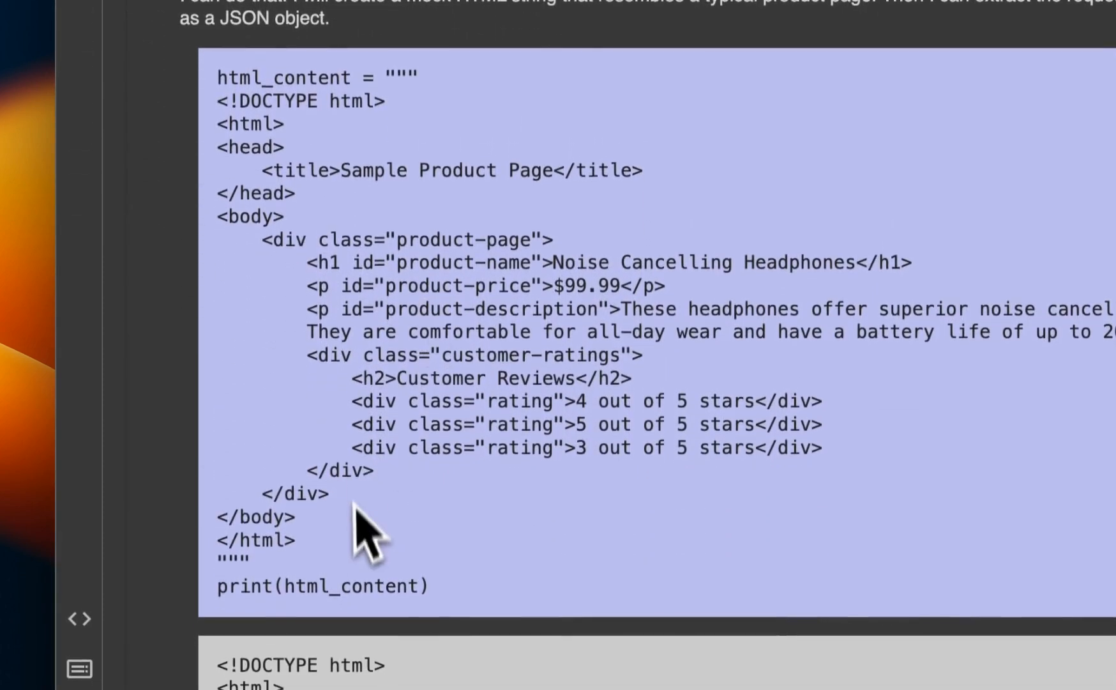
scroll(down, 3)
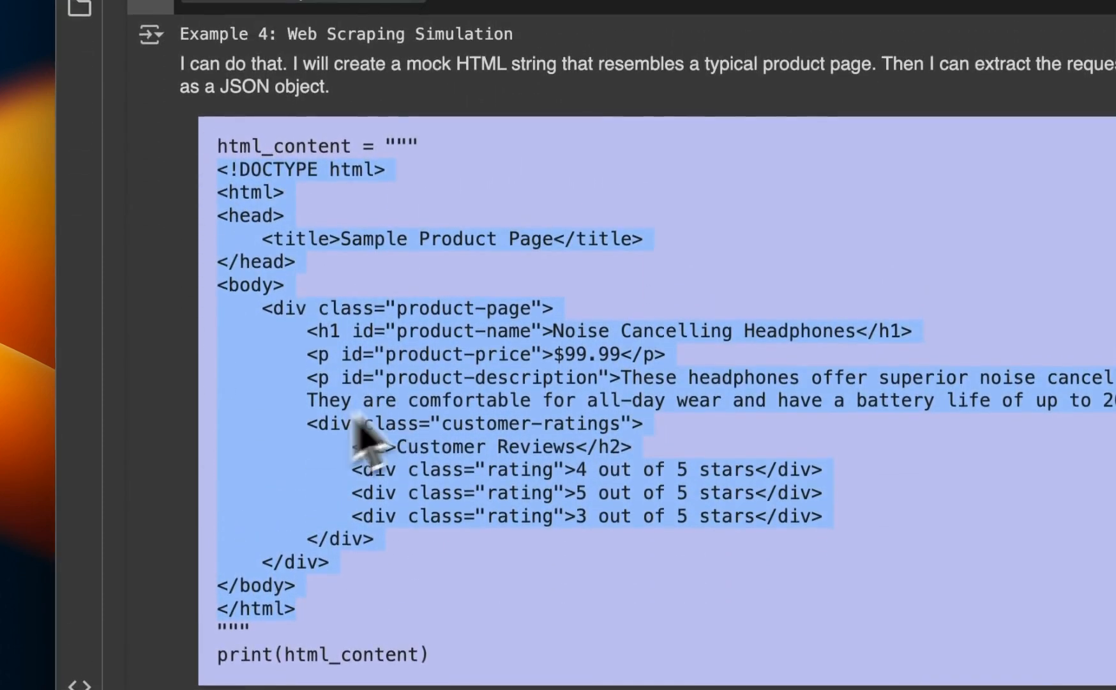
scroll(down, 3)
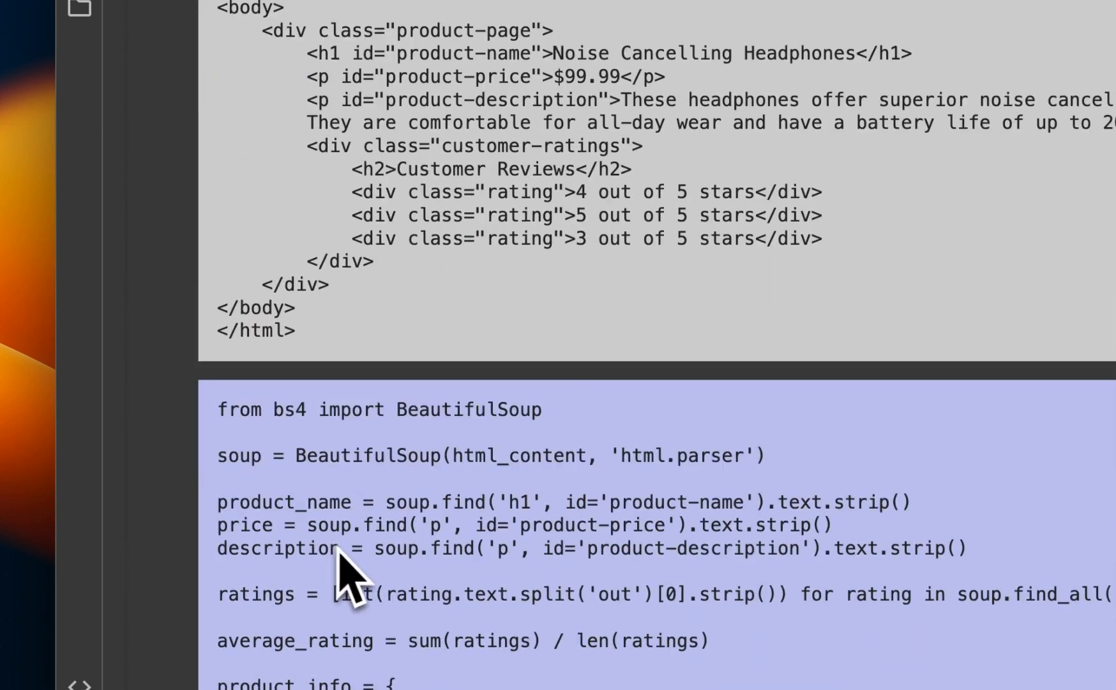
scroll(down, 3)
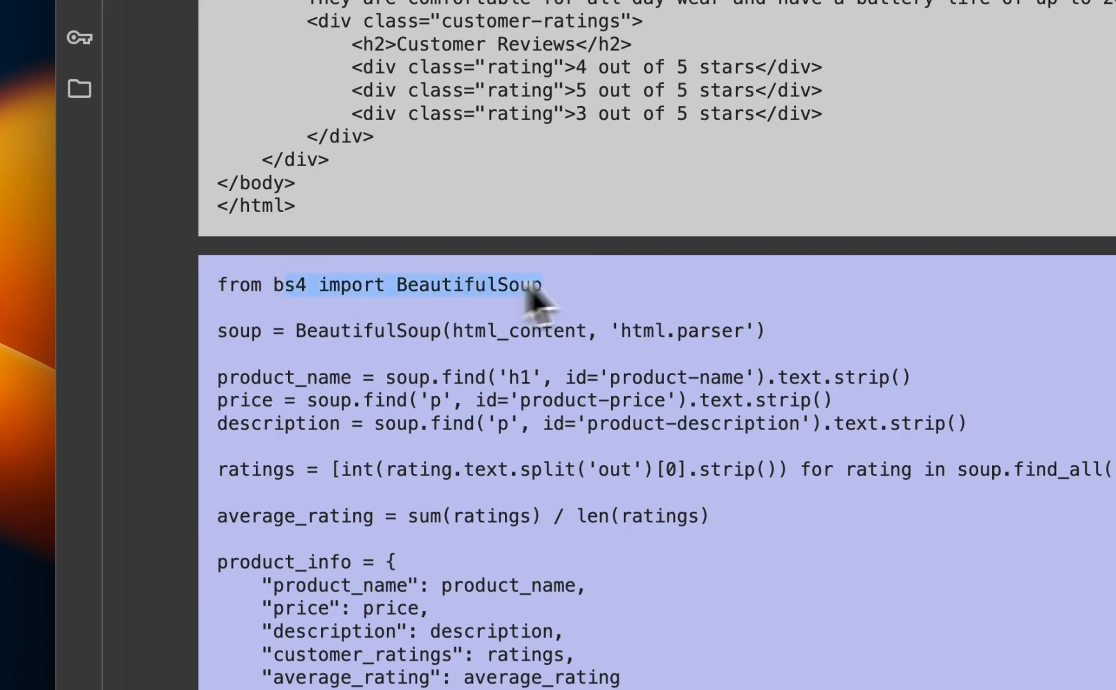
scroll(down, 3)
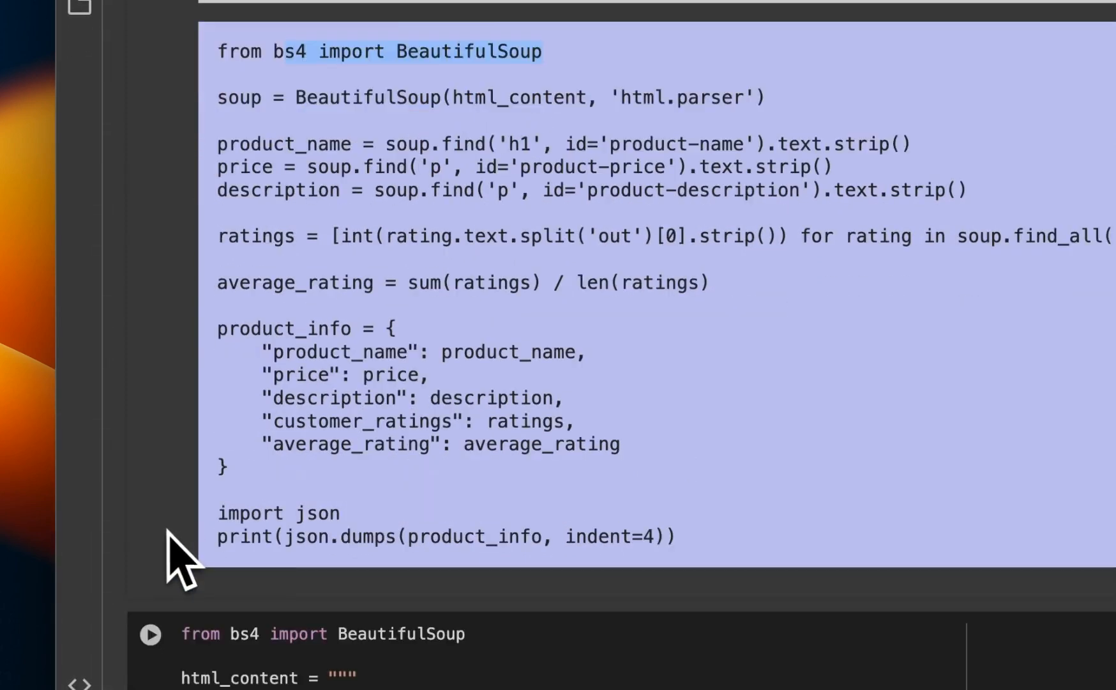
scroll(down, 3)
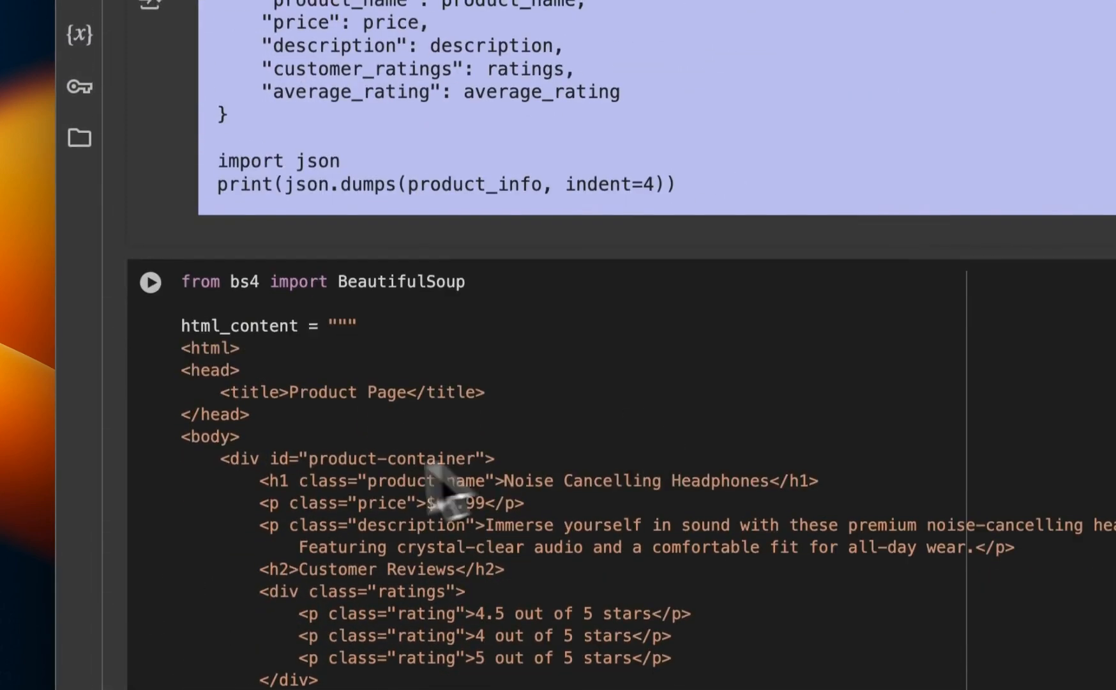
scroll(down, 3)
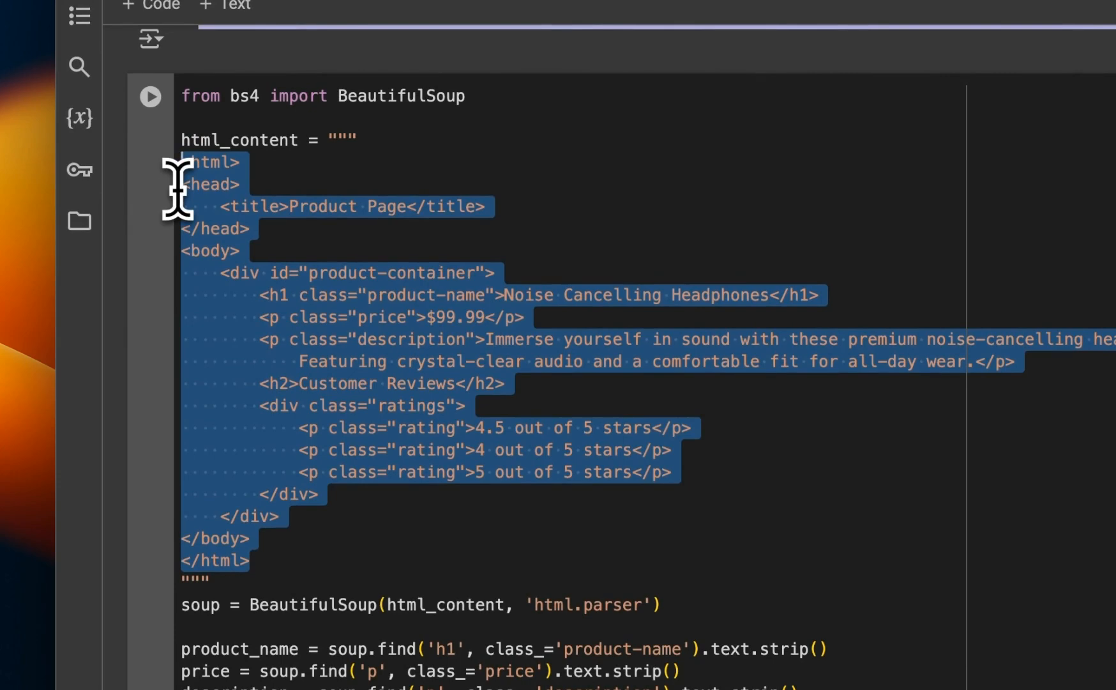
Scroll through the scraping cell's Noise Cancelling Headphones output to Example 5's regression reply
scroll(down, 3)
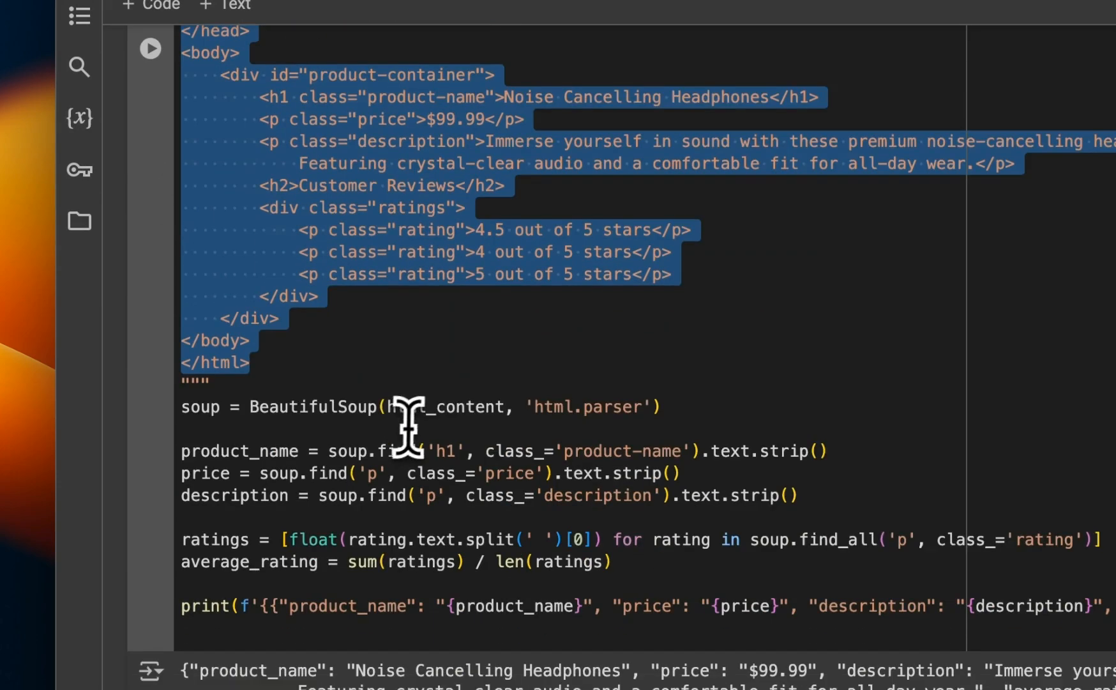
scroll(down, 3)
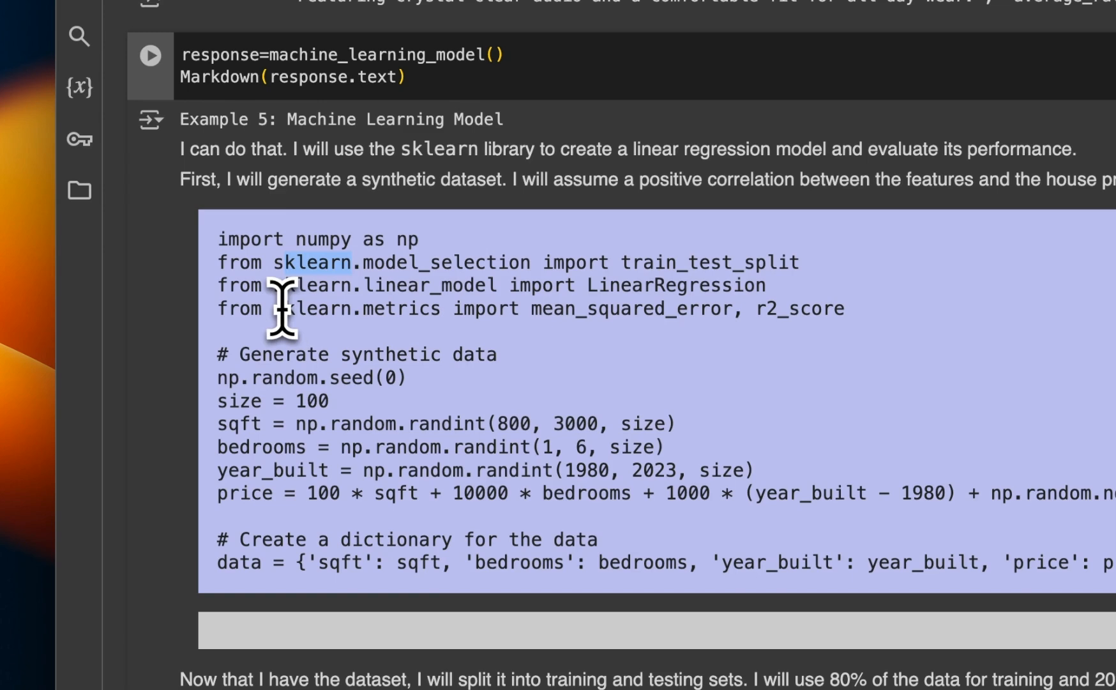
mouse_move(334, 356)
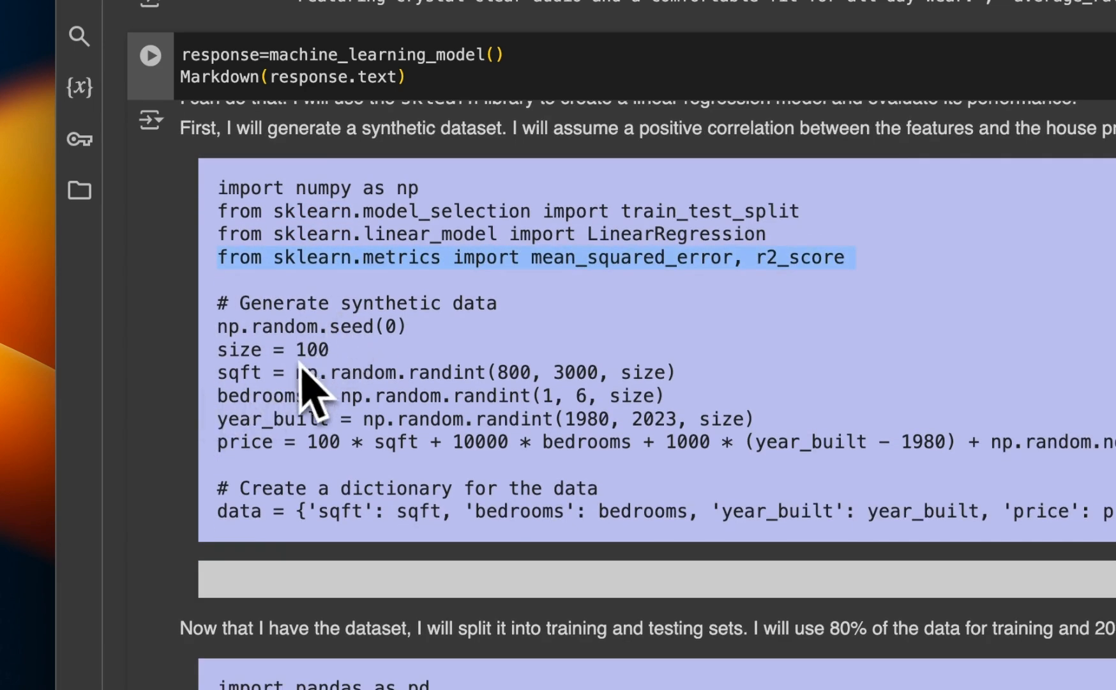
Scroll to Example 5's R-squared 0.71 and predicted price $260,921.22
scroll(down, 3)
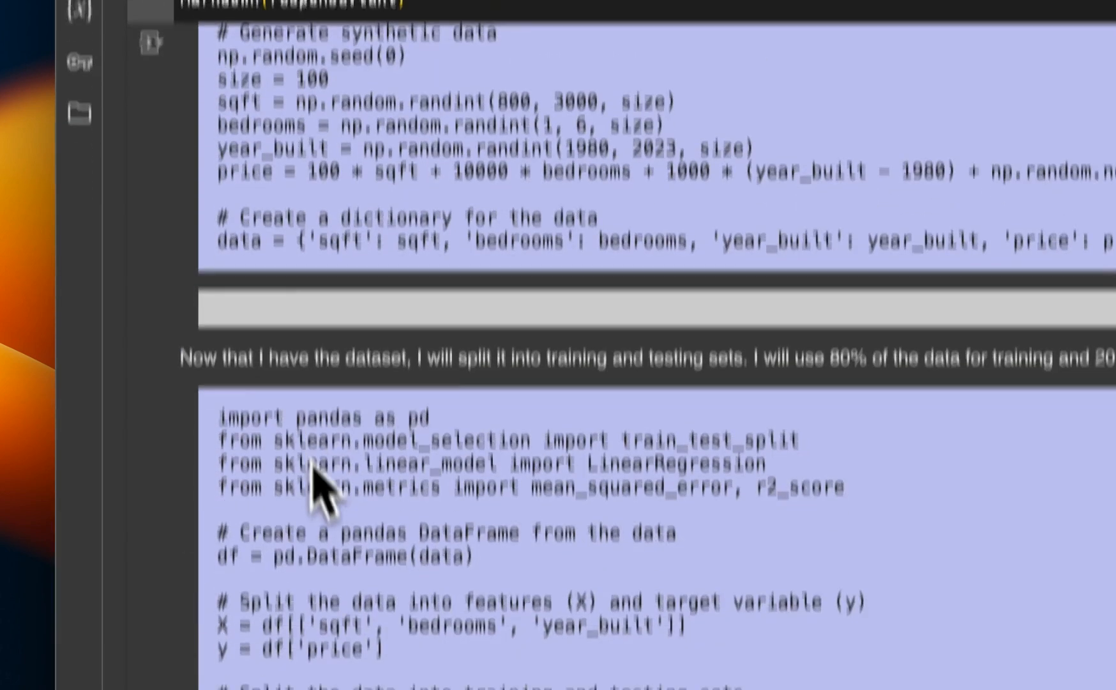
scroll(down, 3)
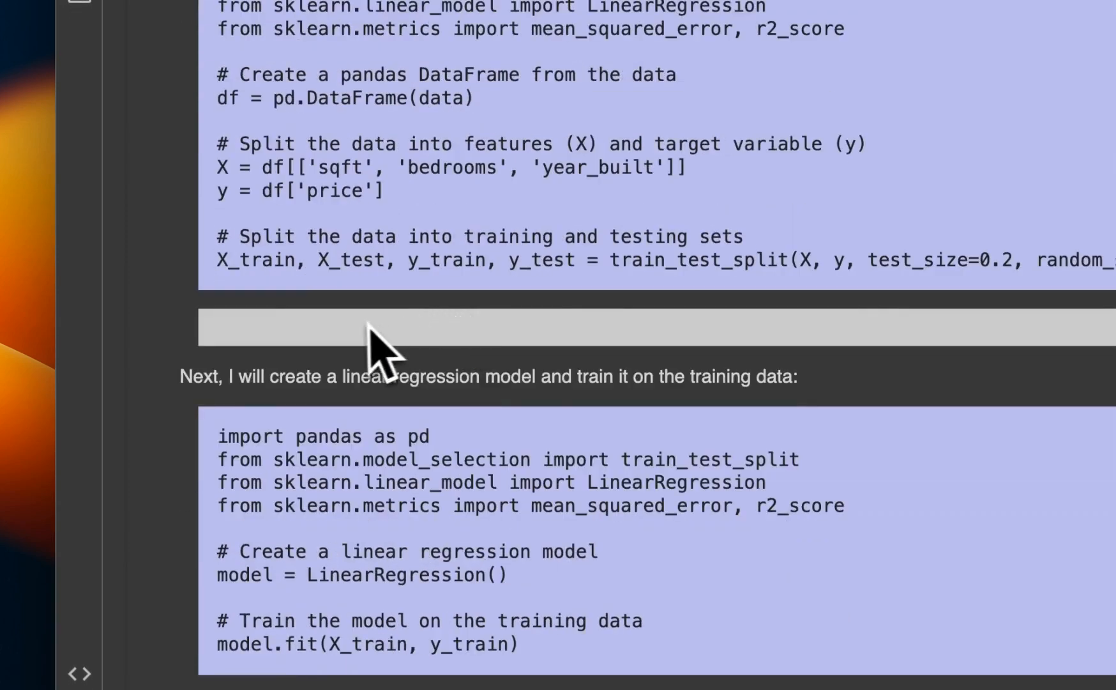
scroll(down, 3)
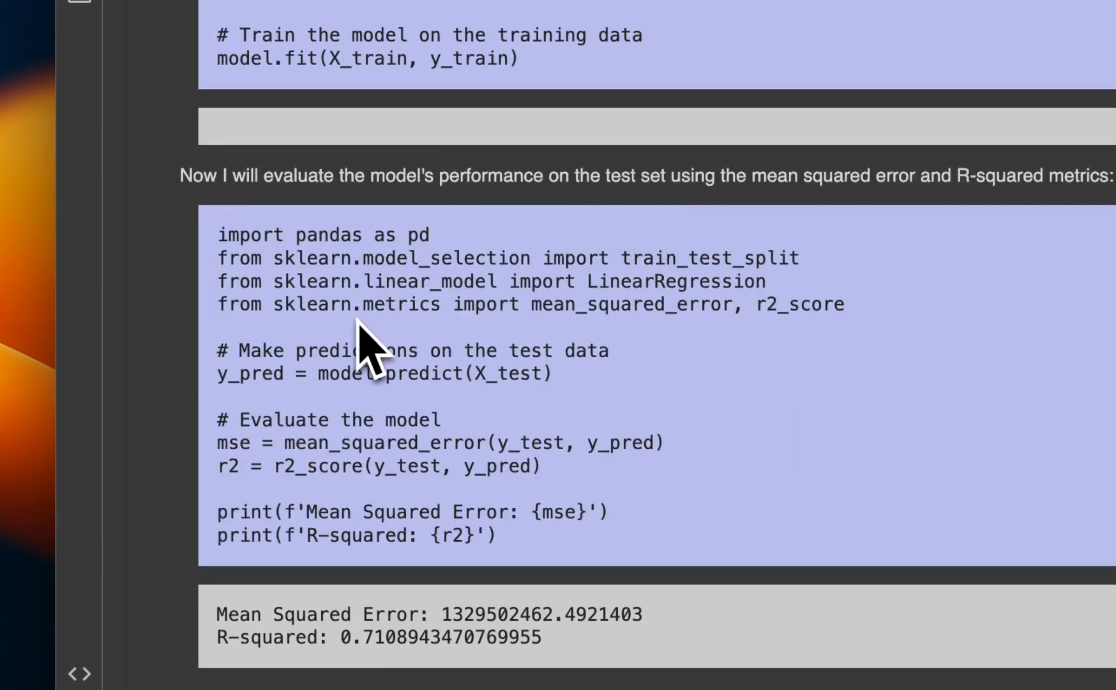
scroll(down, 3)
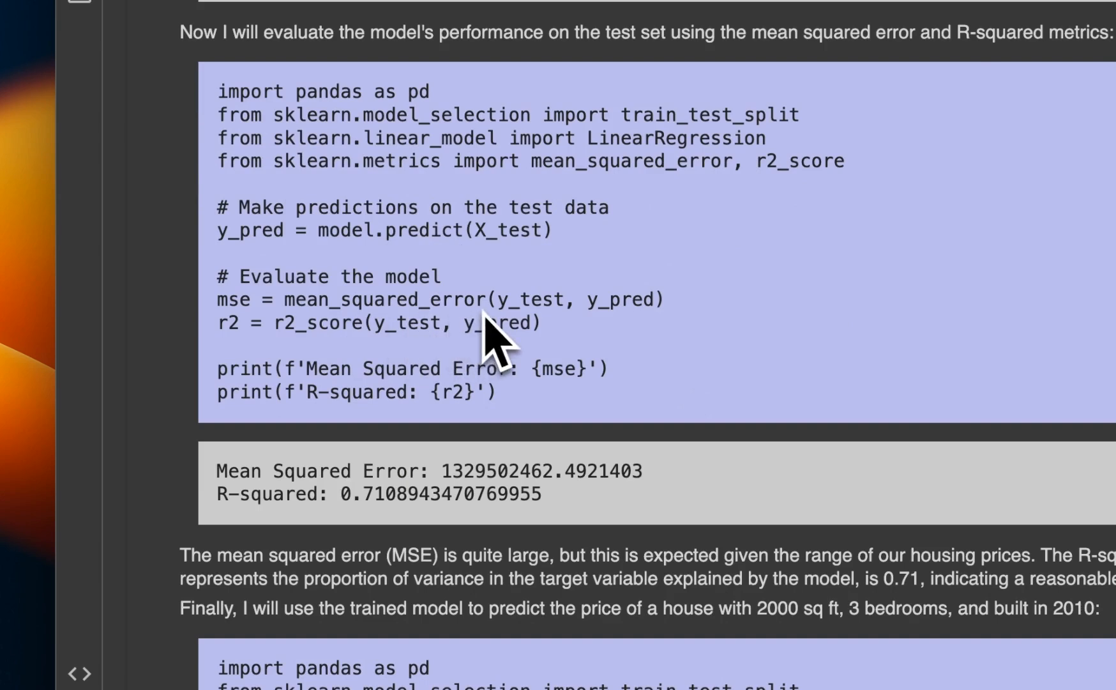
scroll(down, 3)
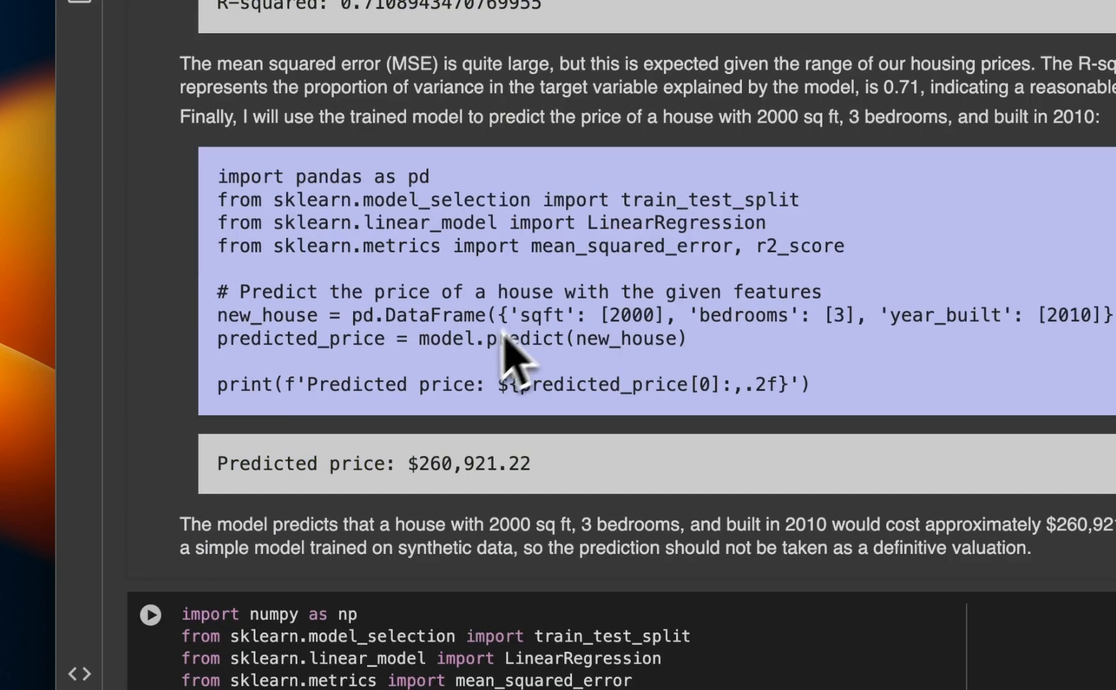
mouse_move(582, 434)
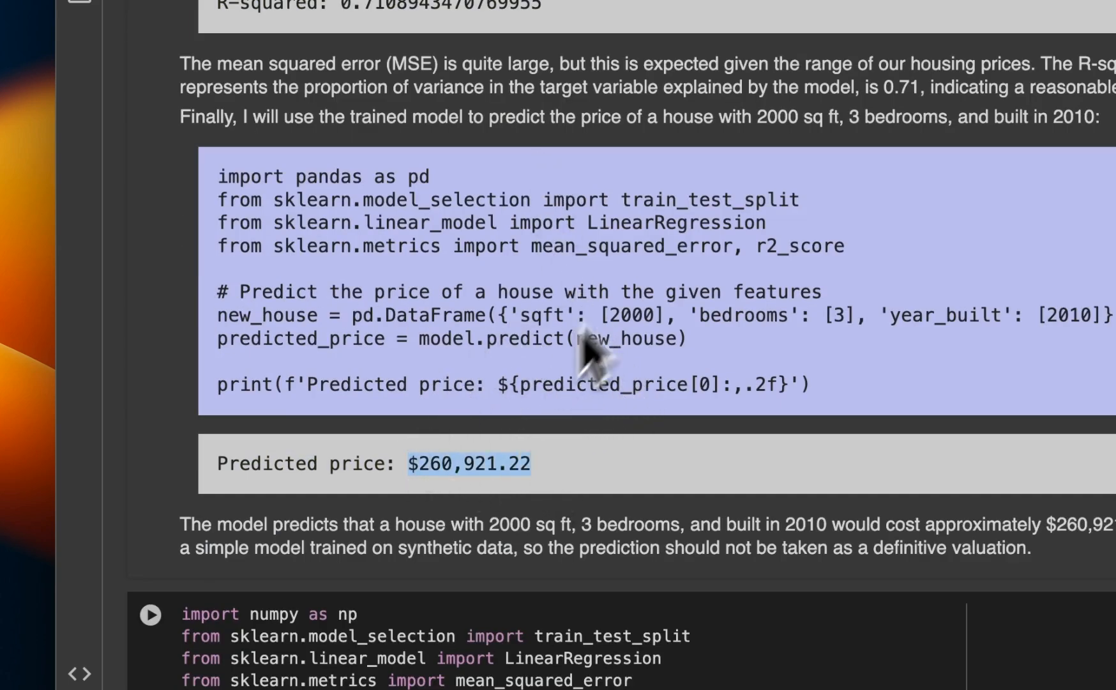
Scroll to the notebook's regression output with Mean Squared Error and $505,121.13 prediction
scroll(down, 3)
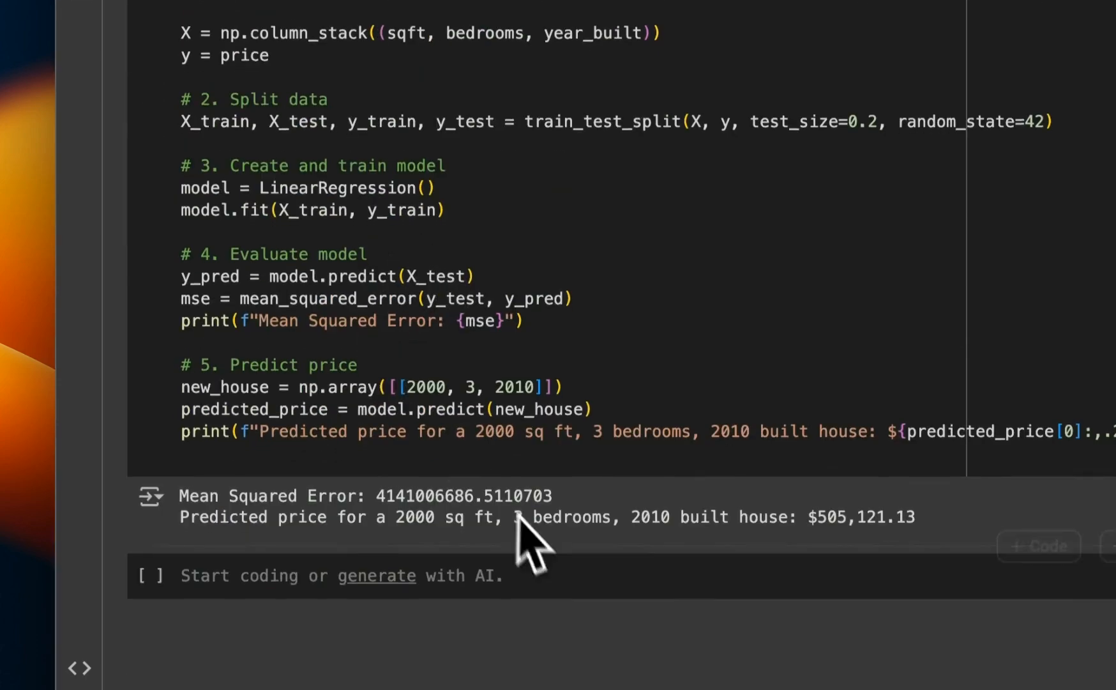
scroll(down, 3)
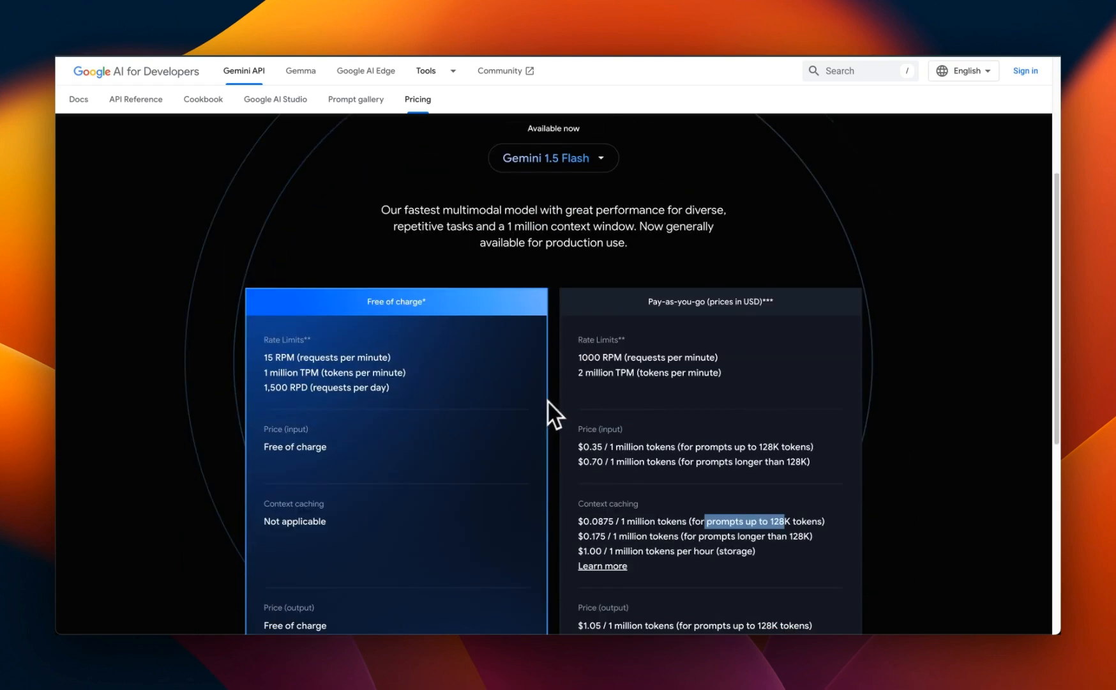
mouse_move(577, 402)
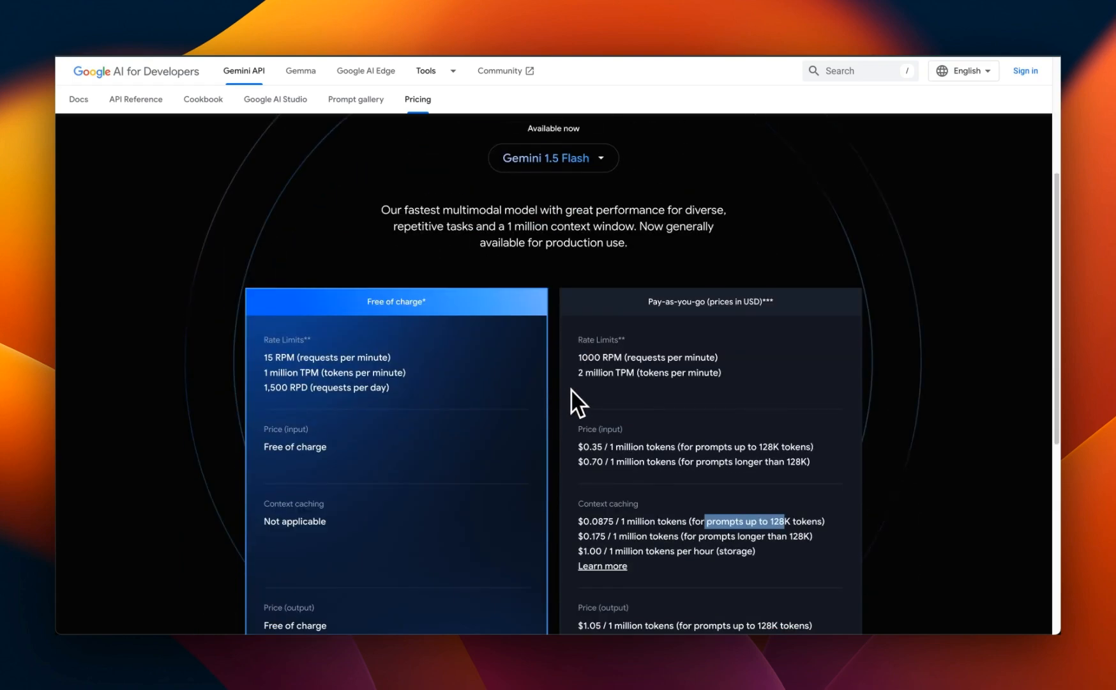
Scroll the Gemini 1.5 Flash pricing table to output prices of $1.05–$2.10 and data-use terms
scroll(down, 3)
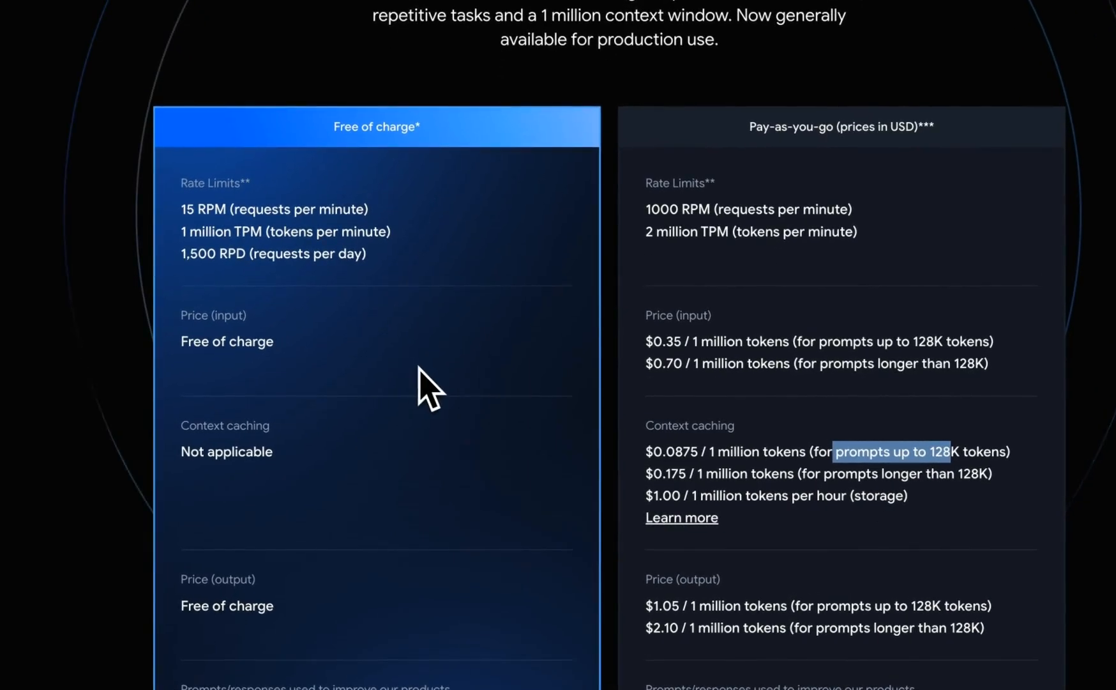
scroll(down, 3)
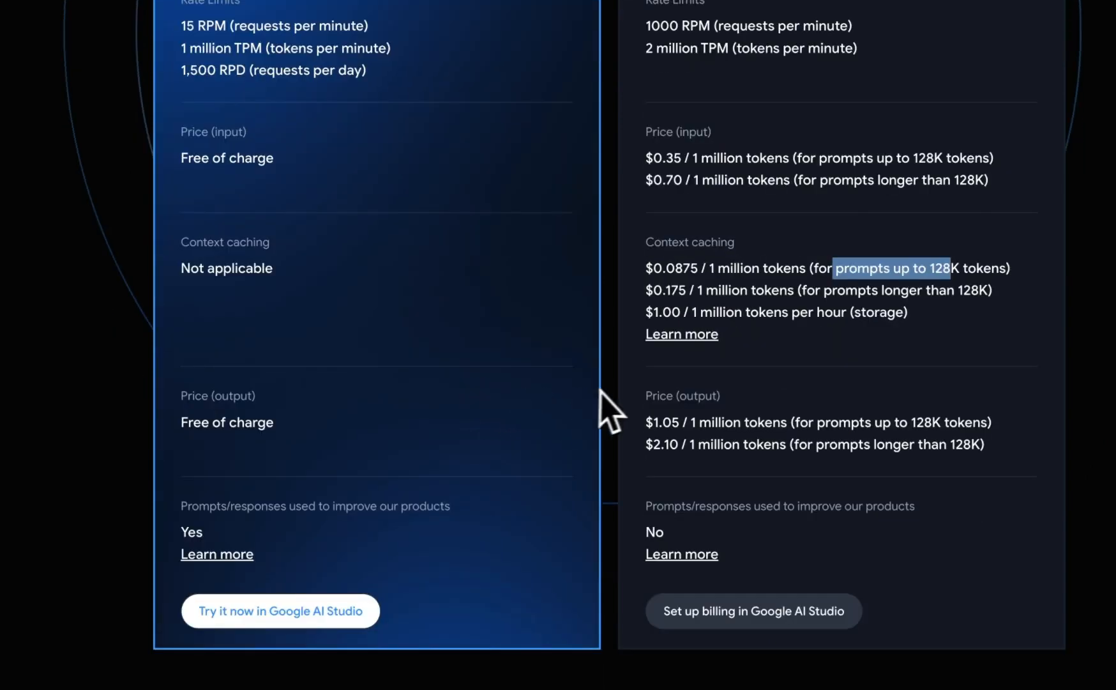
mouse_move(625, 409)
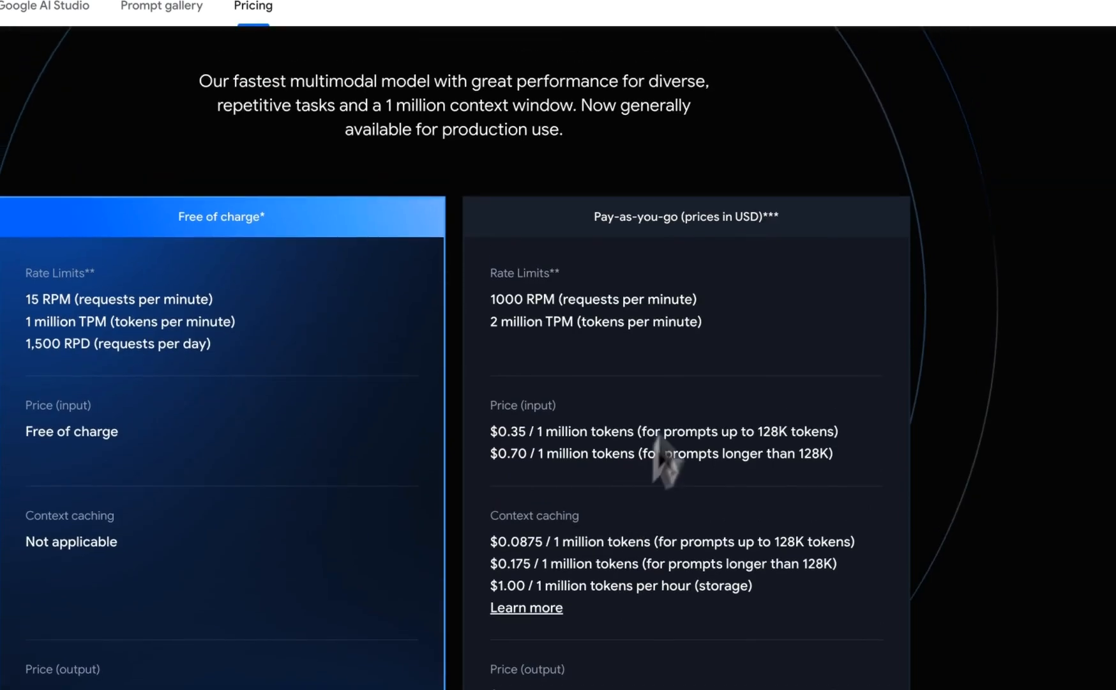
mouse_move(757, 311)
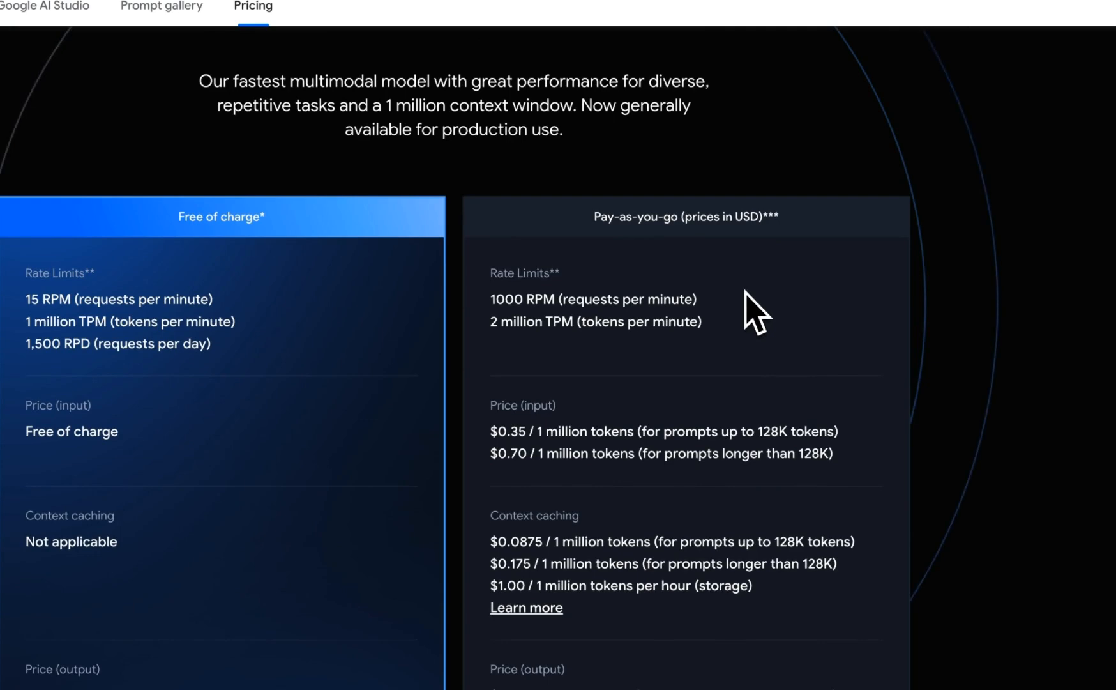
scroll(down, 3)
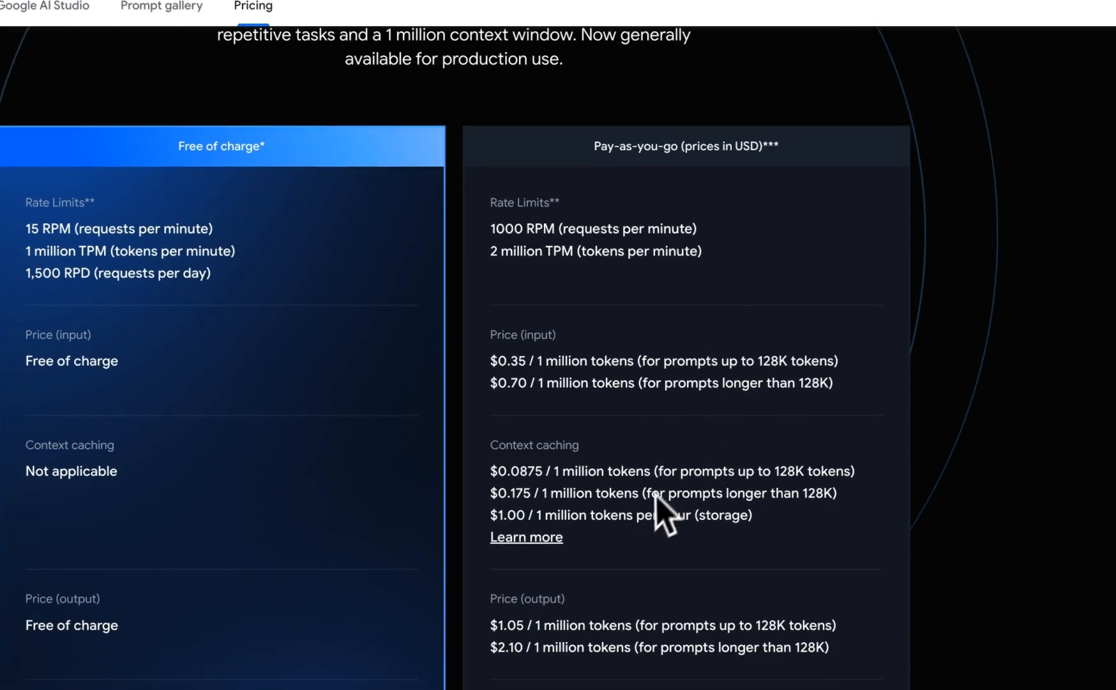
scroll(down, 3)
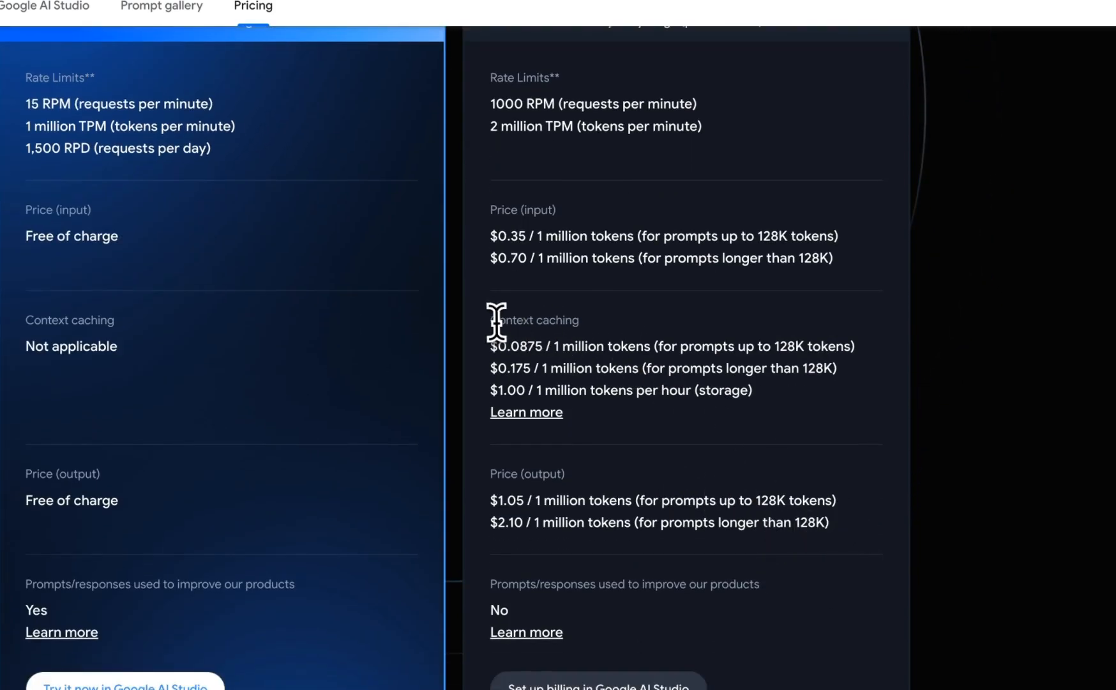
mouse_move(637, 338)
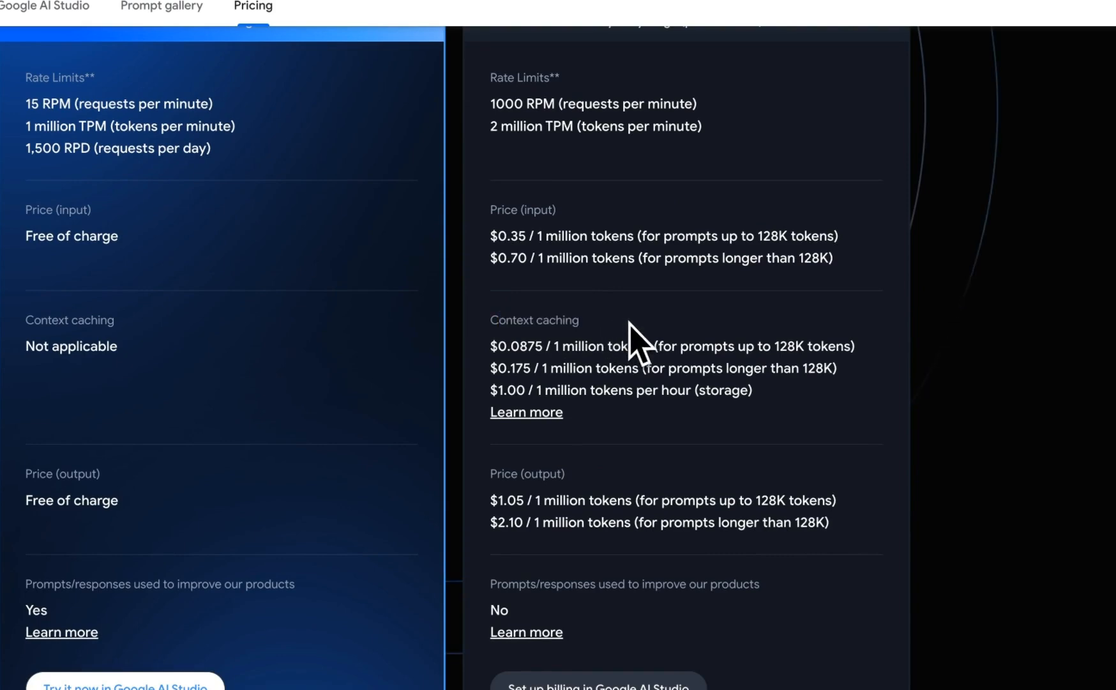